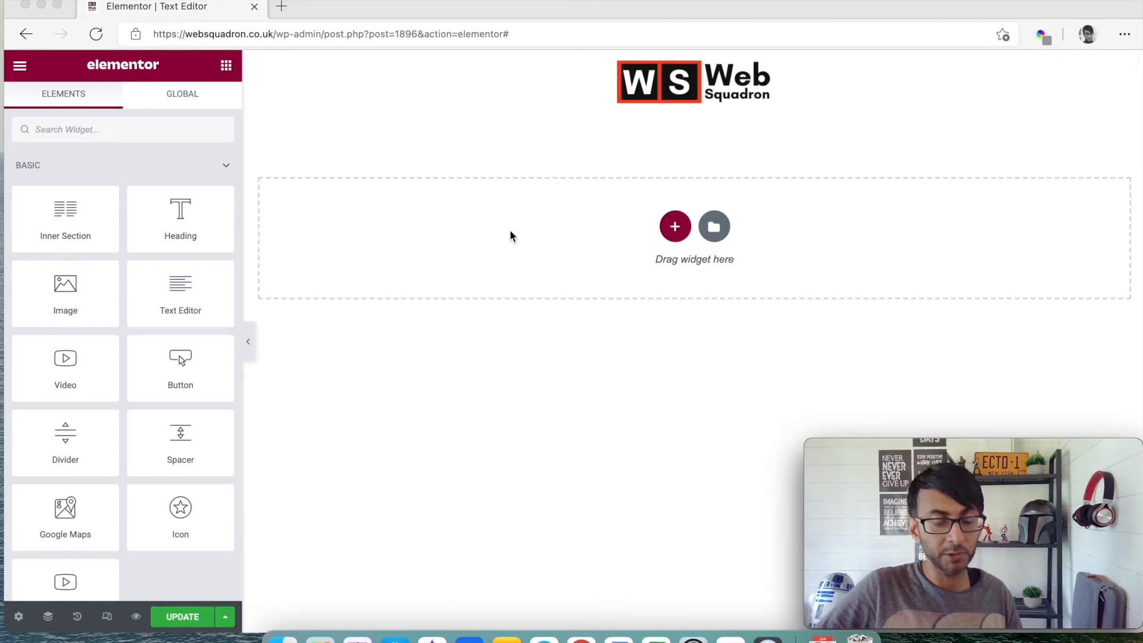
Add a new section with a Heading widget centred
click(674, 226)
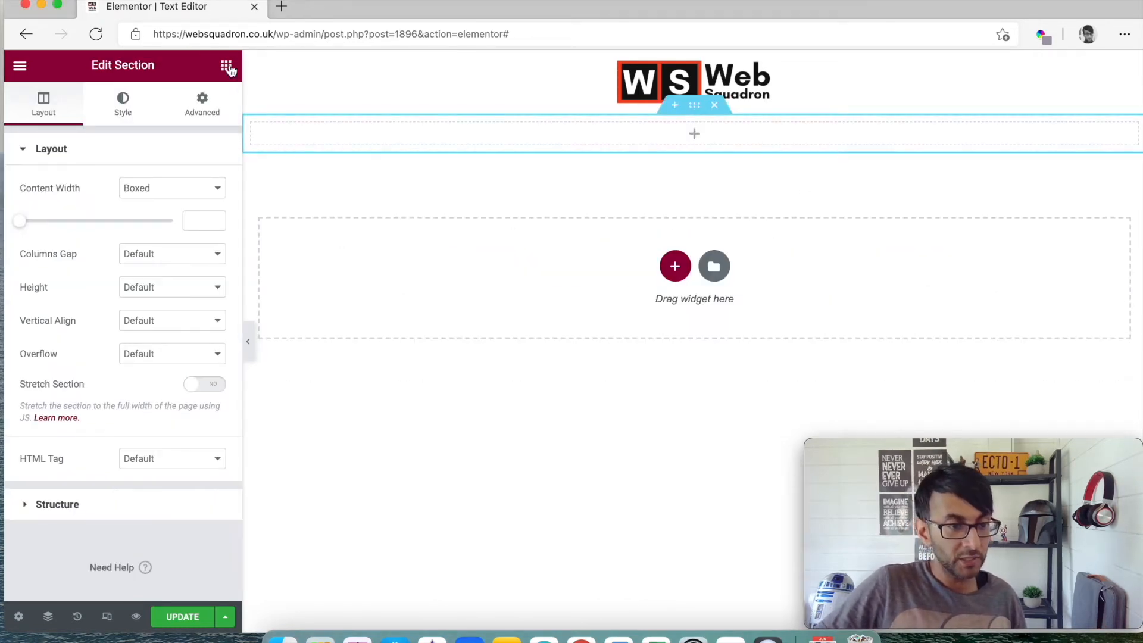
click(226, 65)
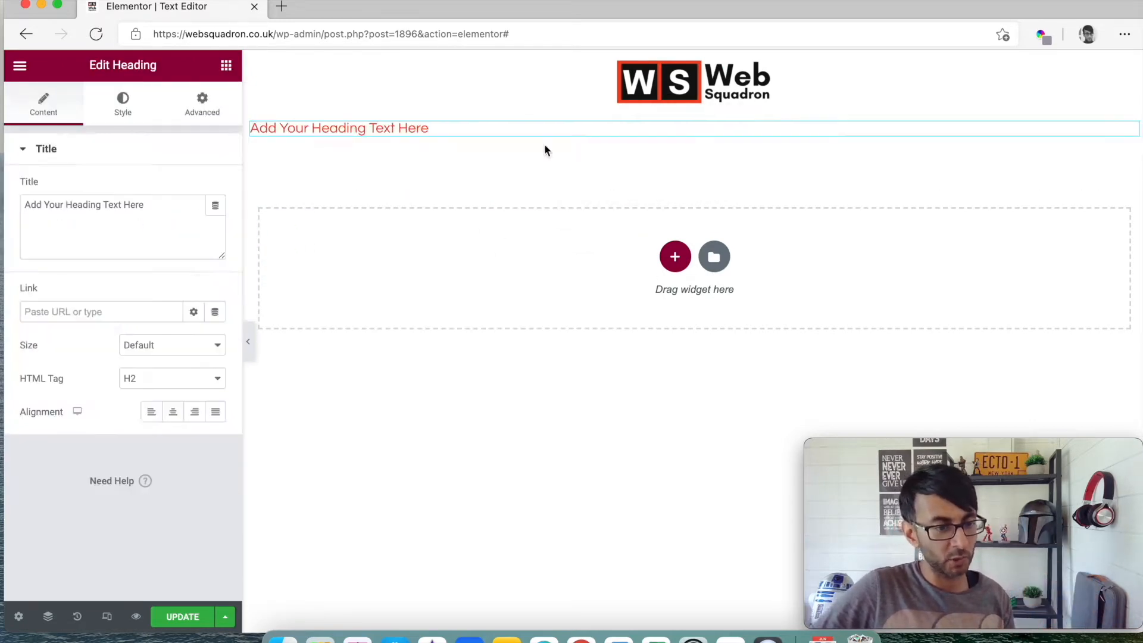
click(171, 411)
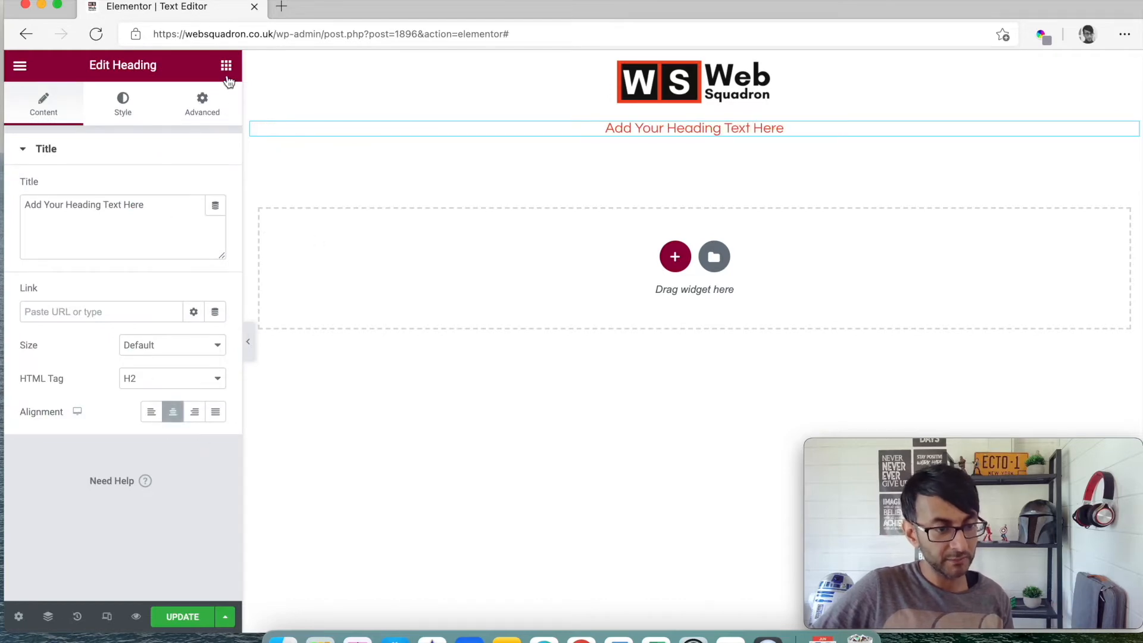
click(226, 64)
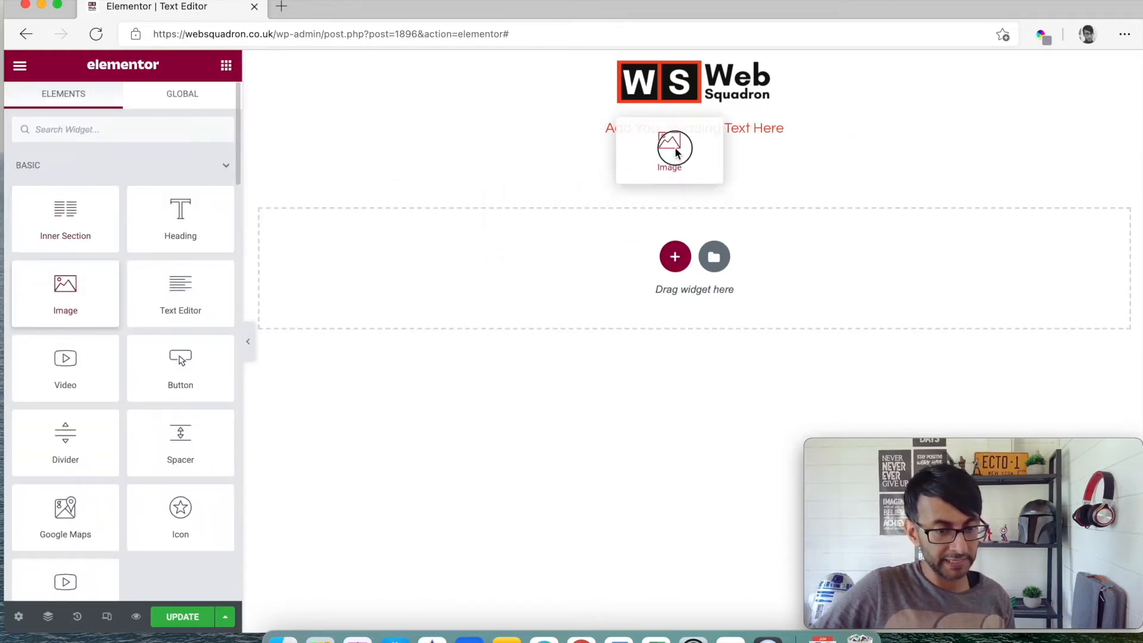
Insert the Wallpaper Office image at 300 px width and a centred lorem ipsum paragraph below it
click(668, 146)
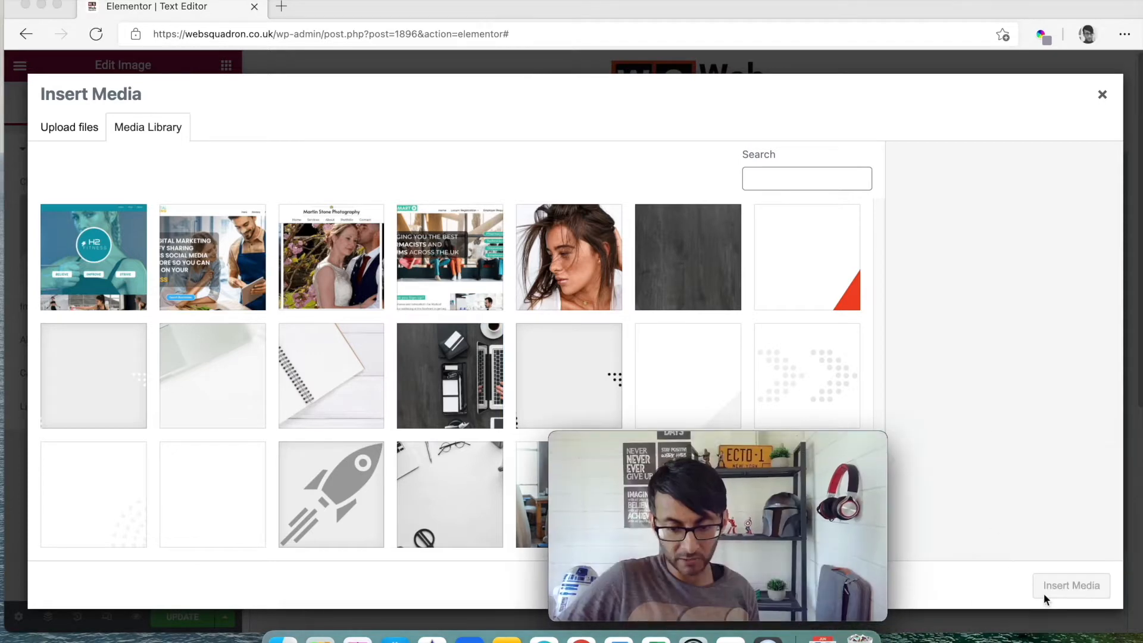
click(449, 375)
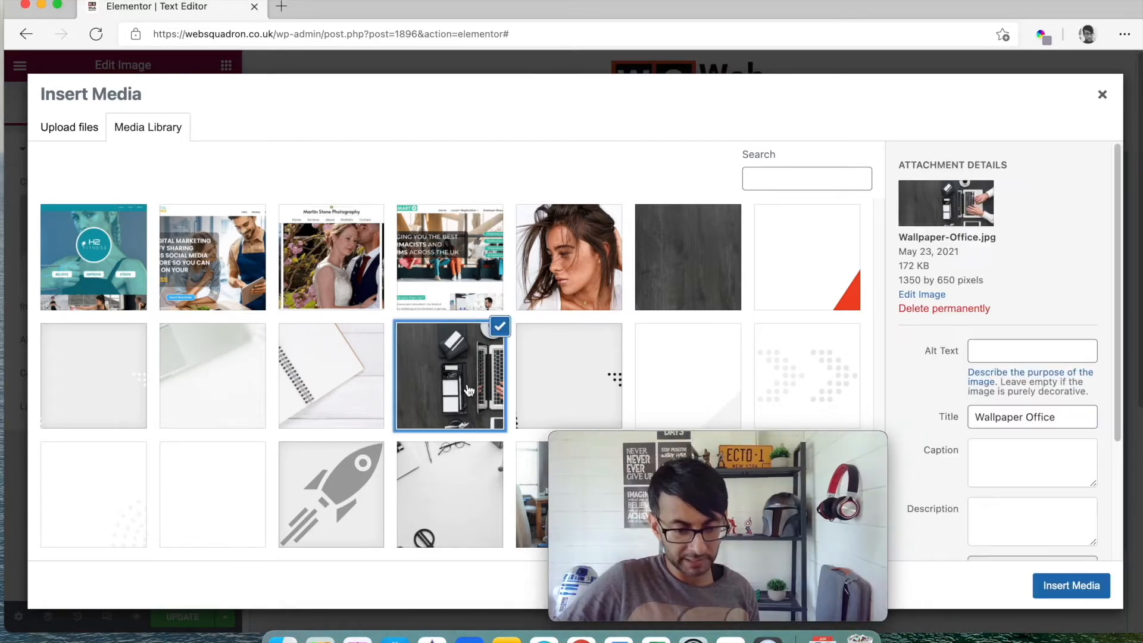
click(1071, 586)
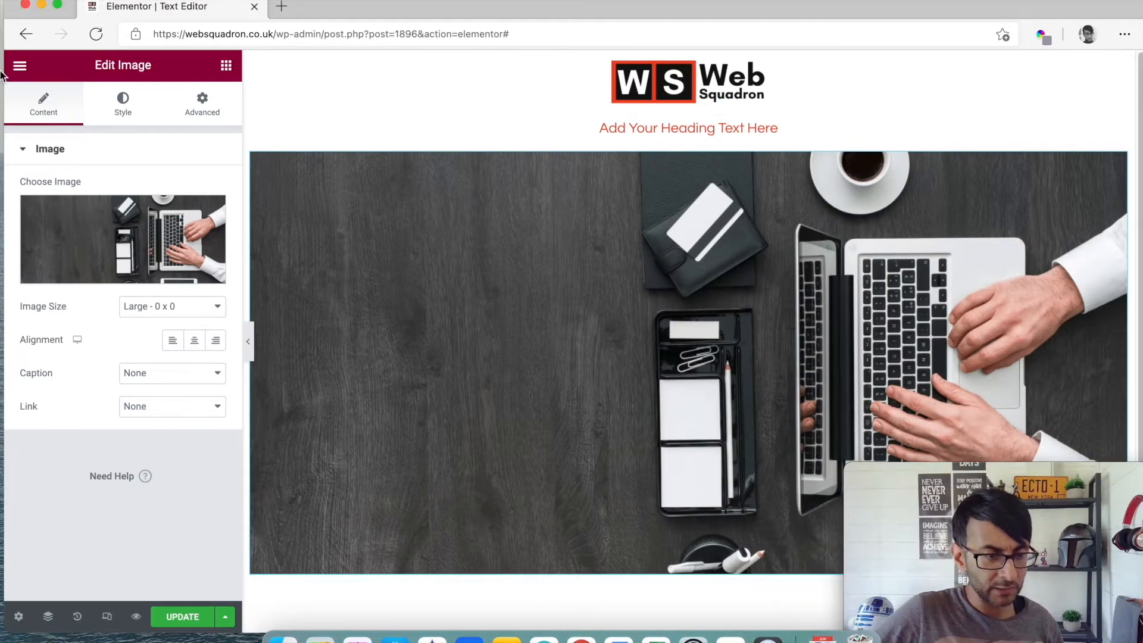
click(123, 102)
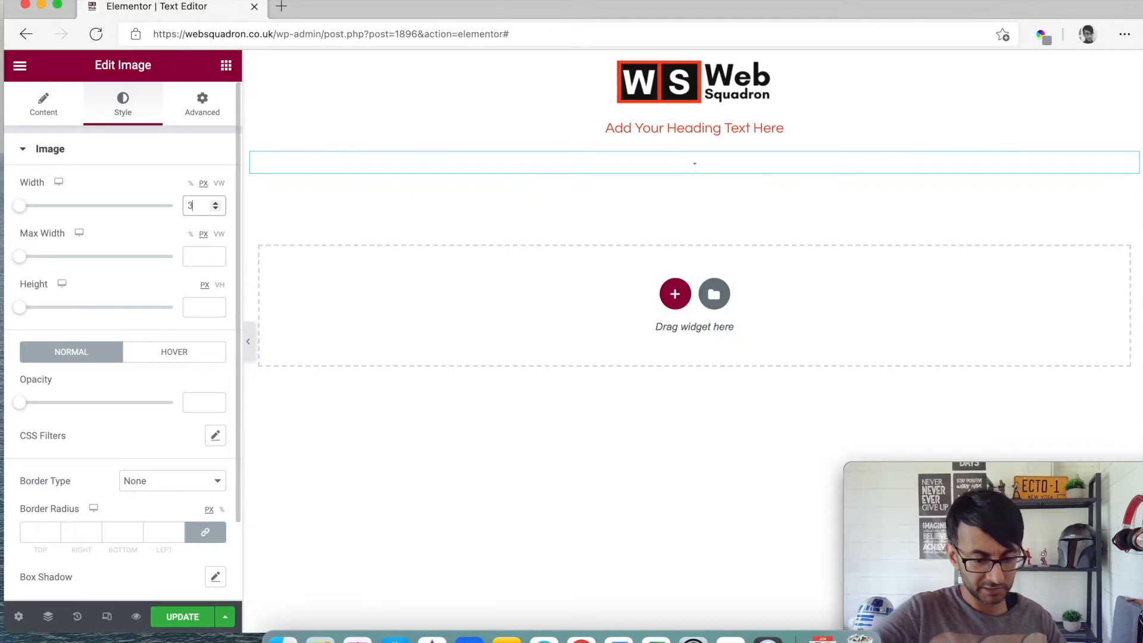
text(300)
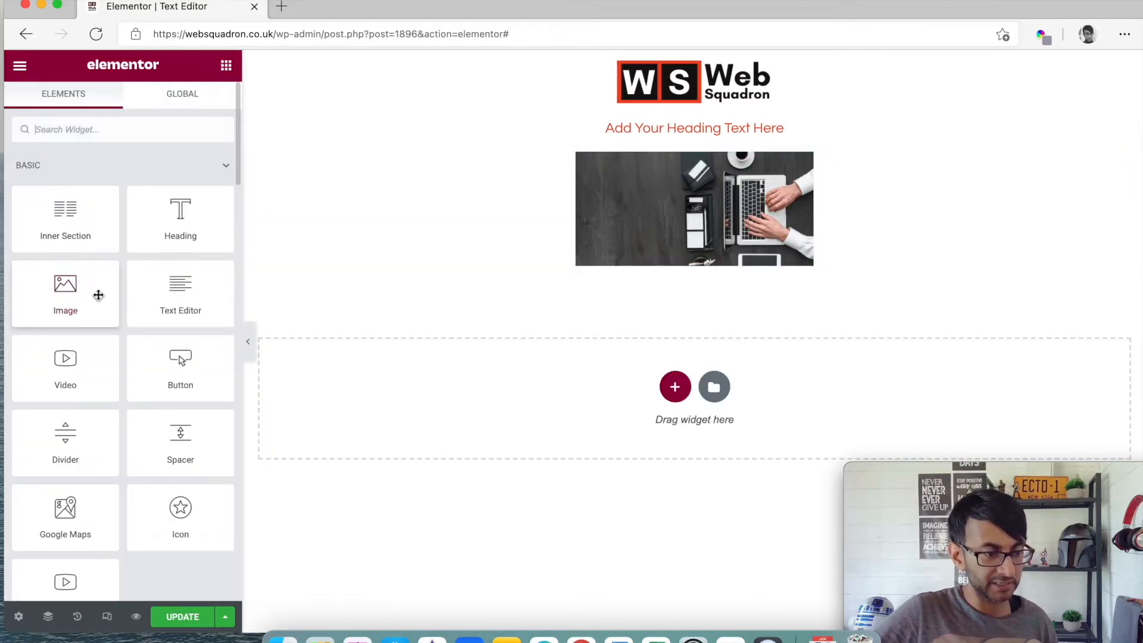
drag(180, 291, 619, 270)
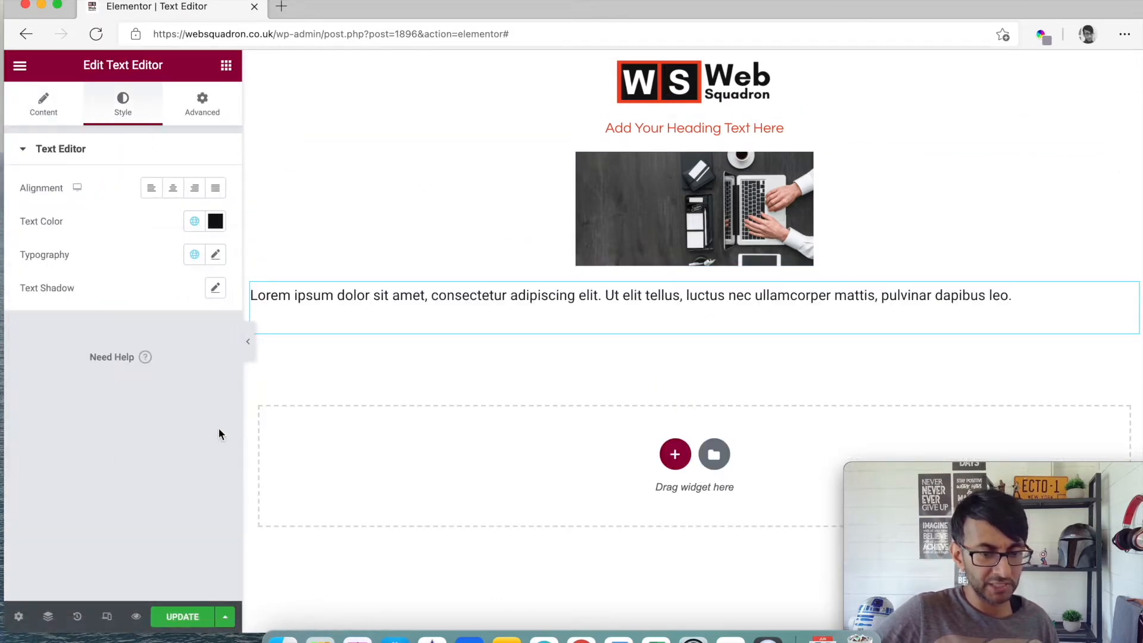
click(172, 187)
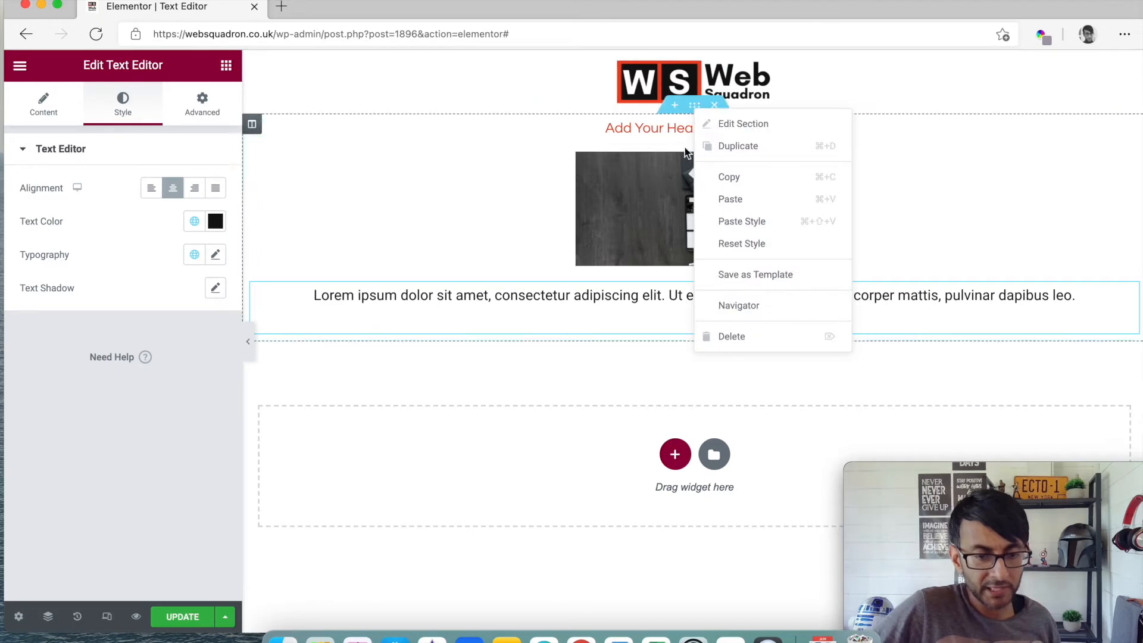
Rename the heading to Number 1, update, and duplicate the section twice as Number 2 and Number 3
click(43, 102)
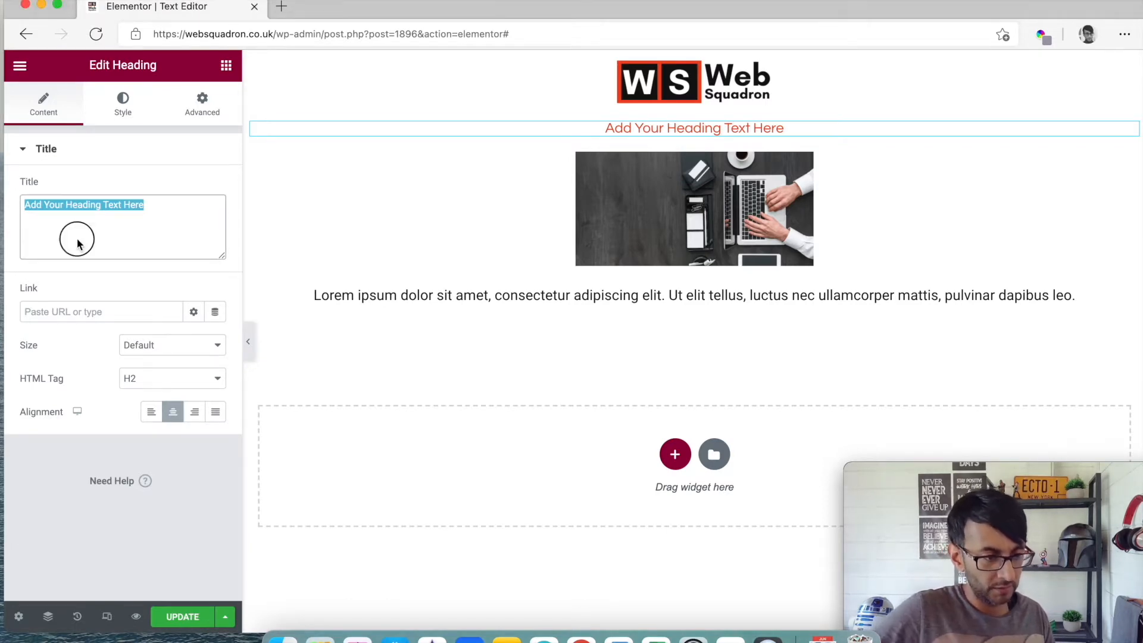
text(Number 1)
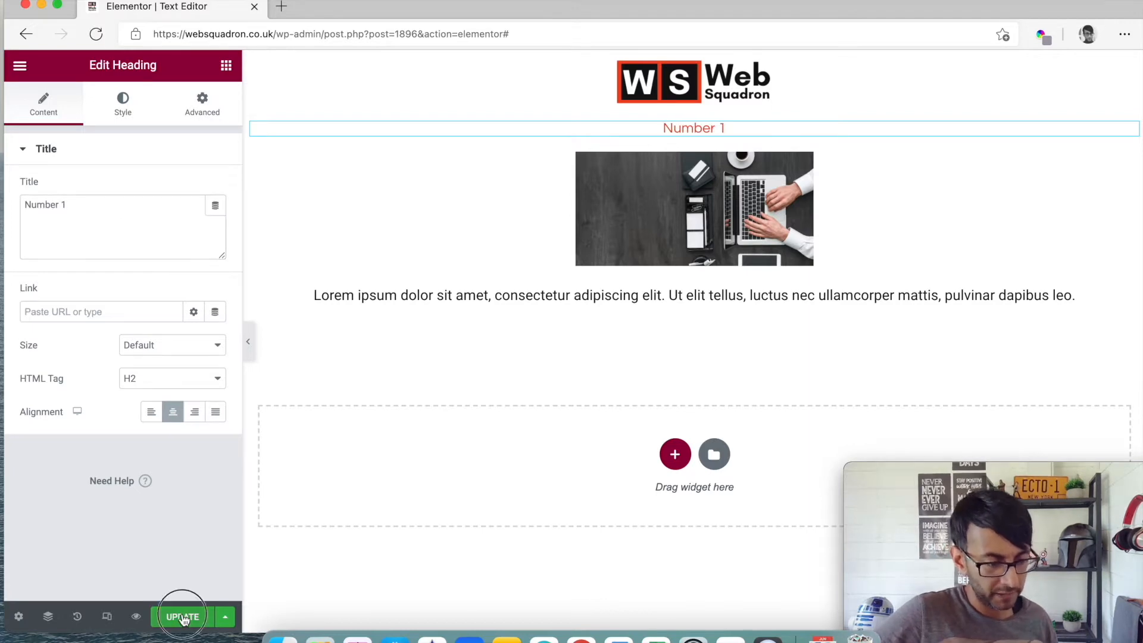
click(693, 107)
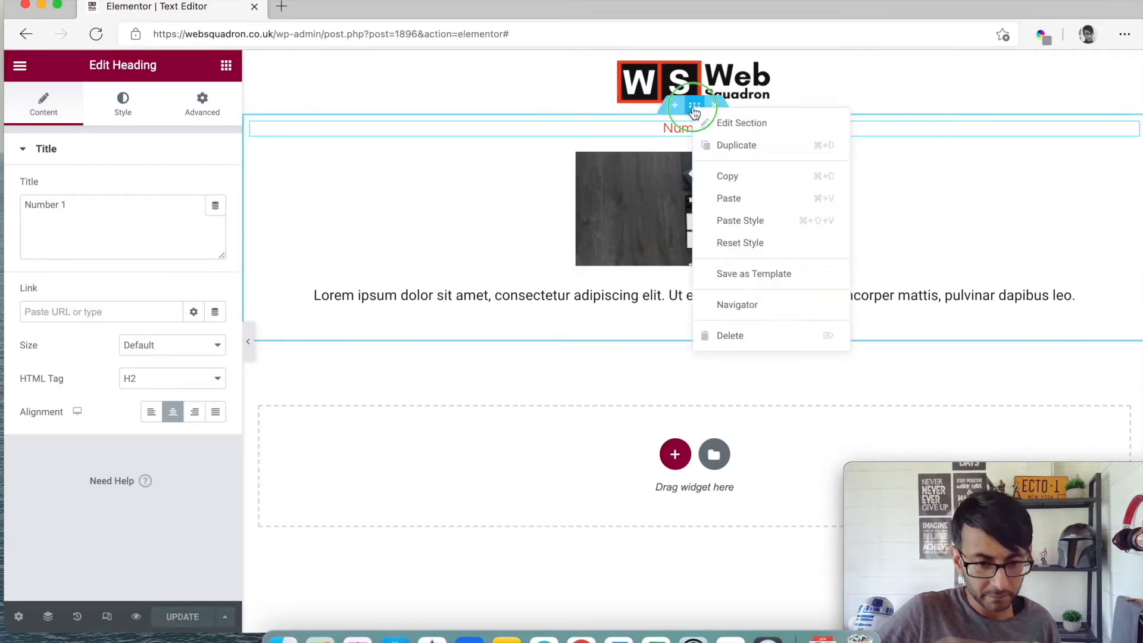
click(736, 144)
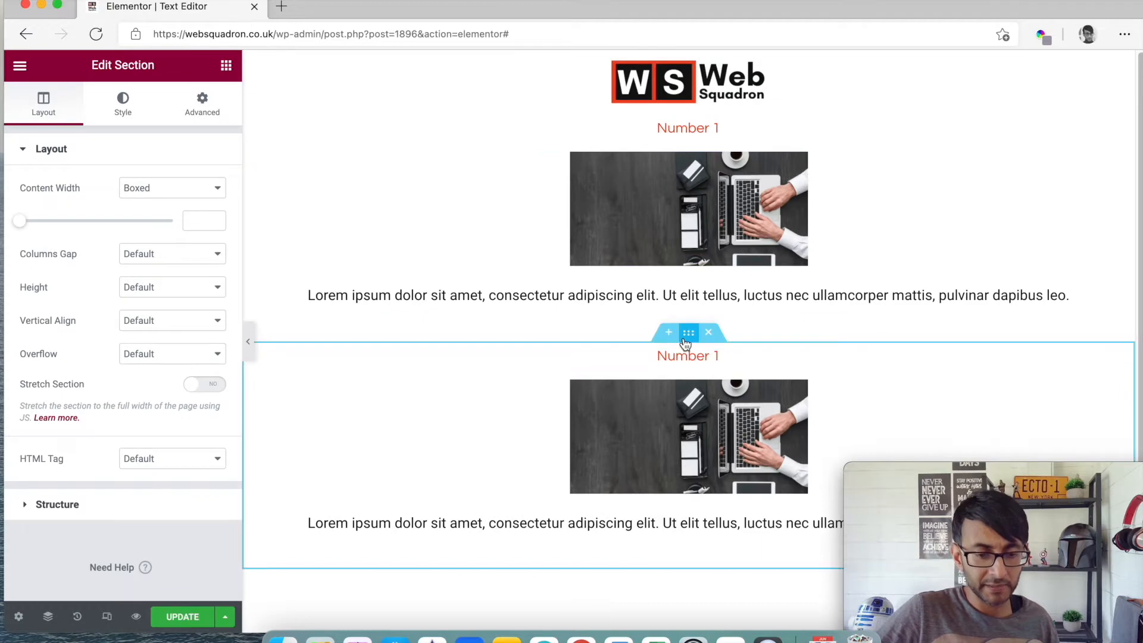
click(687, 356)
text(2)
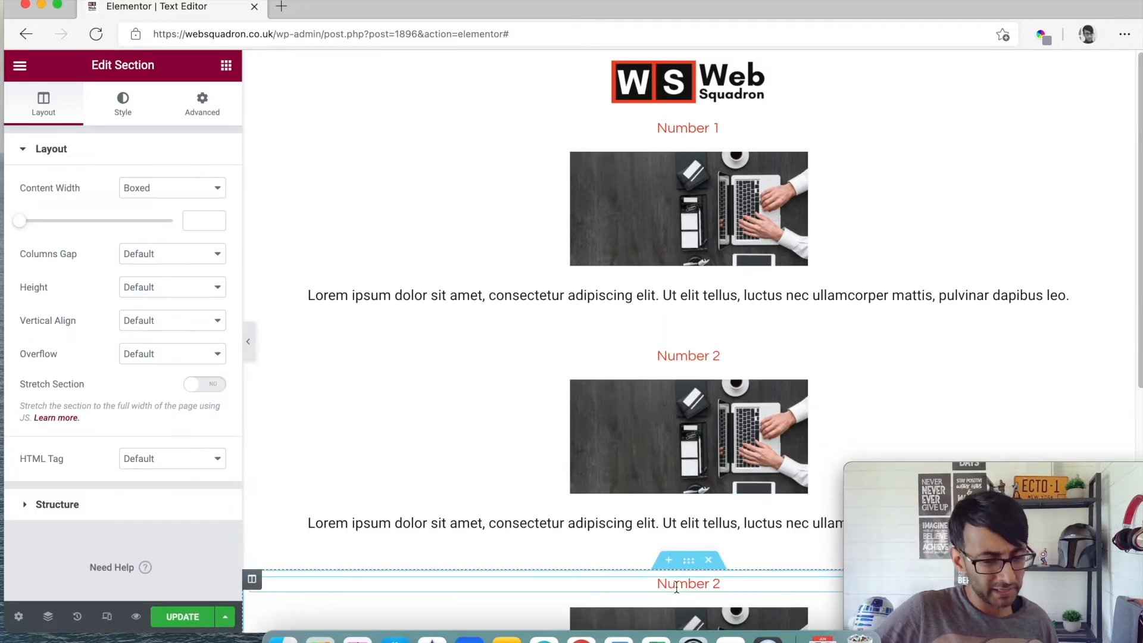
click(687, 584)
text(3)
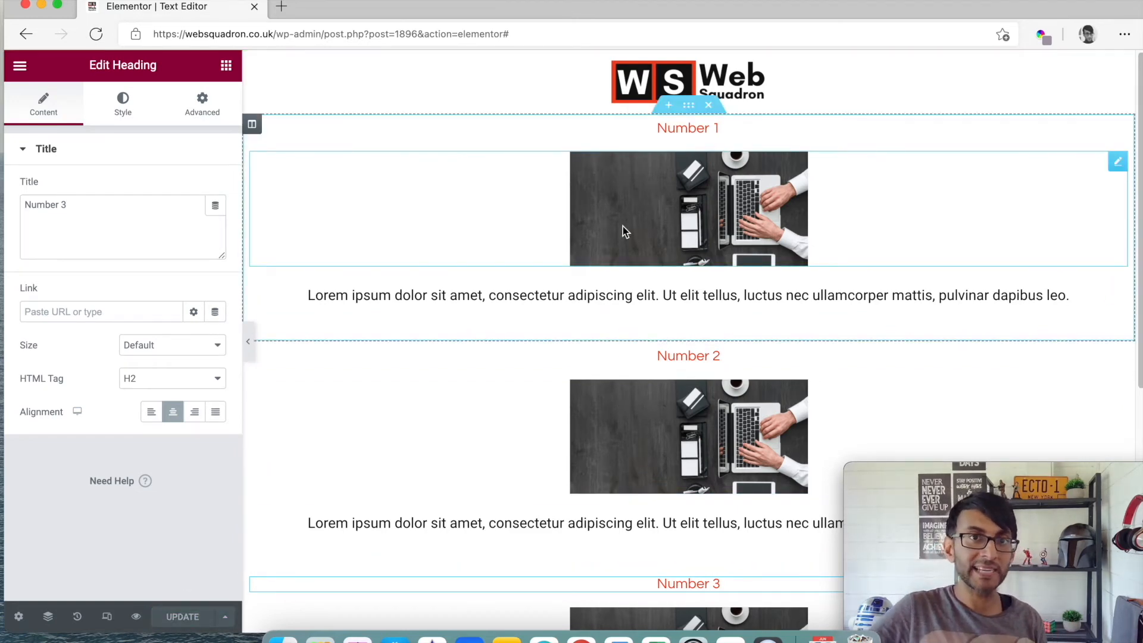
mouse_move(764, 212)
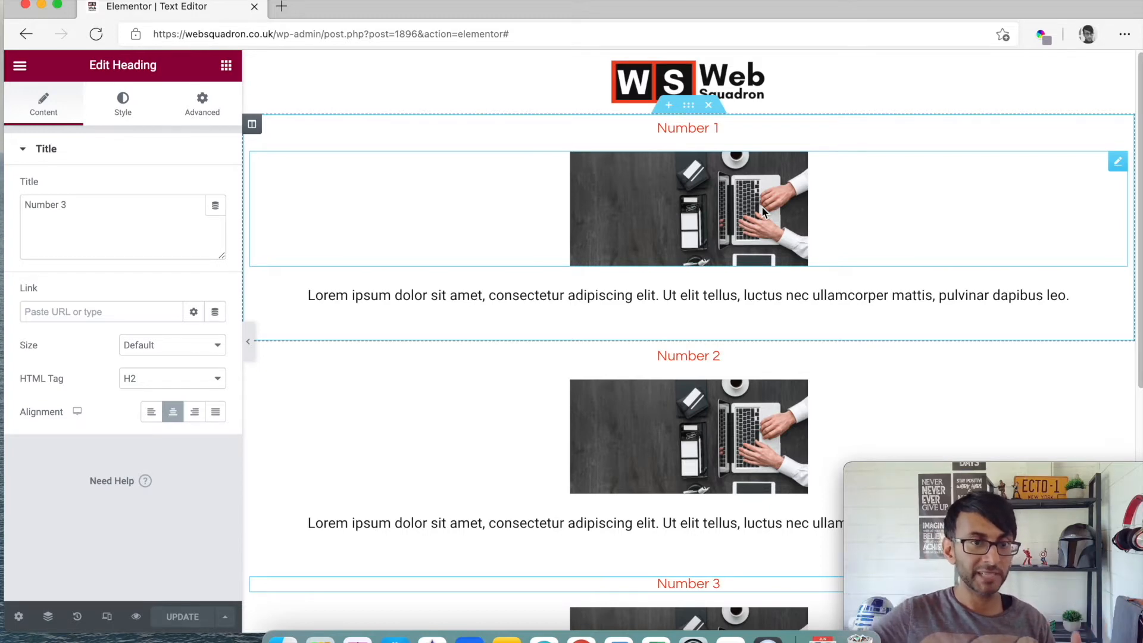
mouse_move(693, 235)
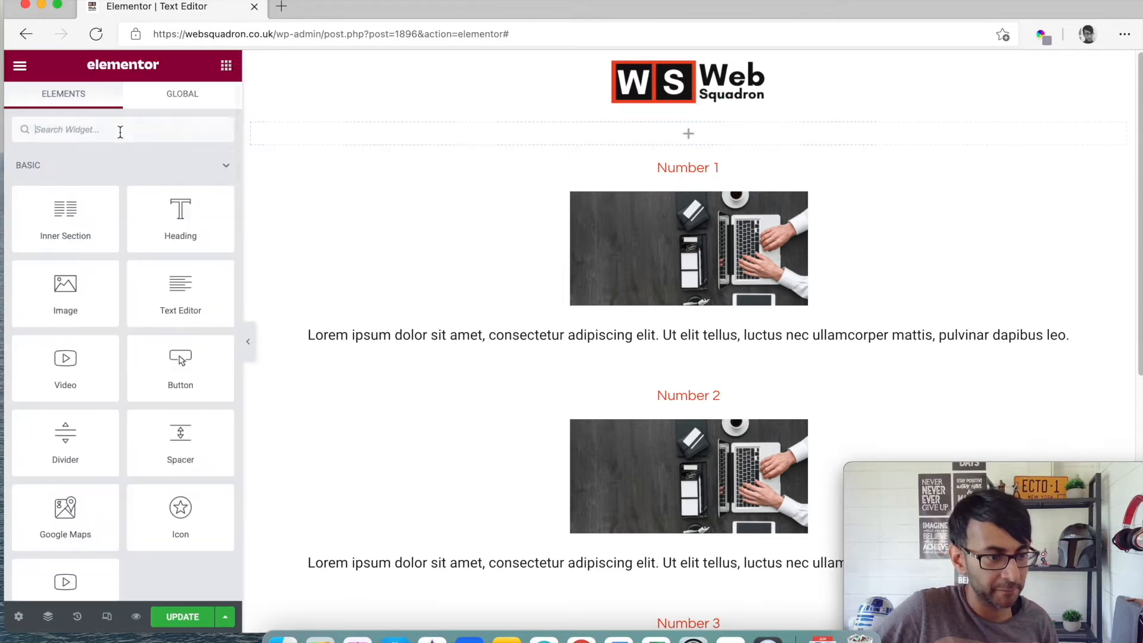
Add an inline, right-aligned Icon List to the top section, trimmed to List Item #1 only
text(icon)
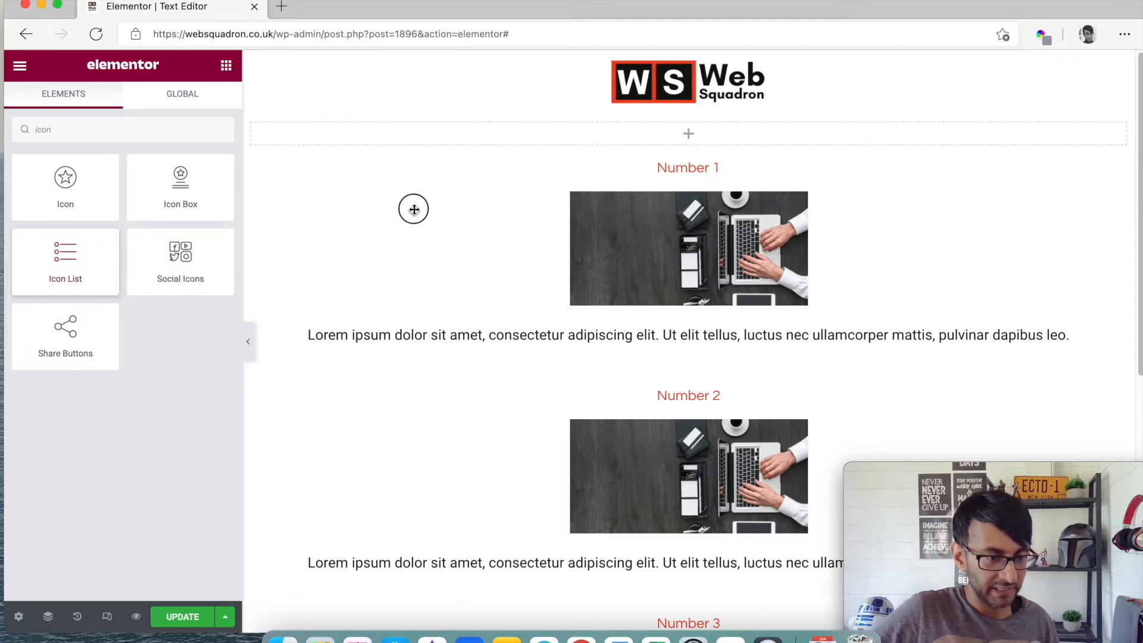
drag(64, 251, 413, 247)
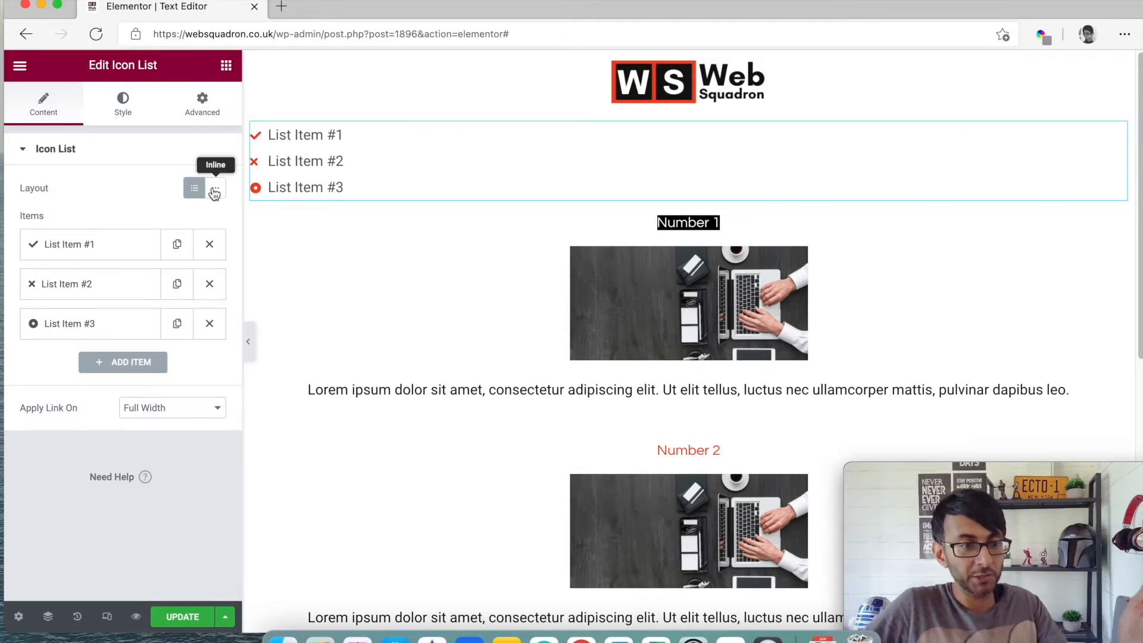
click(216, 188)
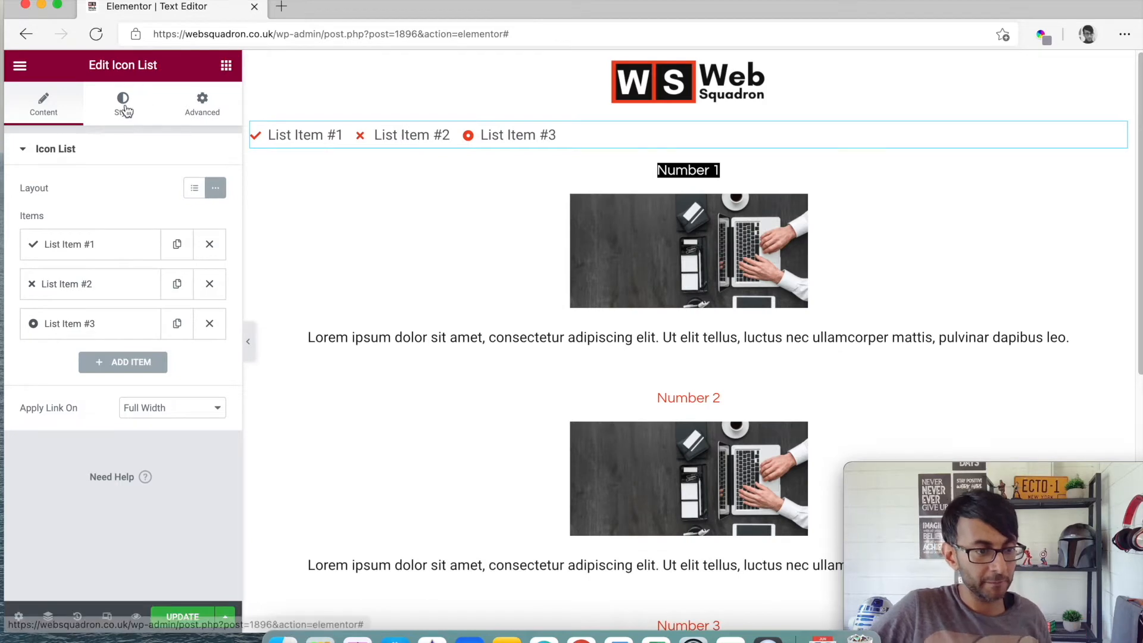
click(123, 102)
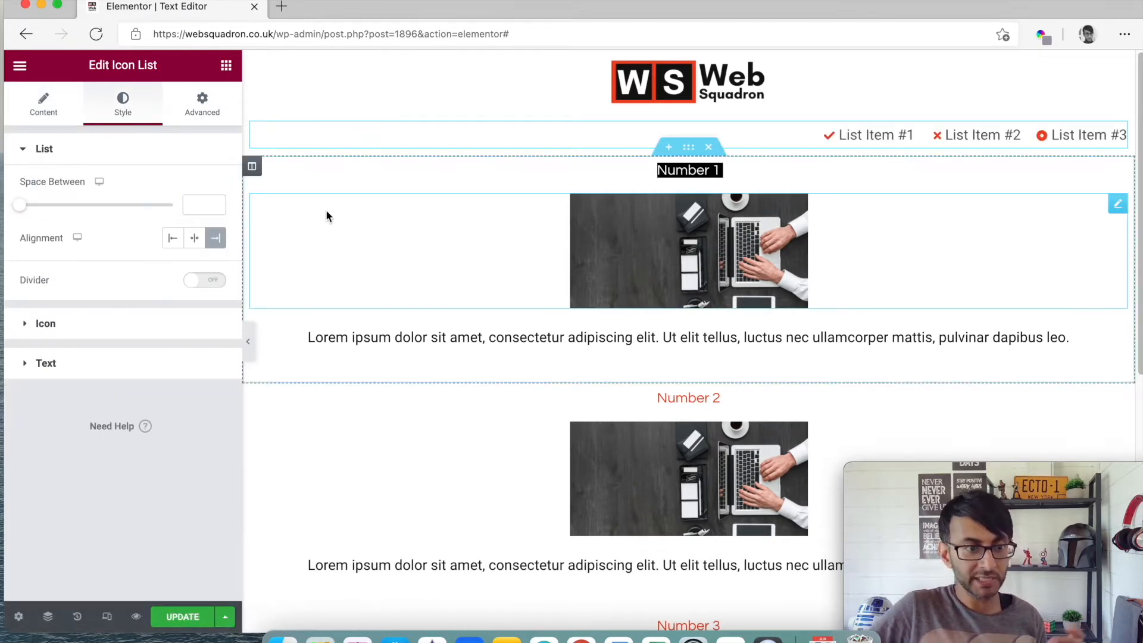
click(43, 103)
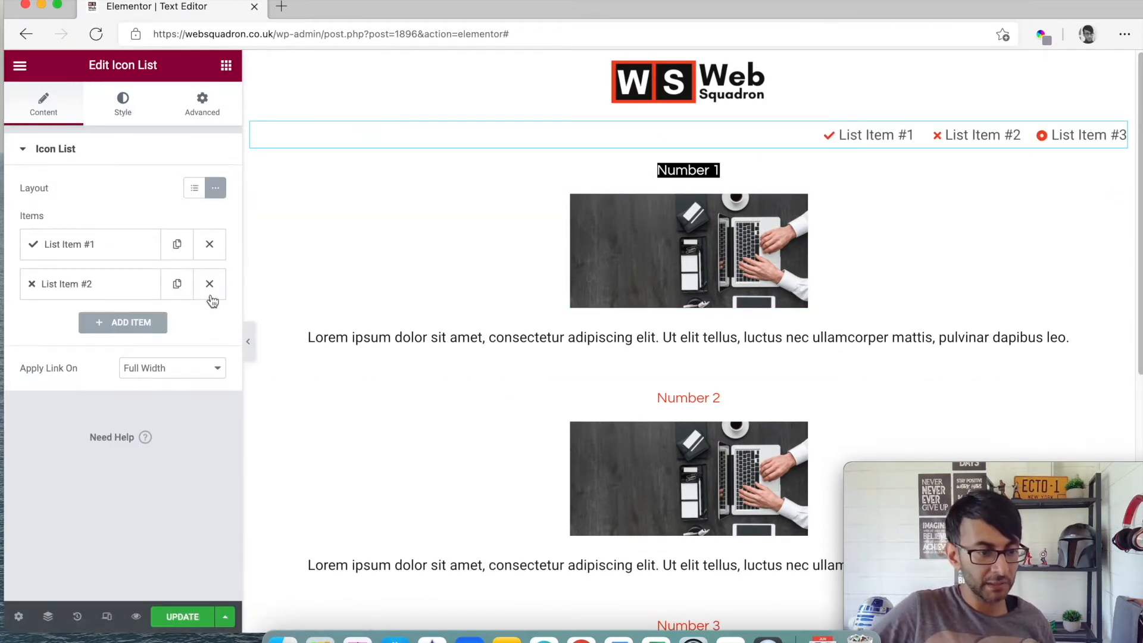
click(209, 284)
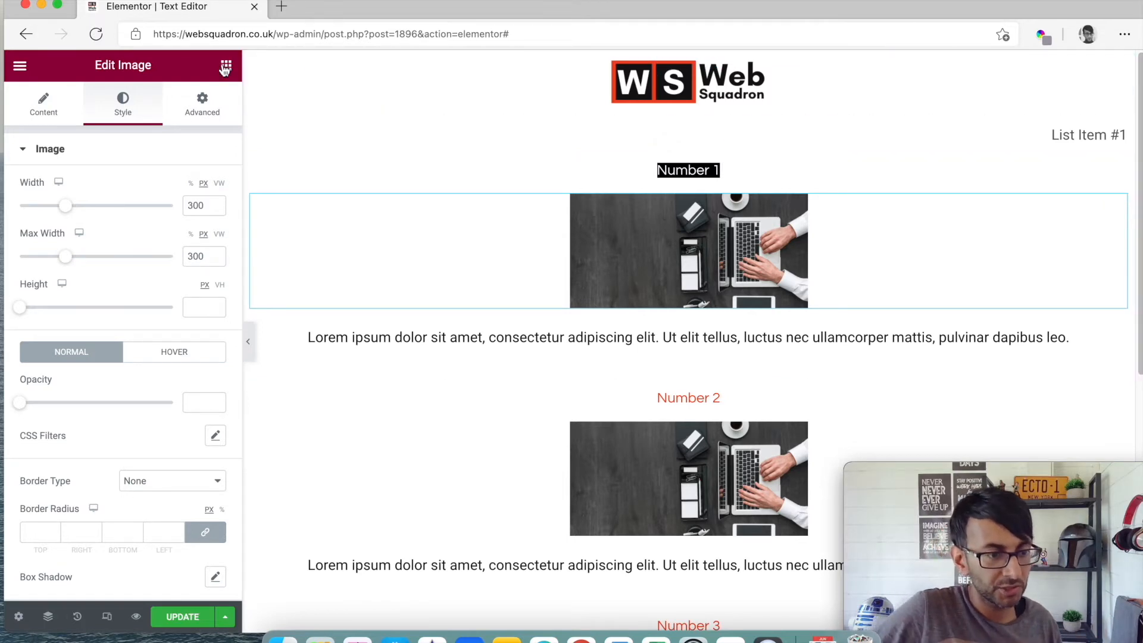
Place Menu Anchor widgets with IDs number1, number2 and number3 above the numbered sections
click(226, 66)
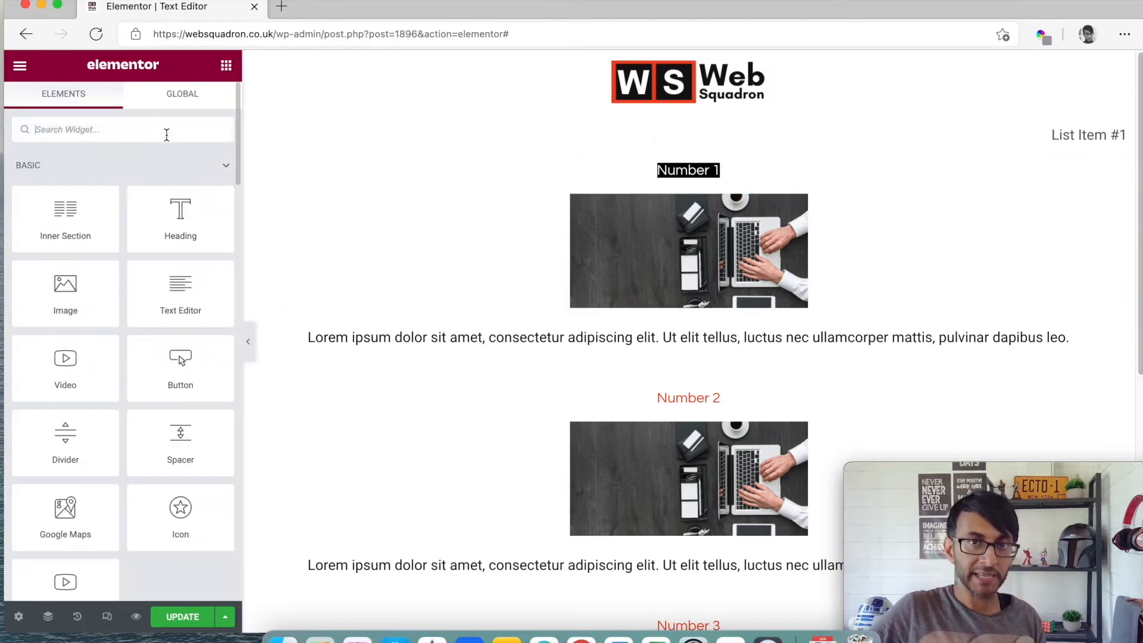
text(menu)
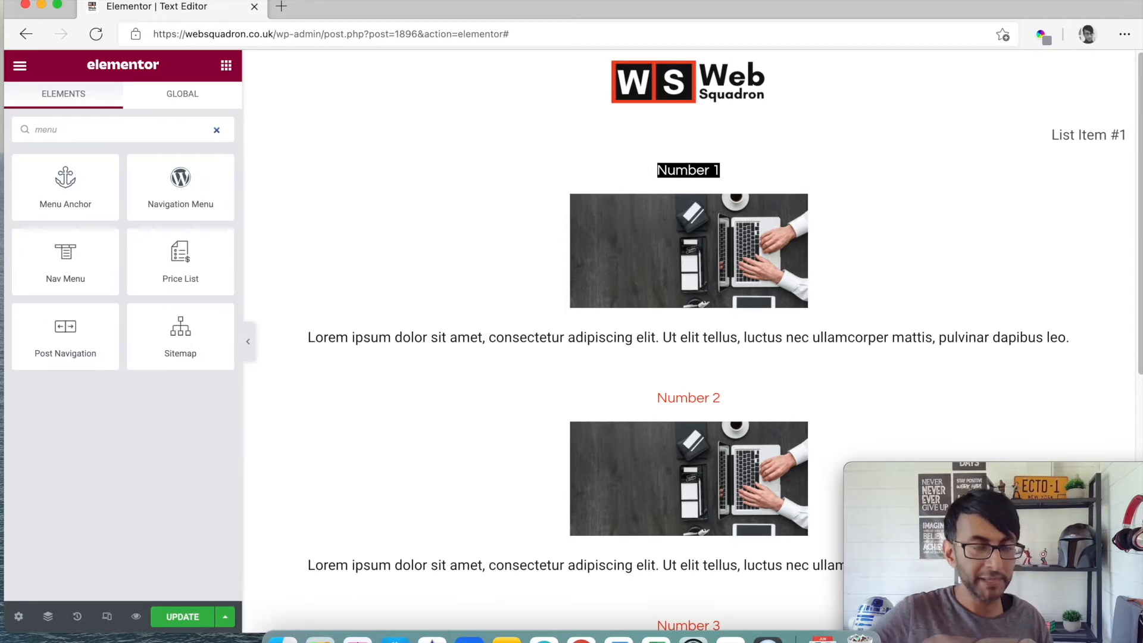
mouse_move(64, 187)
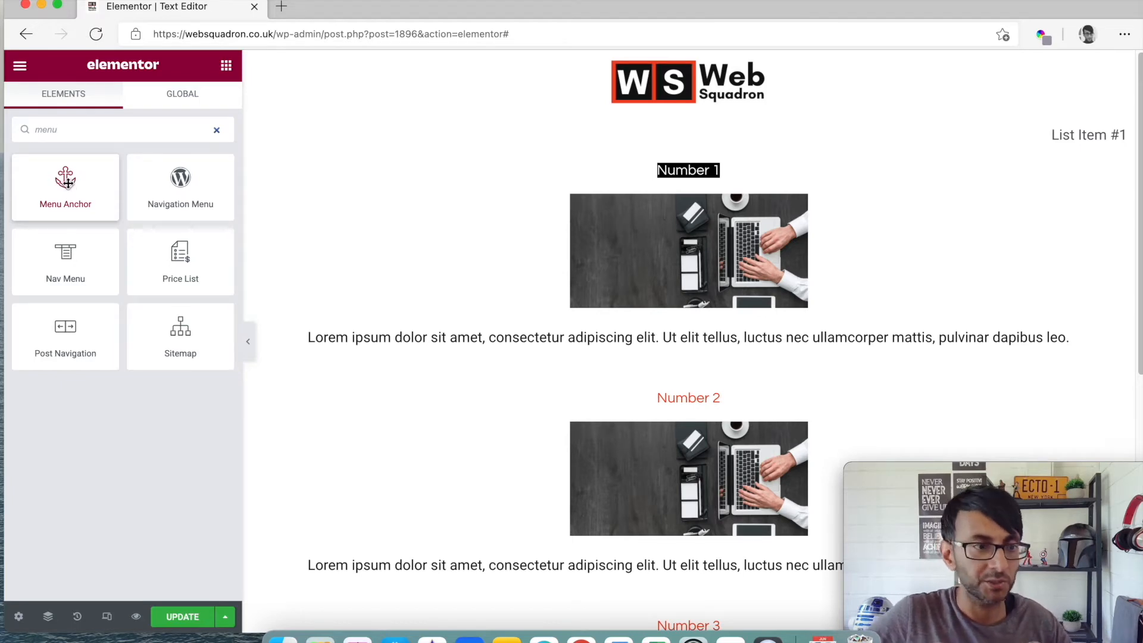
drag(65, 186, 587, 212)
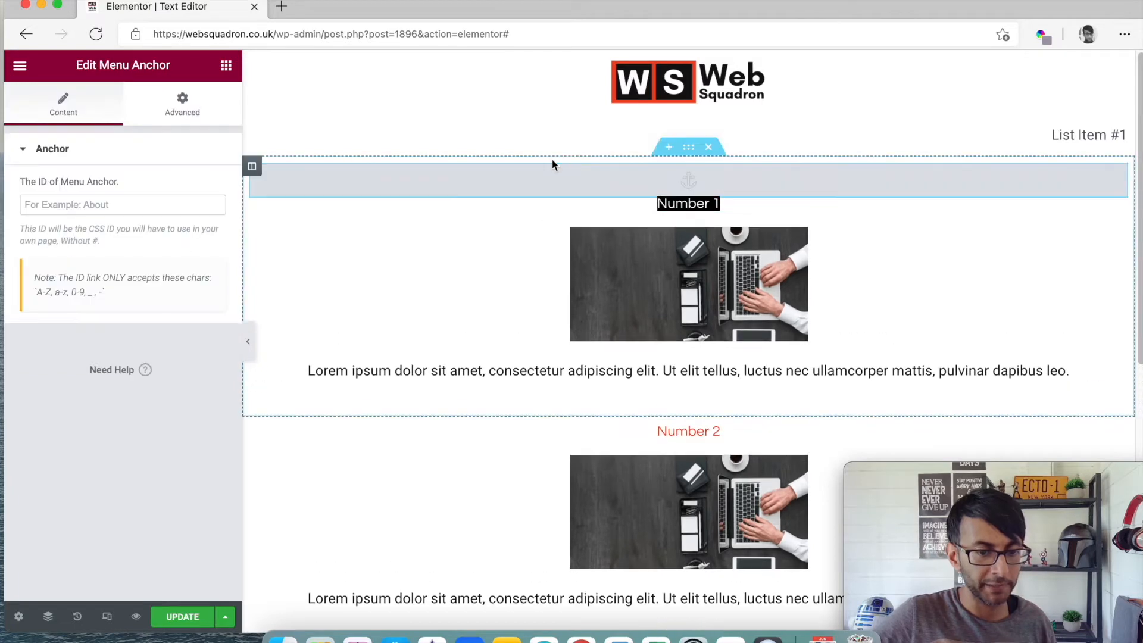
text(number1)
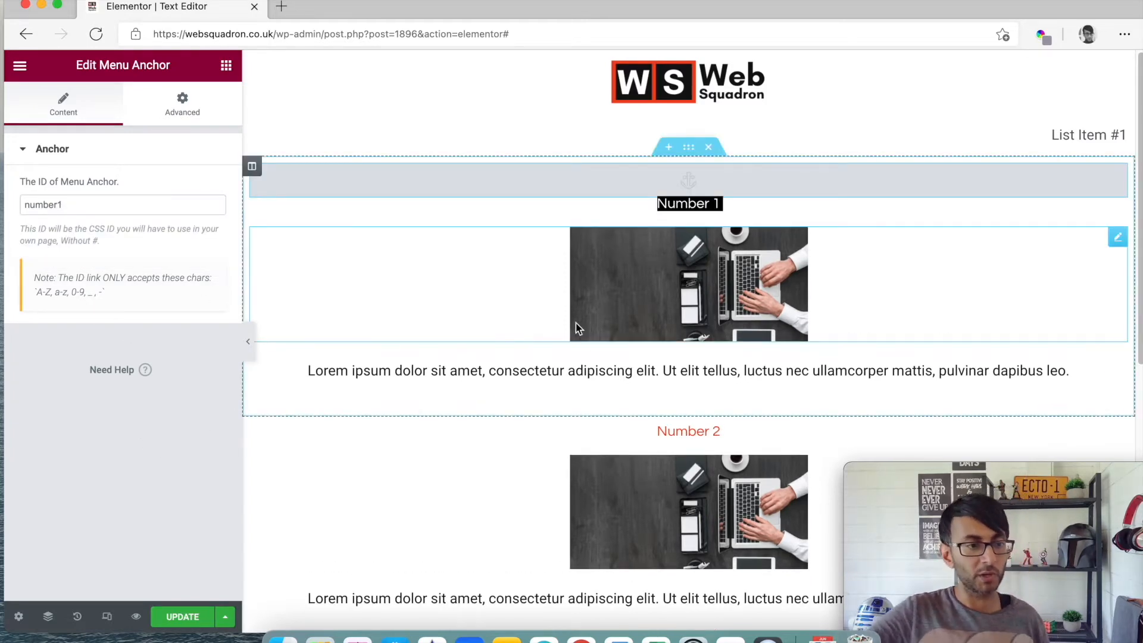
mouse_move(727, 263)
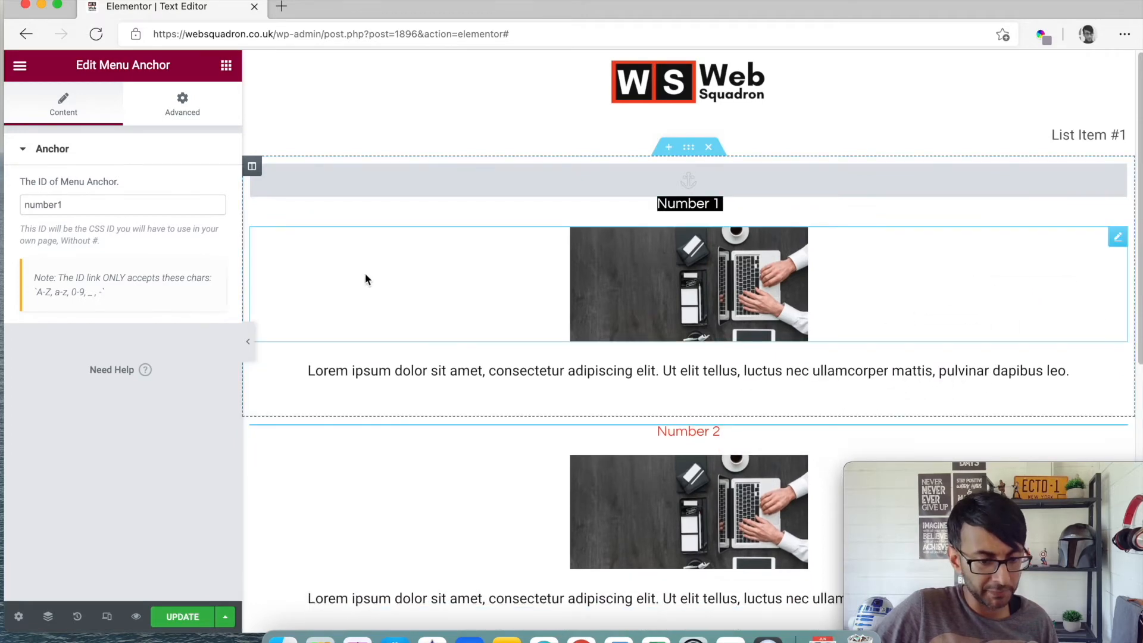
text(number2)
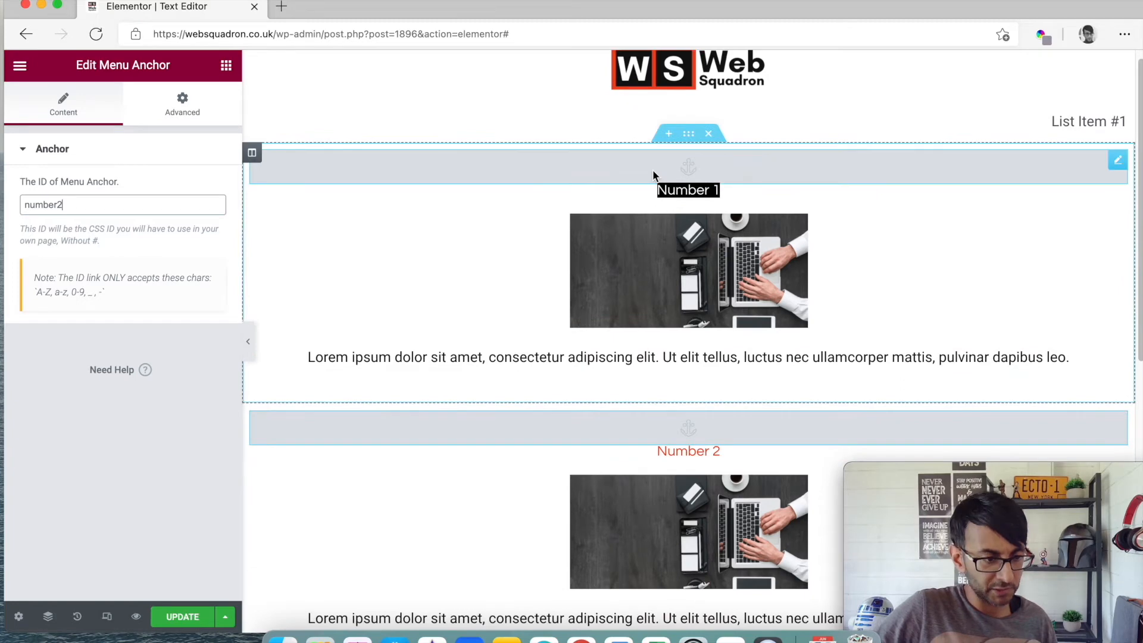
scroll(down, 3)
text(3)
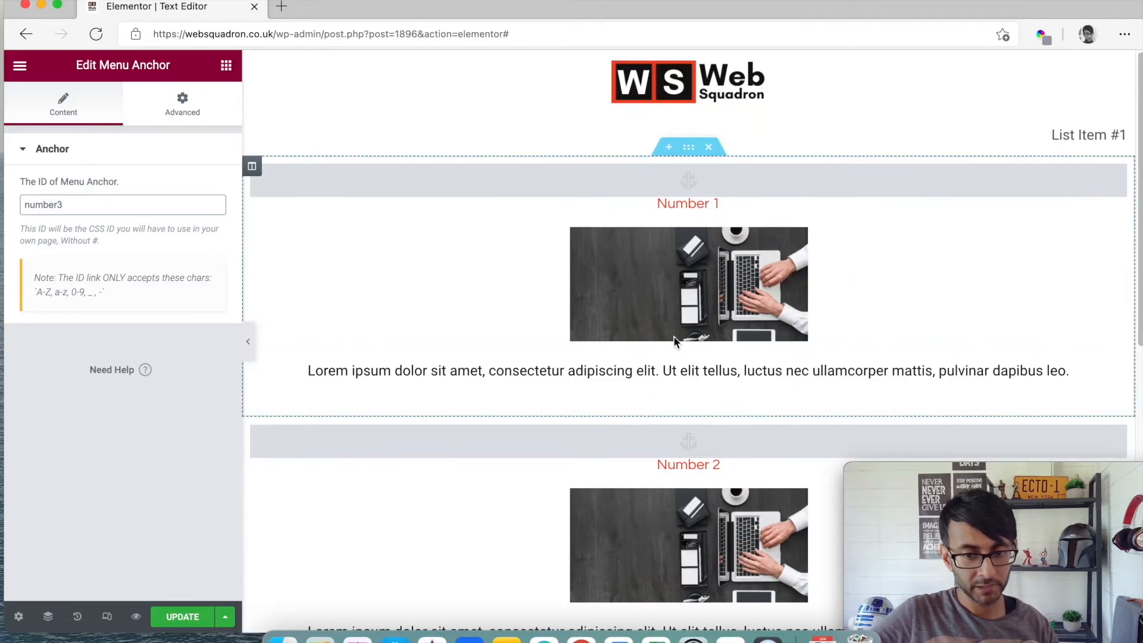
click(1086, 134)
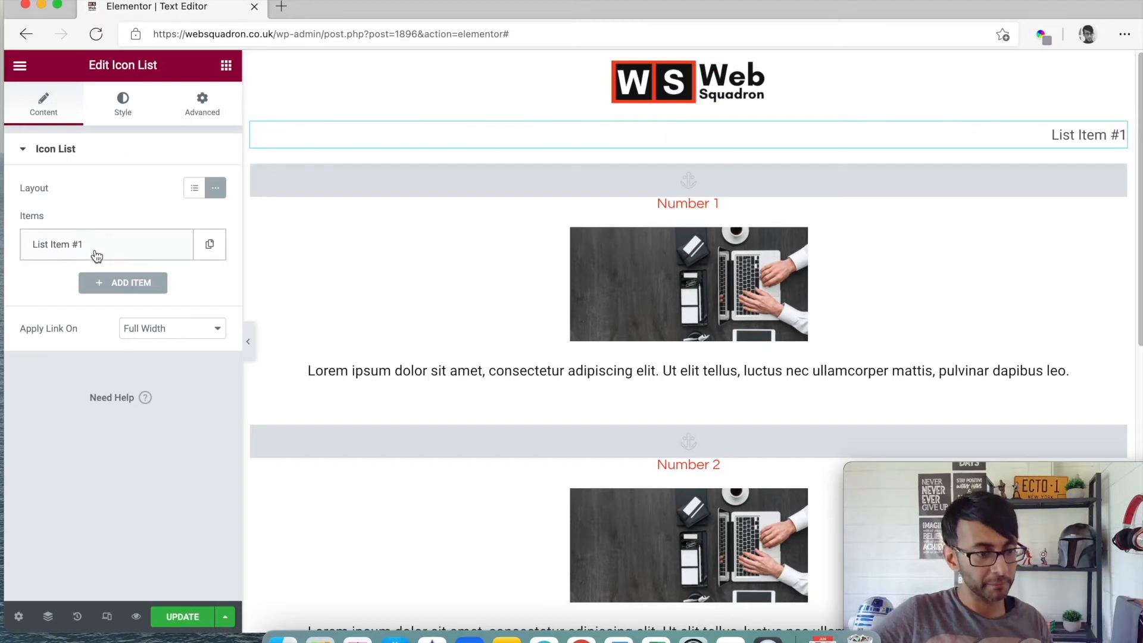
Rename List Item #1 to N1 and link it to #number1
click(58, 244)
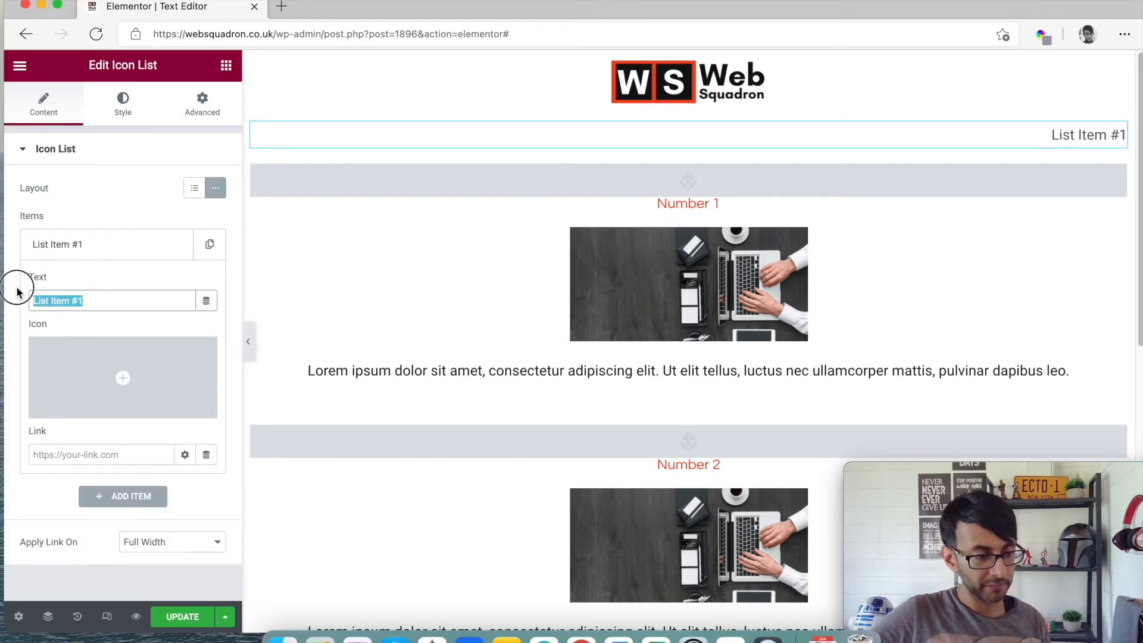
text(N1)
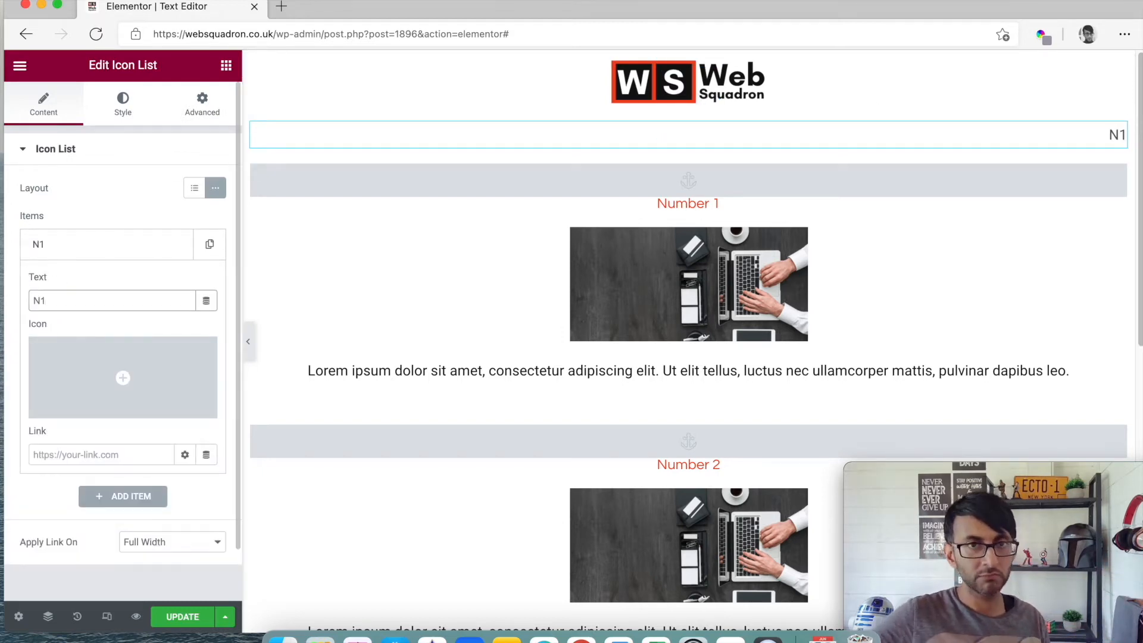
click(95, 454)
text(#)
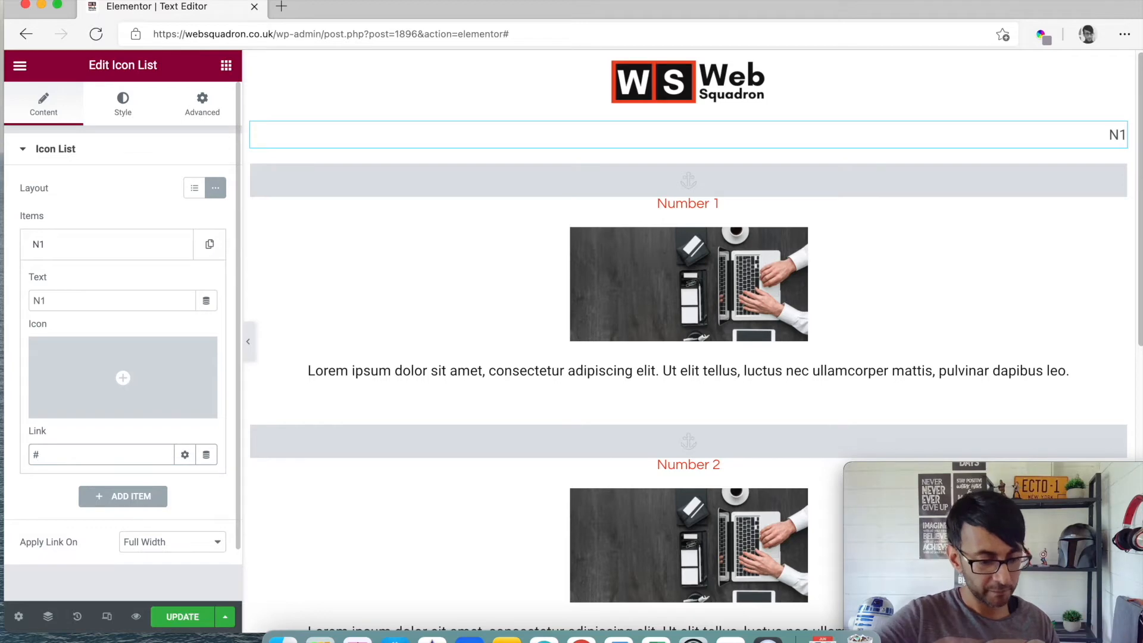
text(number)
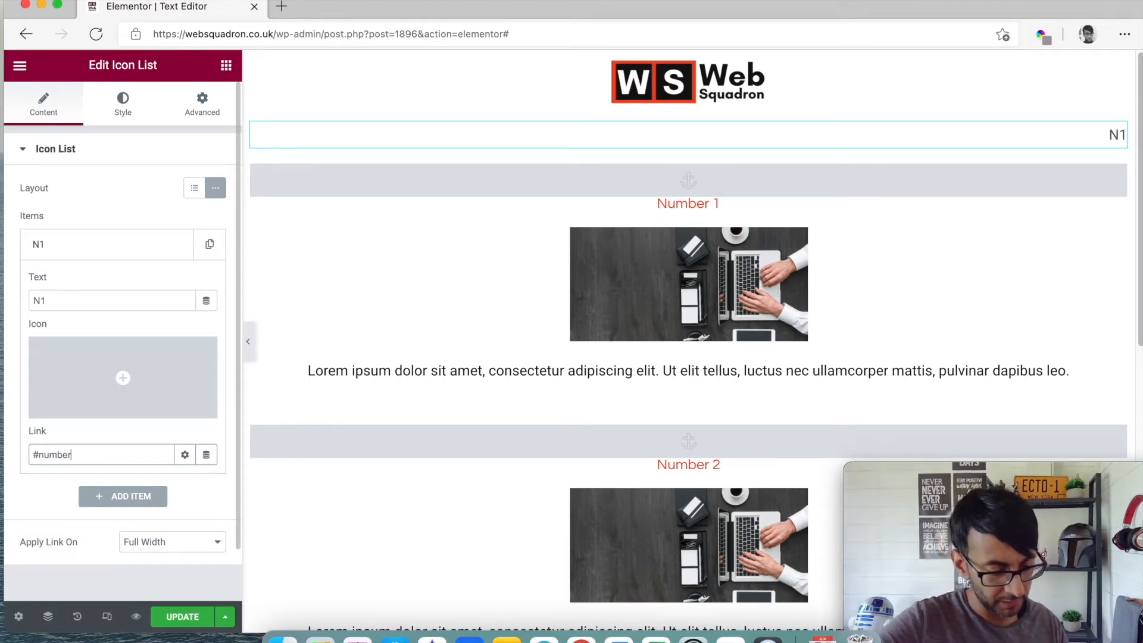
text(1)
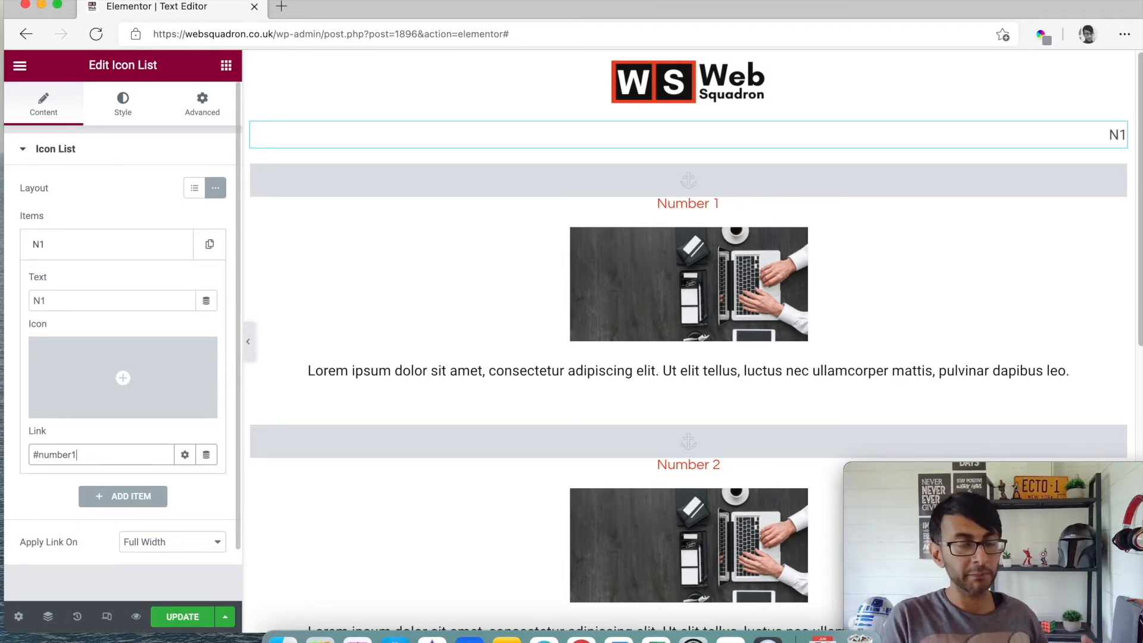
mouse_move(127, 254)
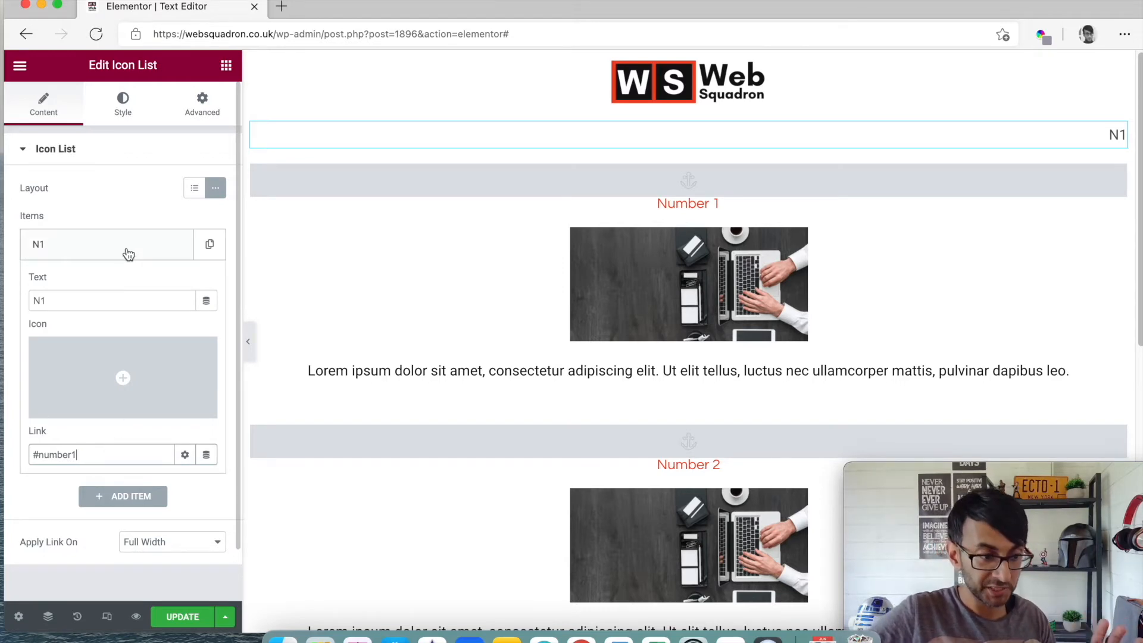
Duplicate the item as N2 (#number2) and N3 (#number3), then preview the page
click(209, 245)
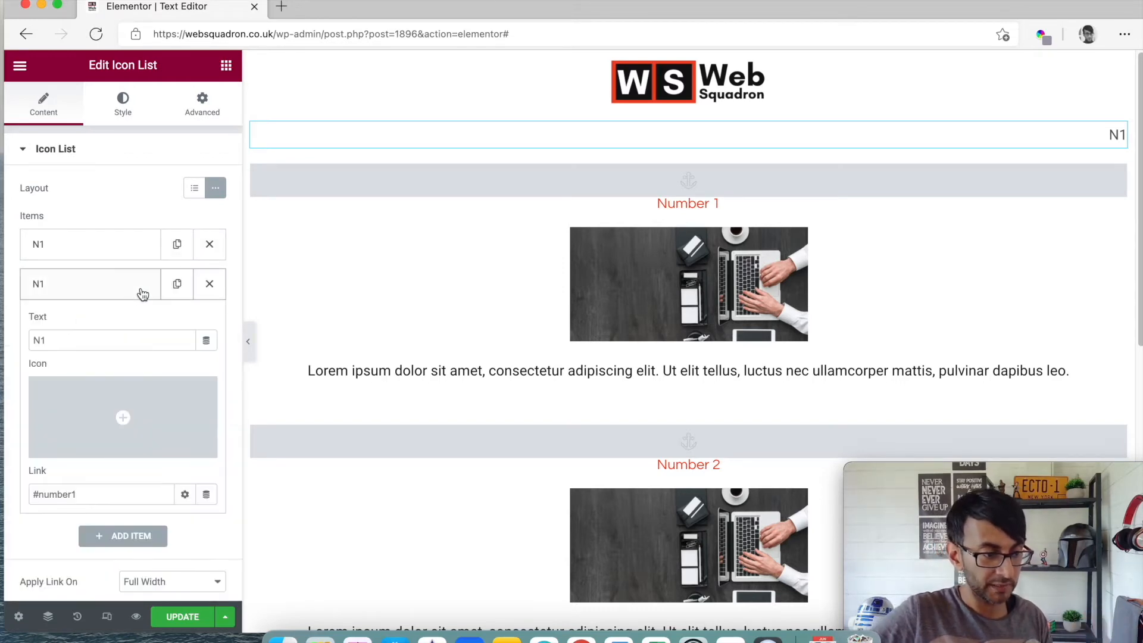
text(N2)
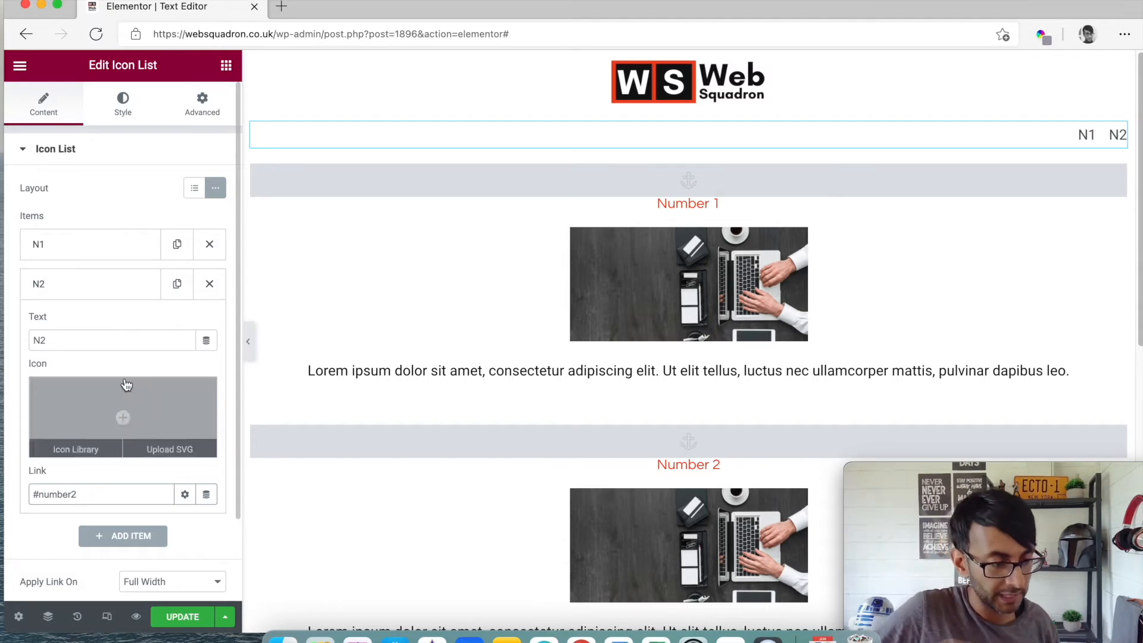
click(176, 283)
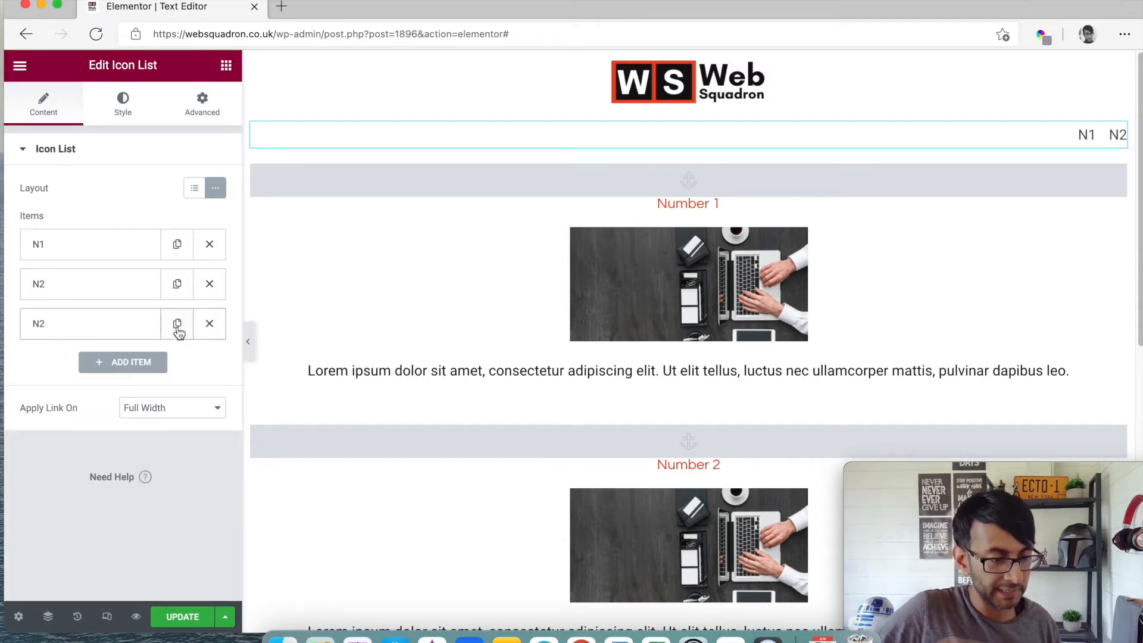
mouse_move(175, 346)
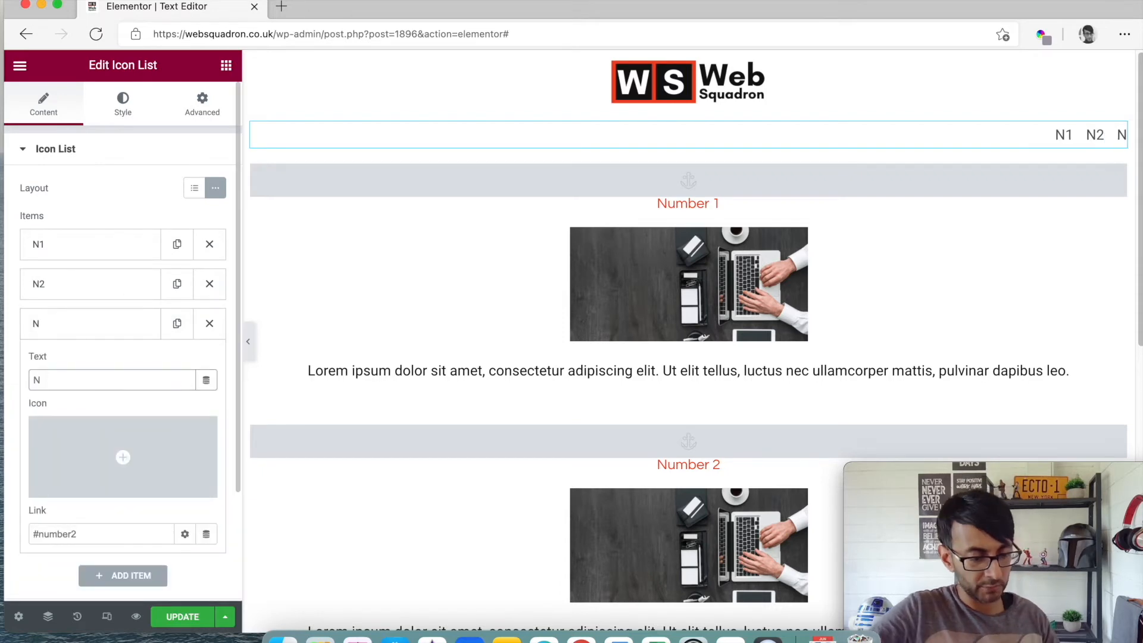
text(3)
click(102, 534)
text(3)
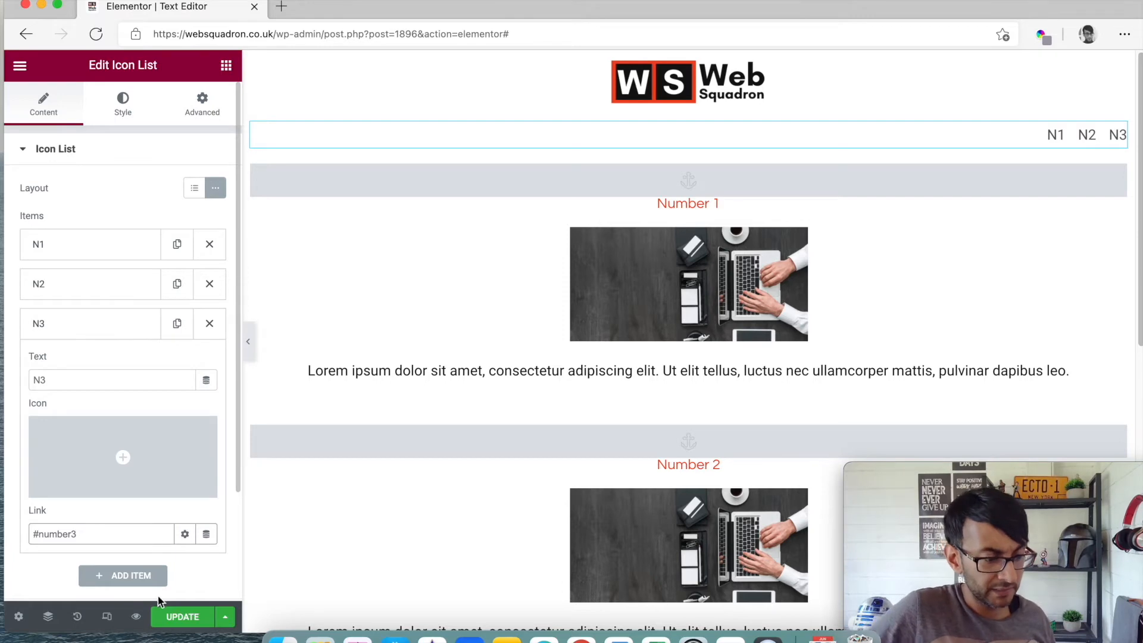
click(181, 615)
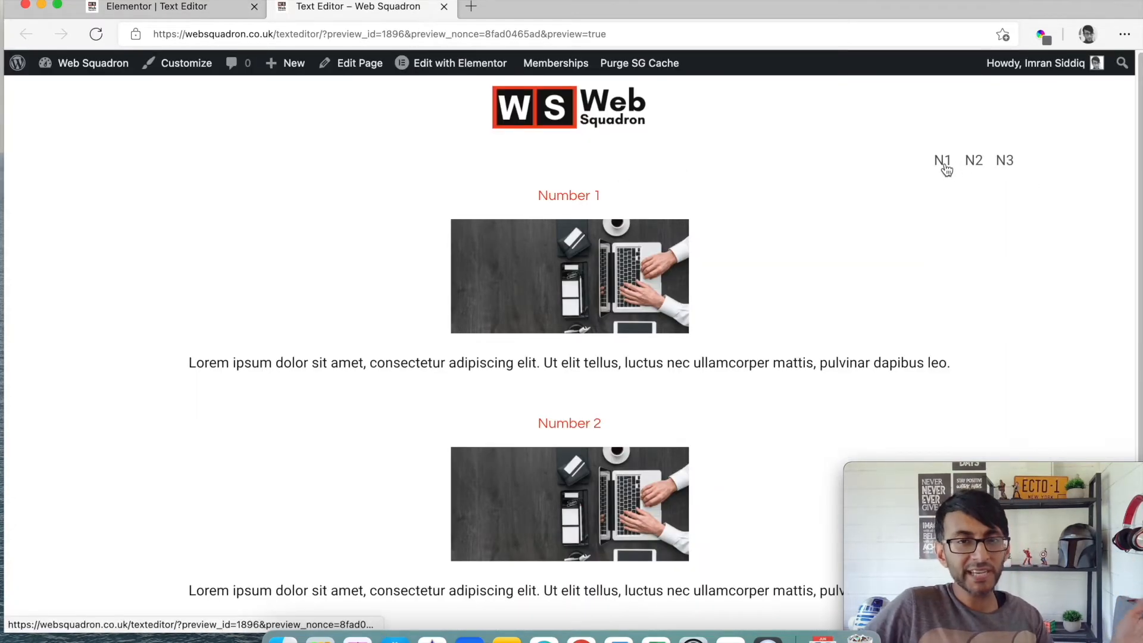
Test the N1 and N3 anchor links in the preview, then close the preview tab
click(941, 161)
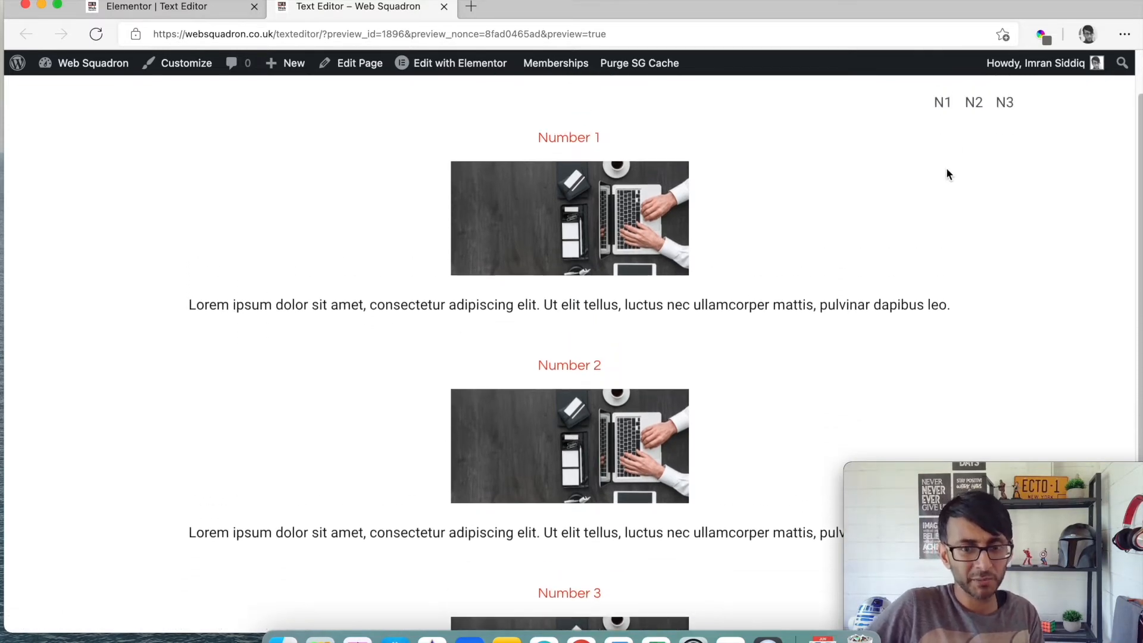
scroll(down, 3)
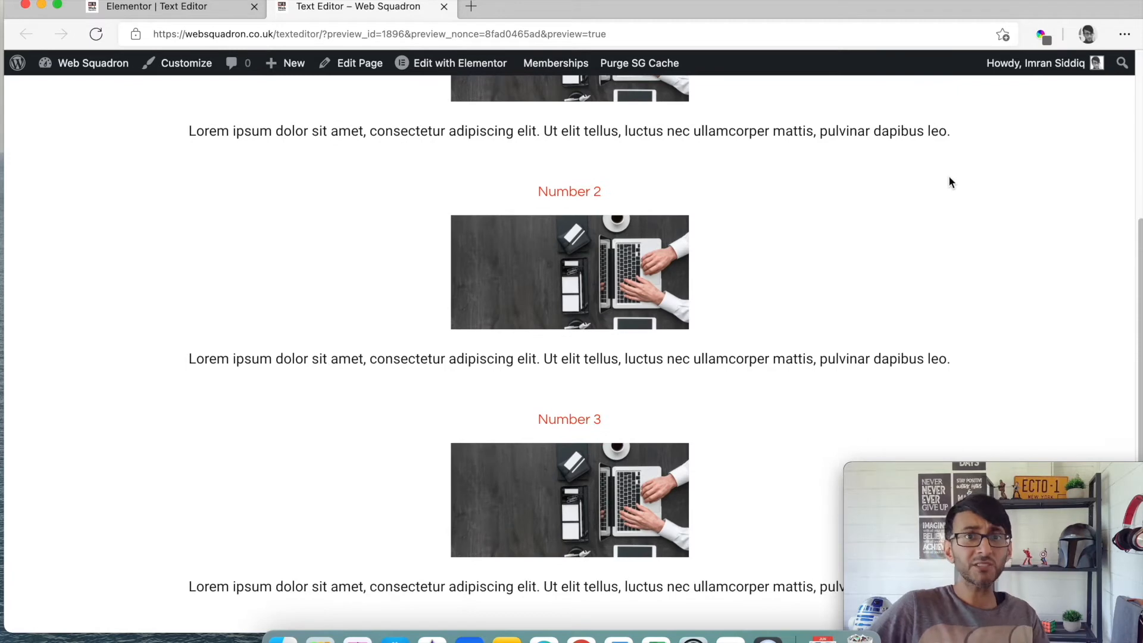
scroll(up, 3)
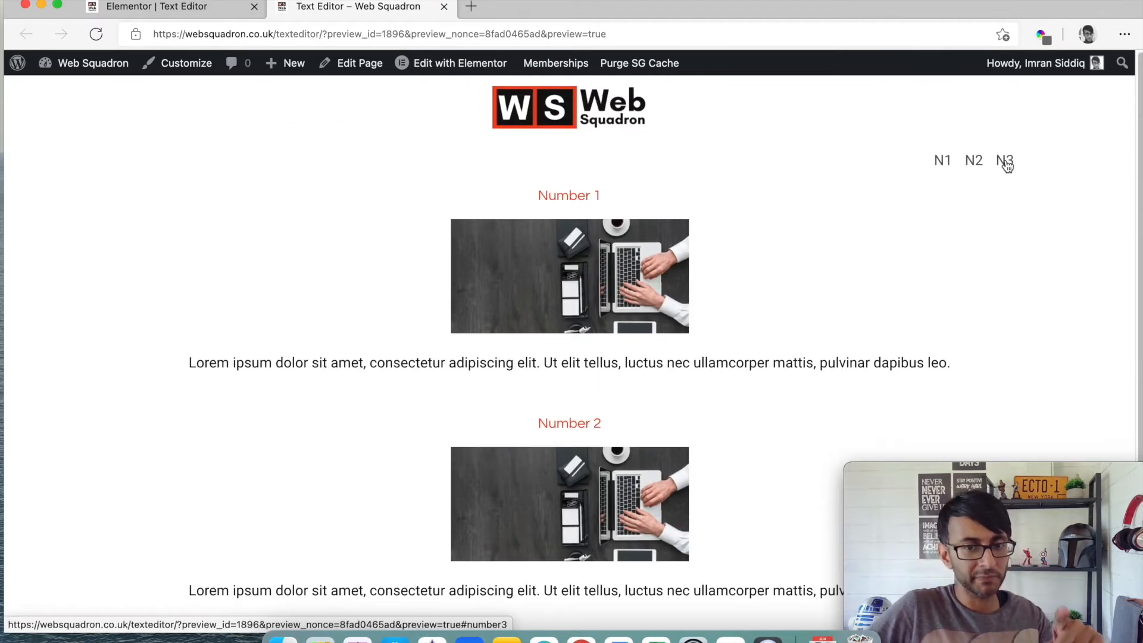
scroll(down, 3)
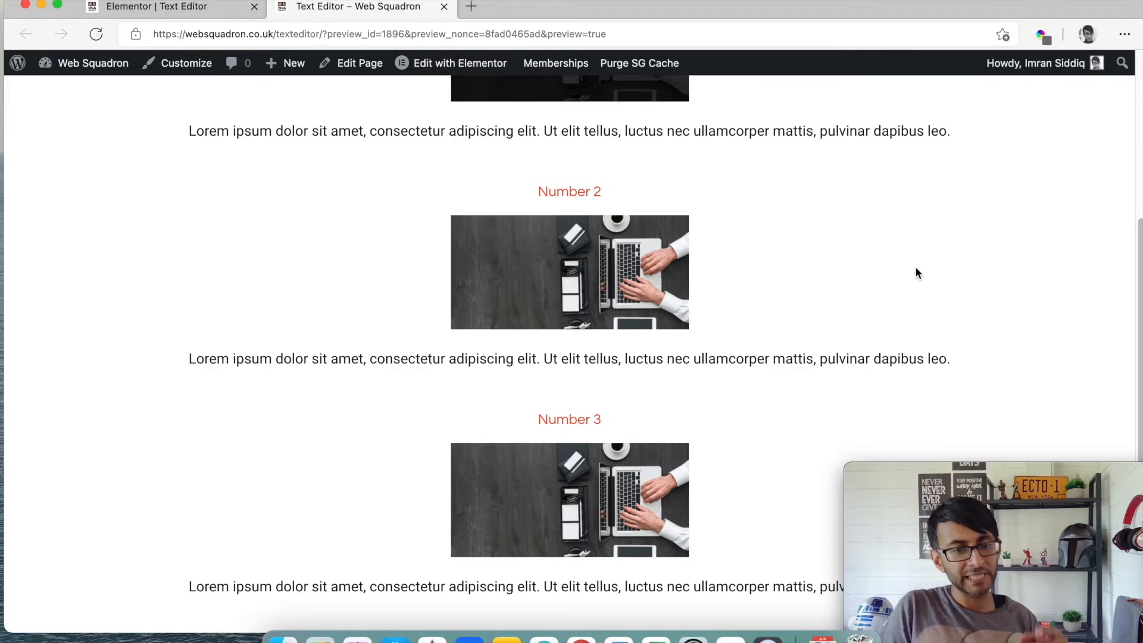
scroll(up, 3)
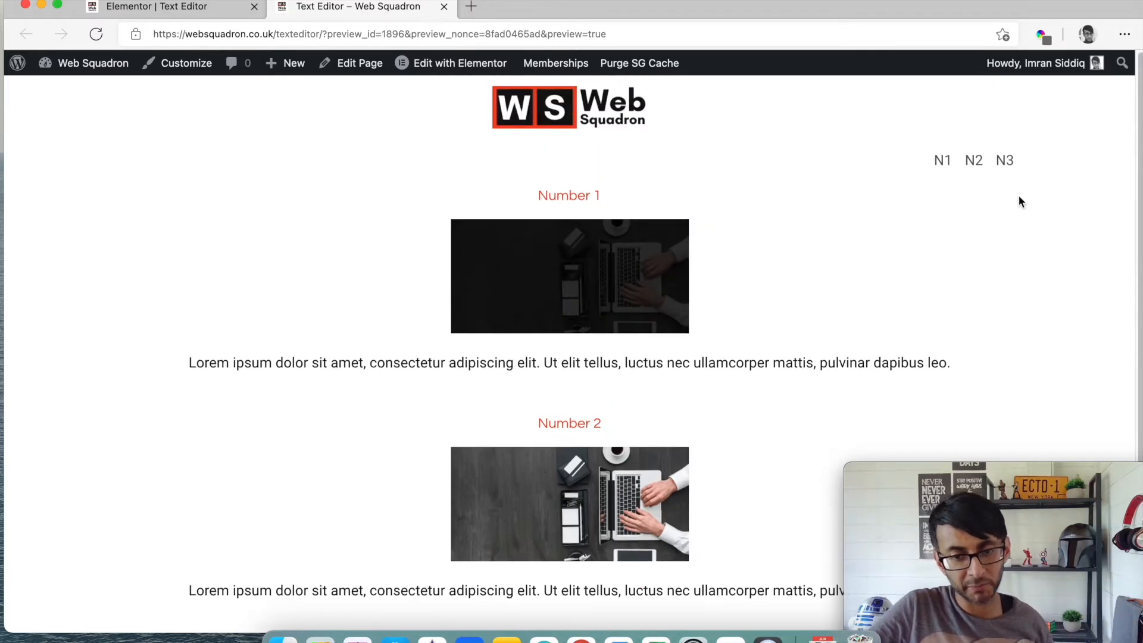
scroll(down, 3)
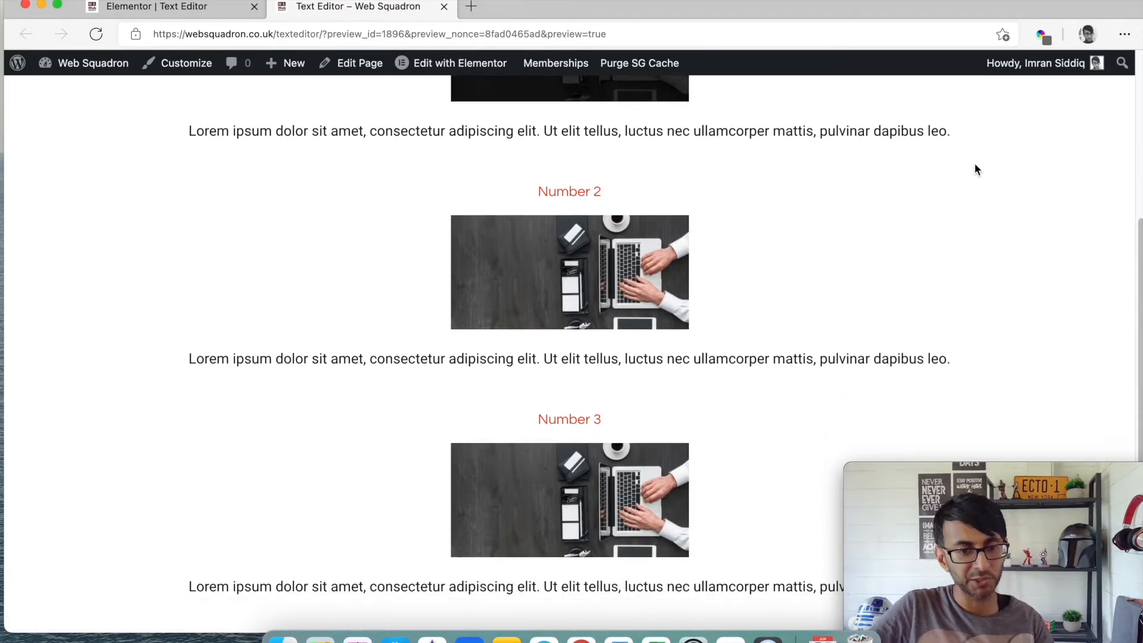
mouse_move(671, 252)
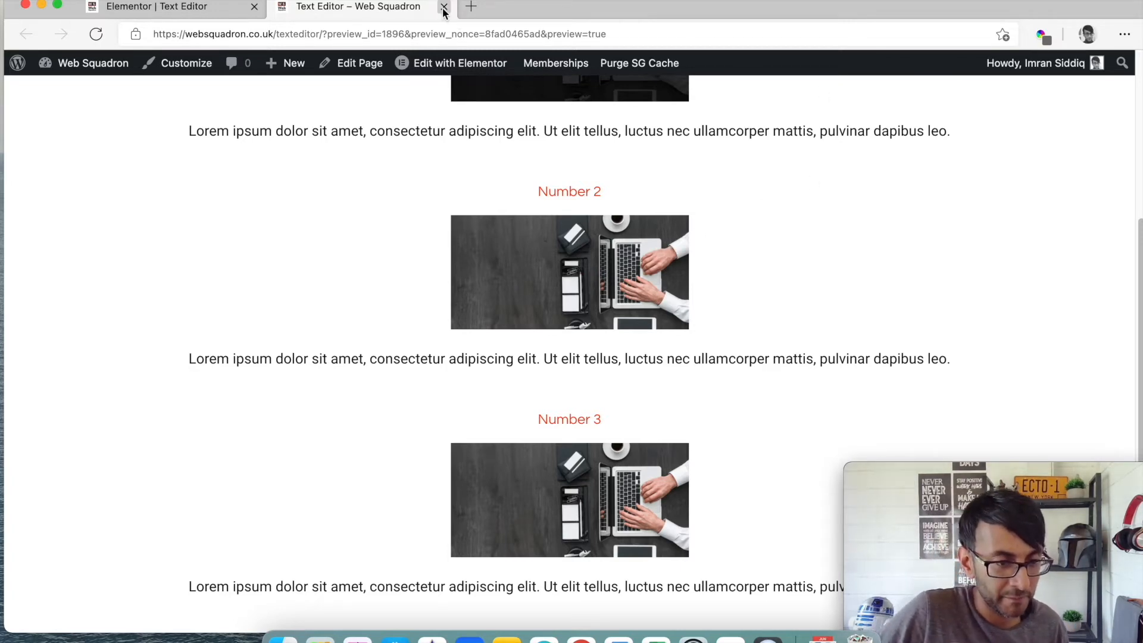
mouse_move(443, 7)
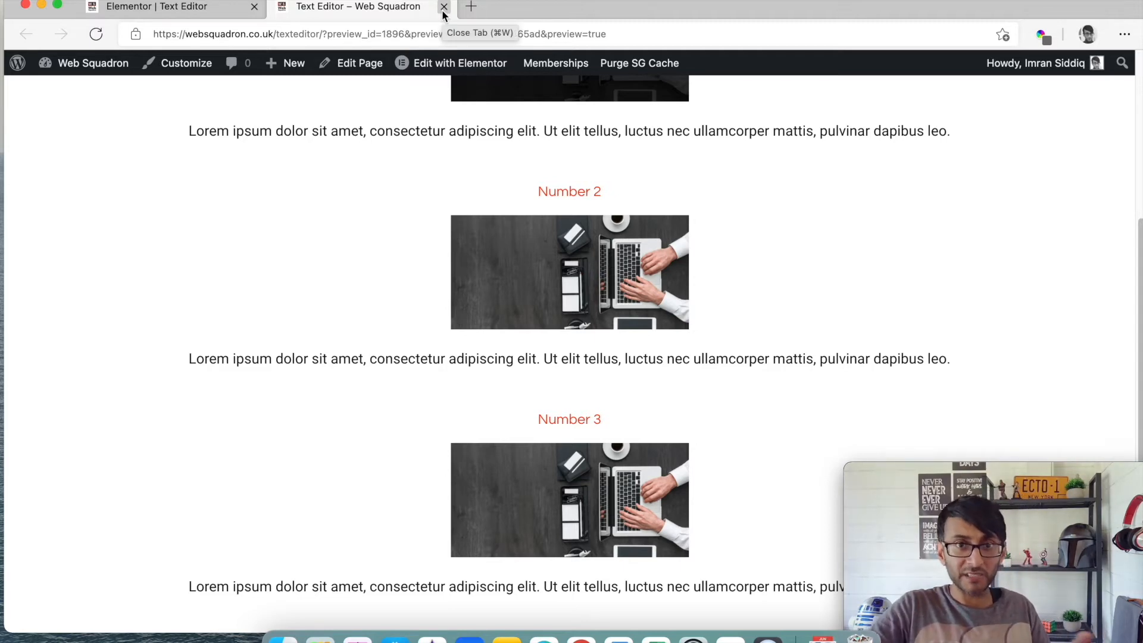
click(444, 7)
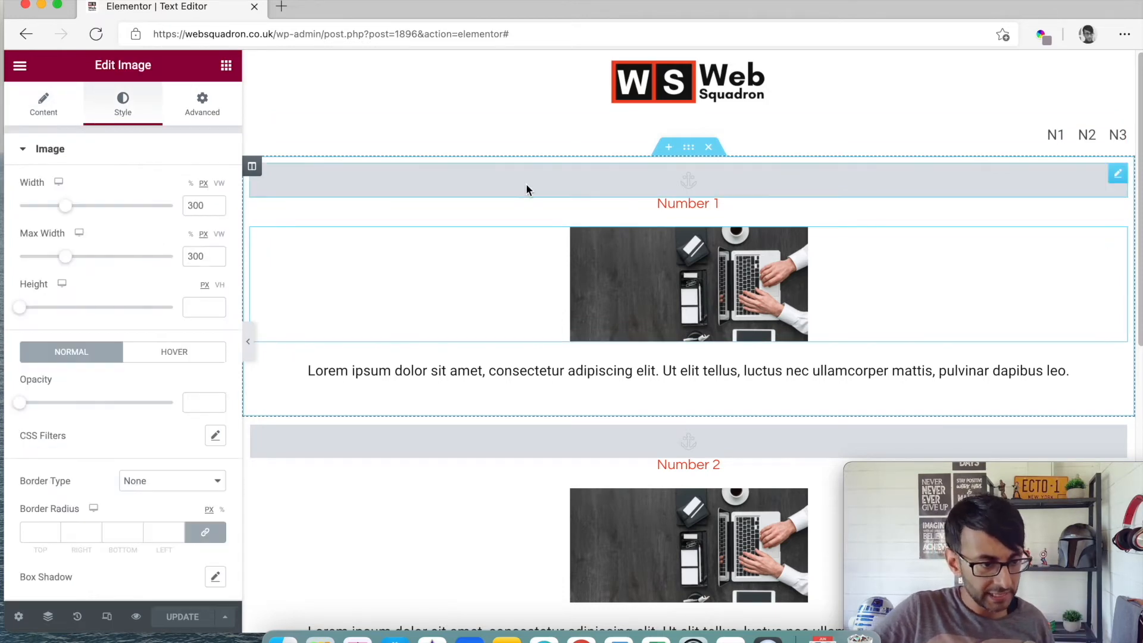
Enlarge the Number 1 and Number 2 images to roughly 915–1000 px via Width and Max Width
drag(65, 206, 82, 206)
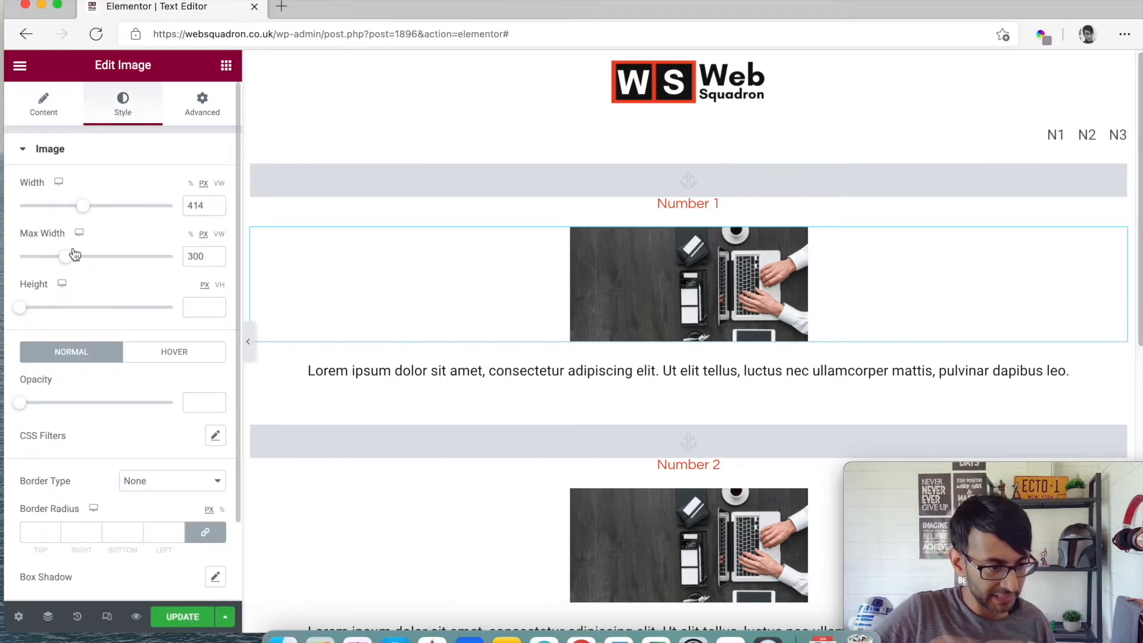
drag(66, 256, 173, 256)
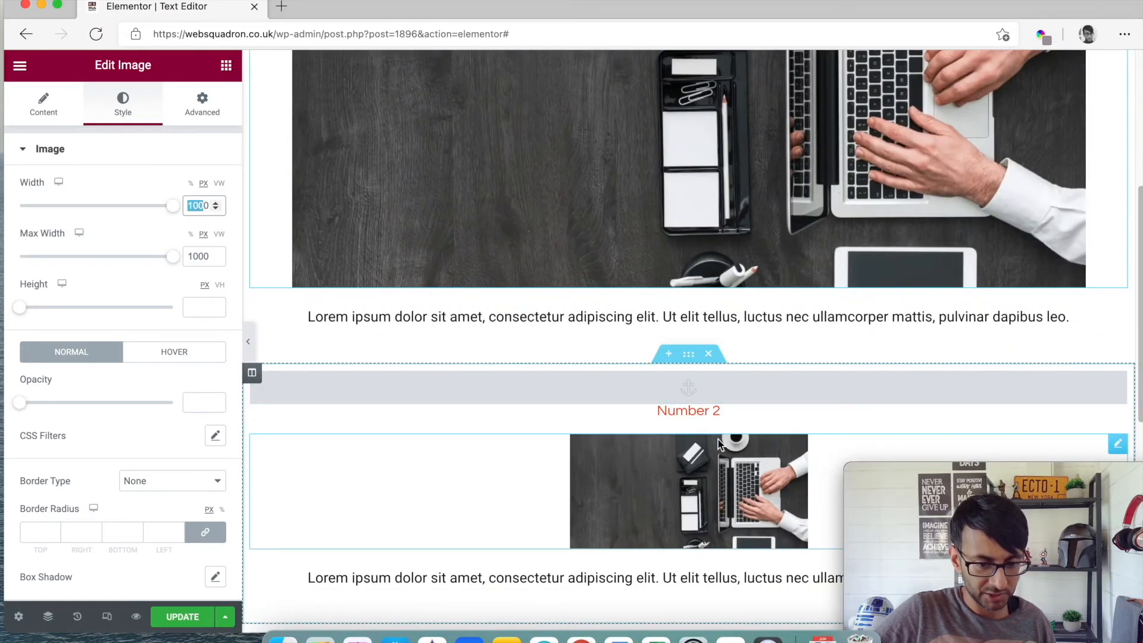
click(42, 103)
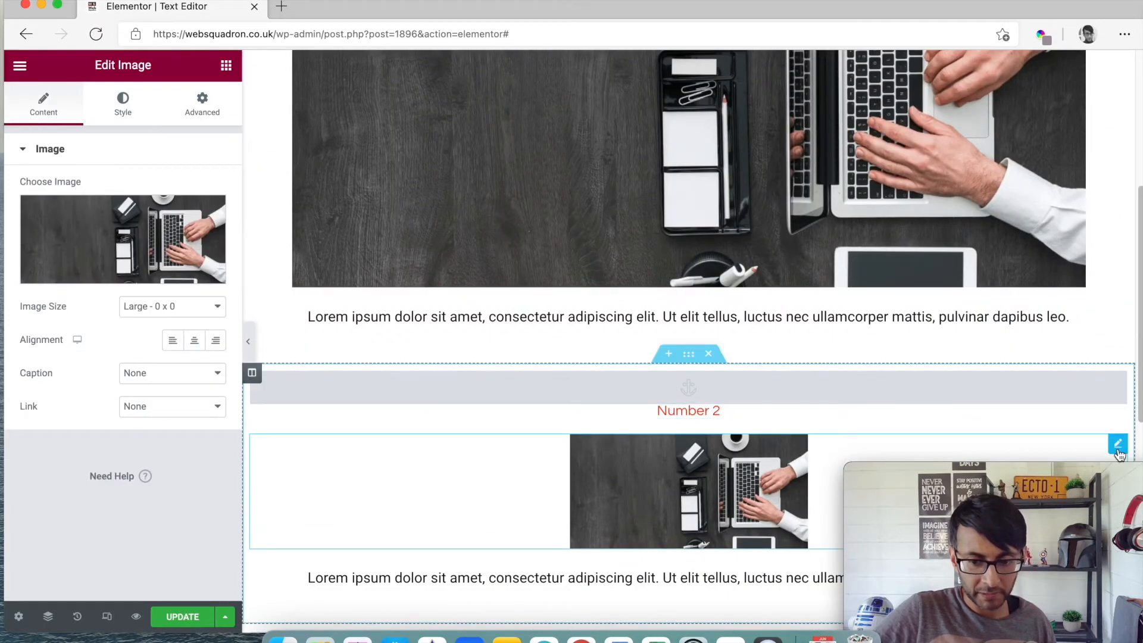
click(123, 102)
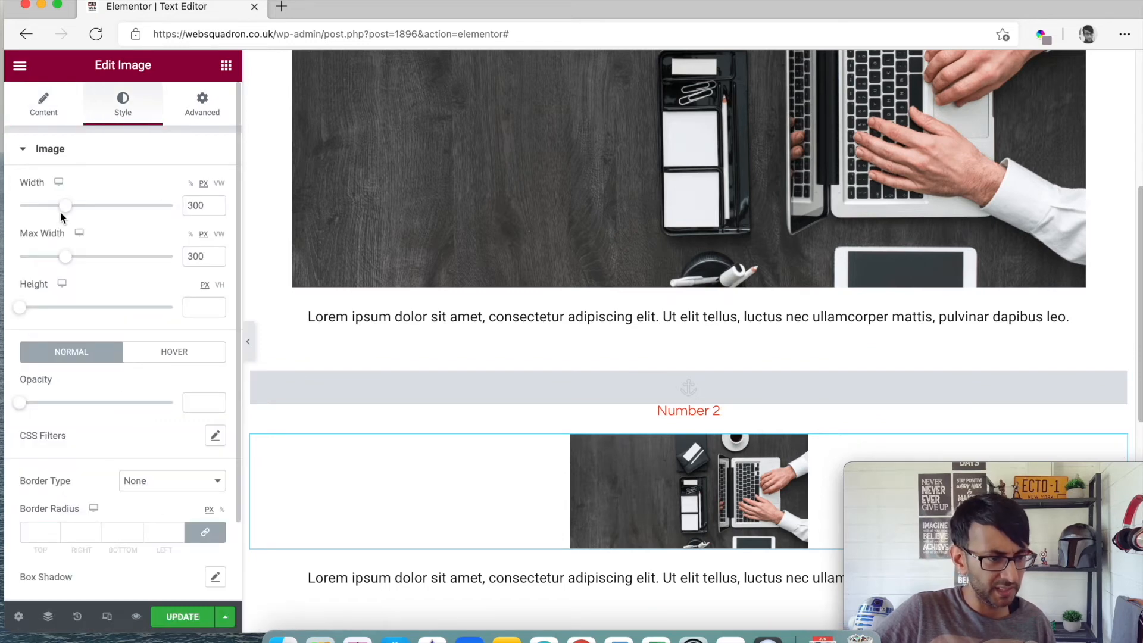
drag(66, 256, 141, 256)
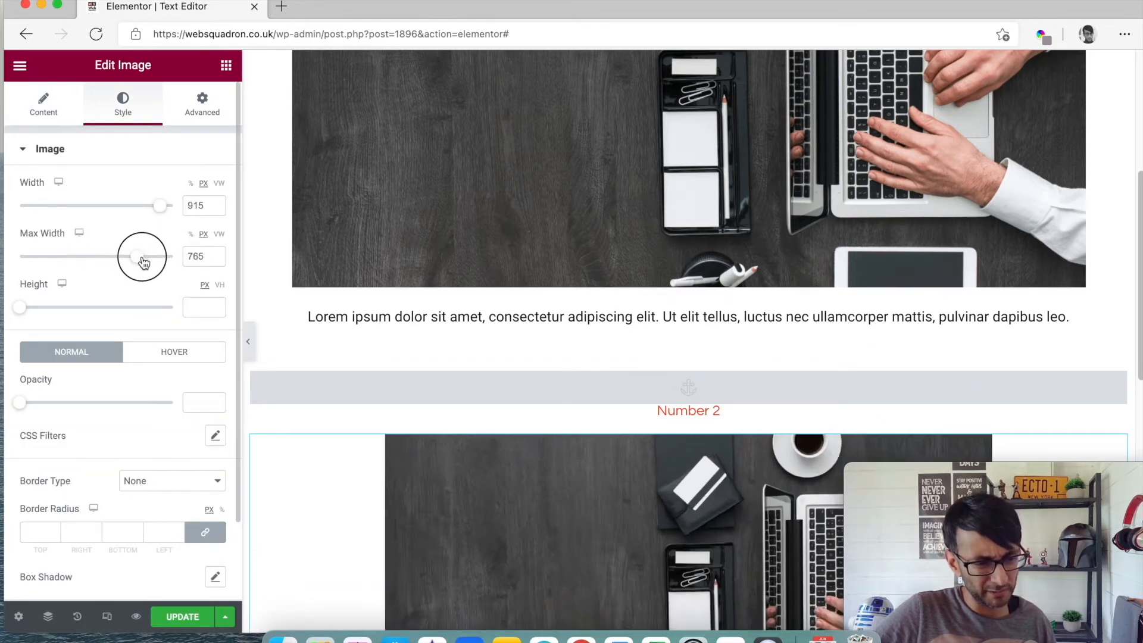
drag(142, 256, 152, 256)
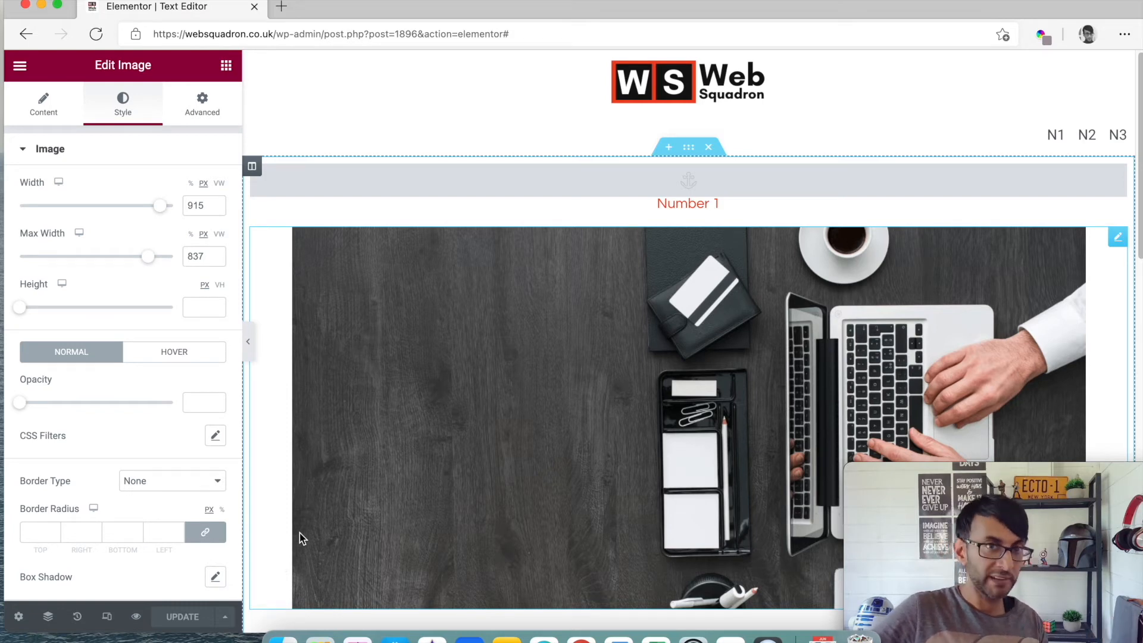
mouse_move(548, 540)
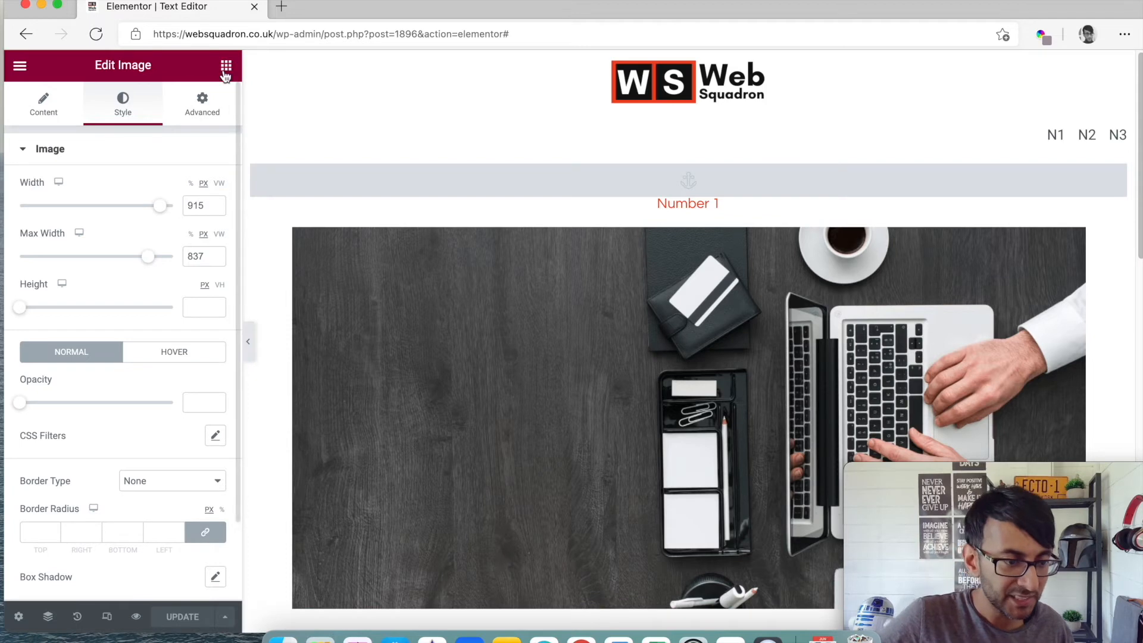
Add a section above the menu holding a right-aligned N1 button linking to #number3
click(226, 66)
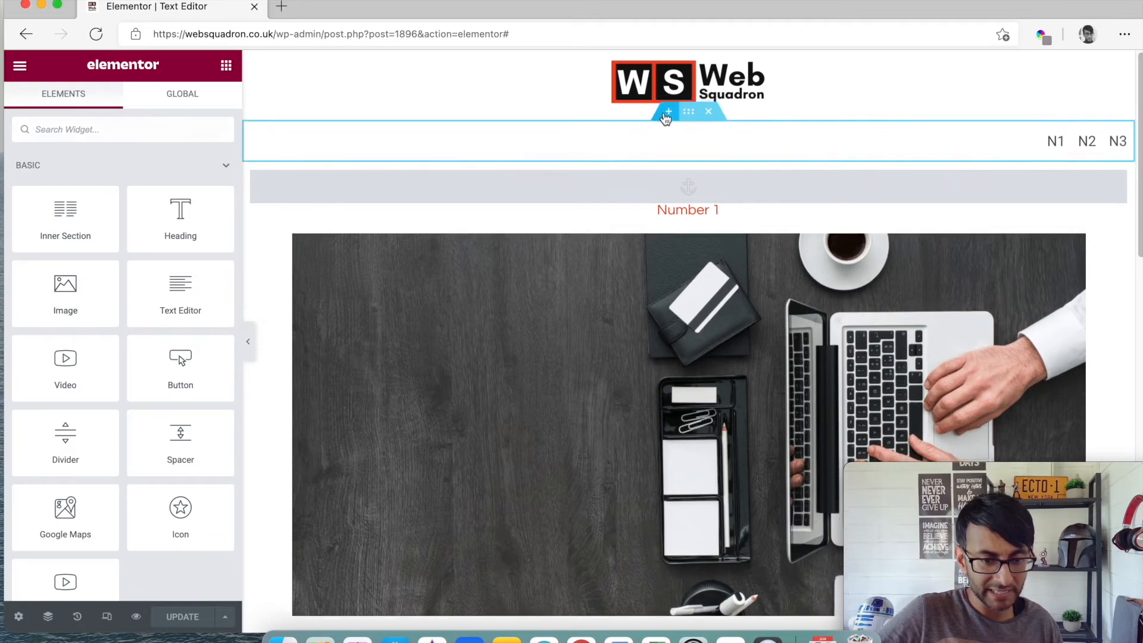
click(687, 111)
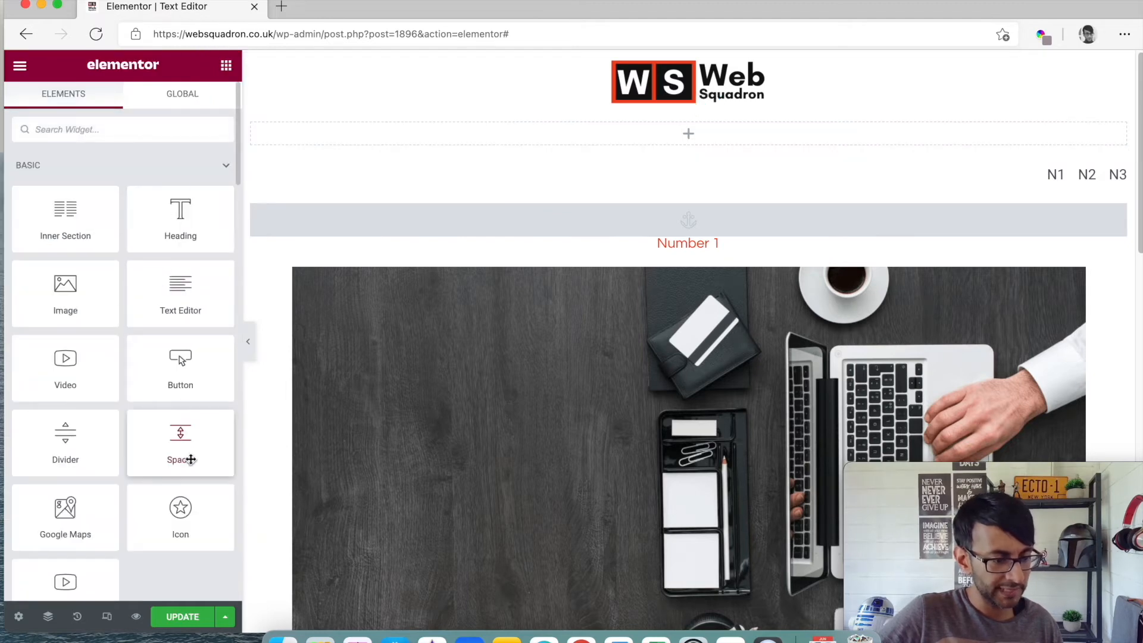
drag(180, 368, 417, 138)
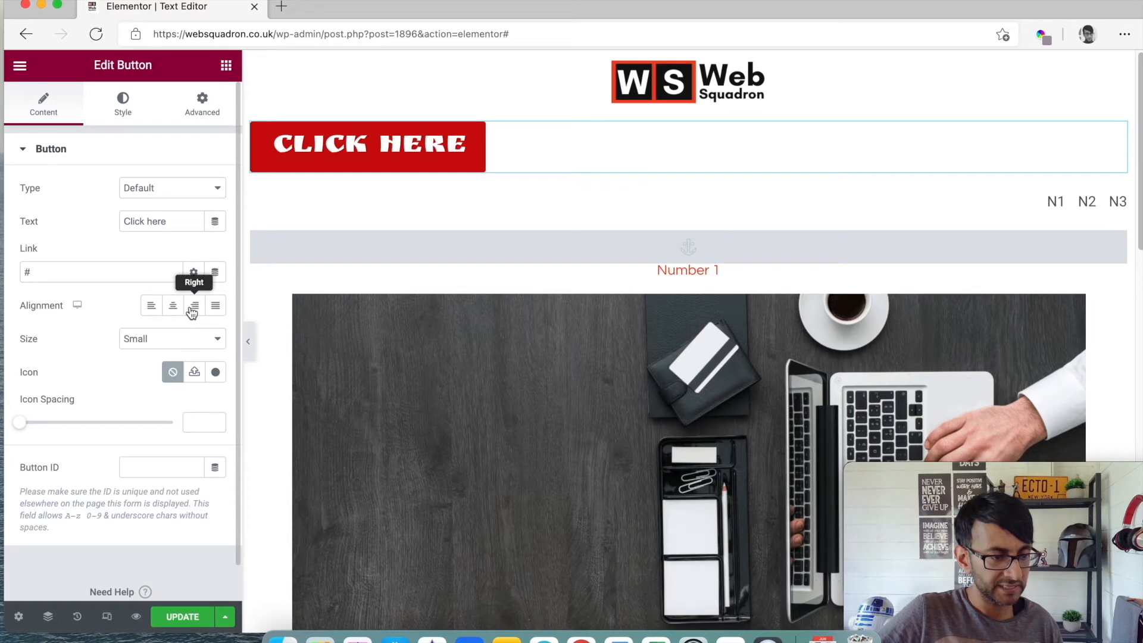
click(195, 305)
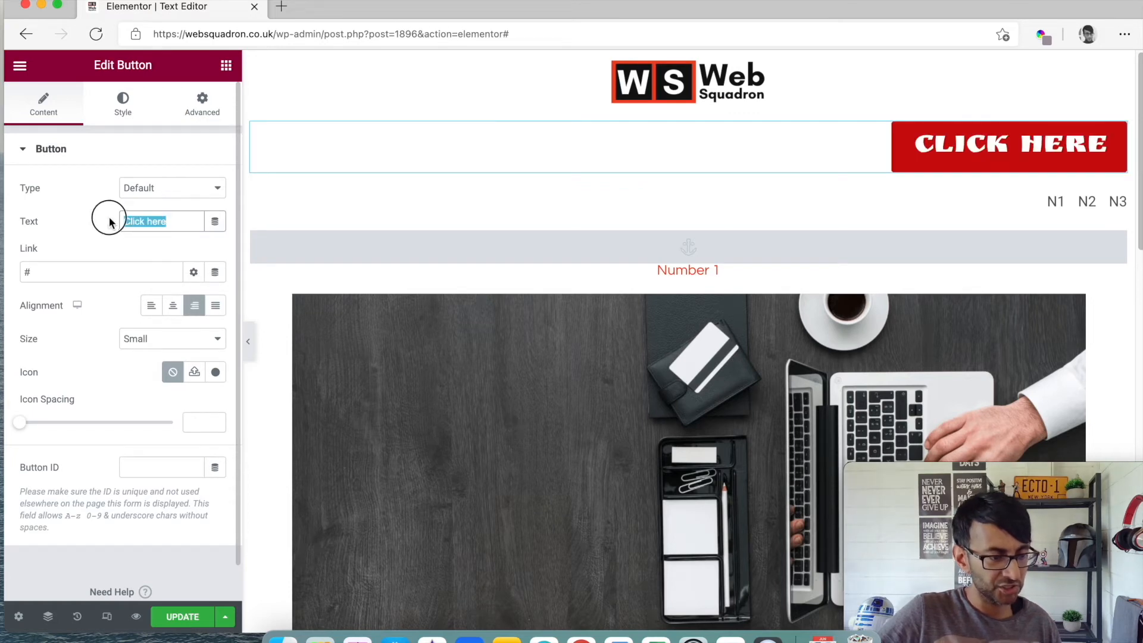
text(N1)
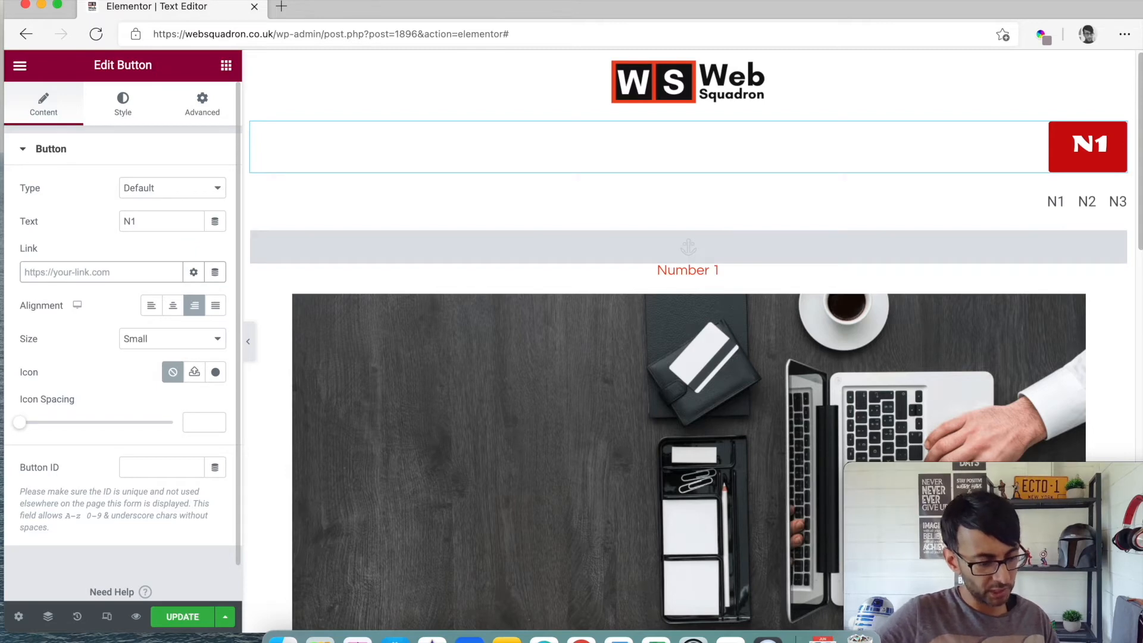
text(#)
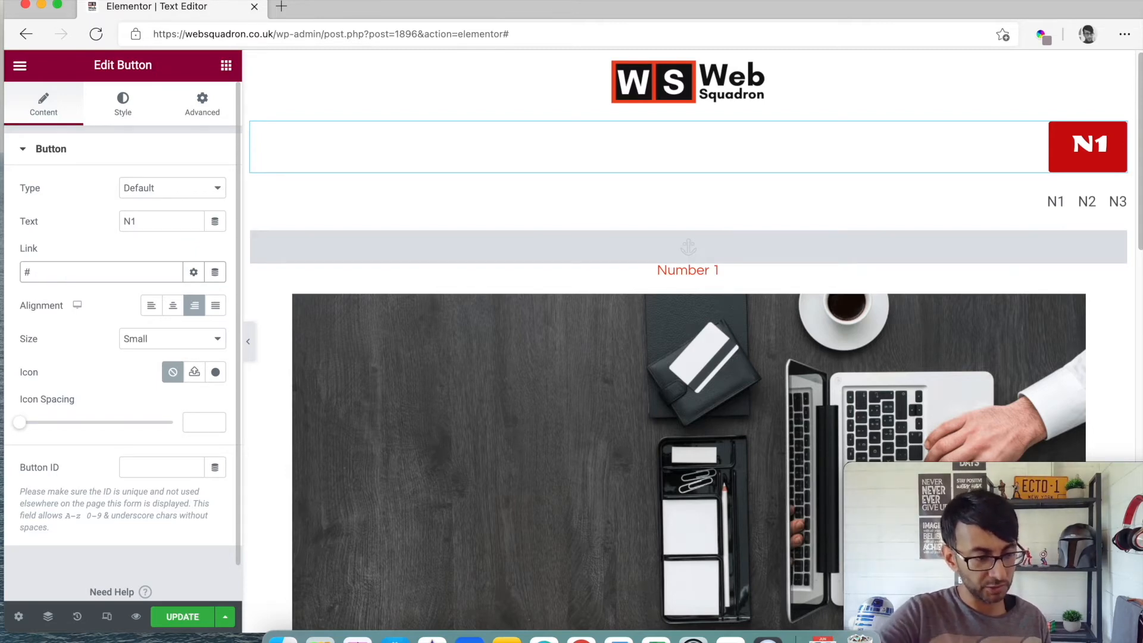
text(numbert)
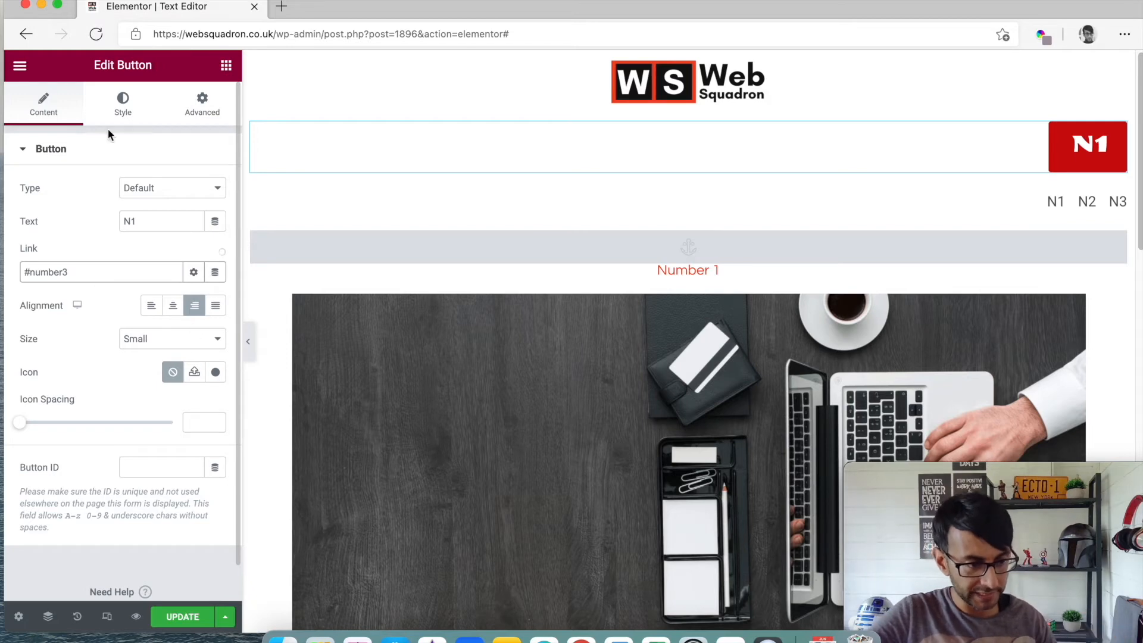
Give the N1 button a transparent background and red text, then preview the page
click(122, 103)
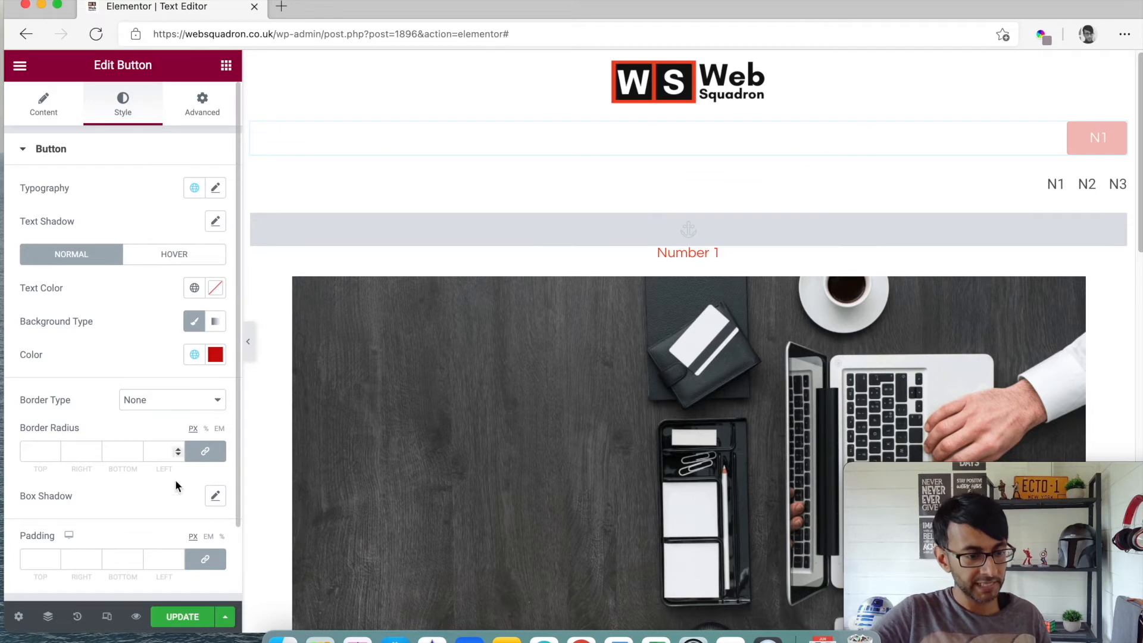
click(1097, 139)
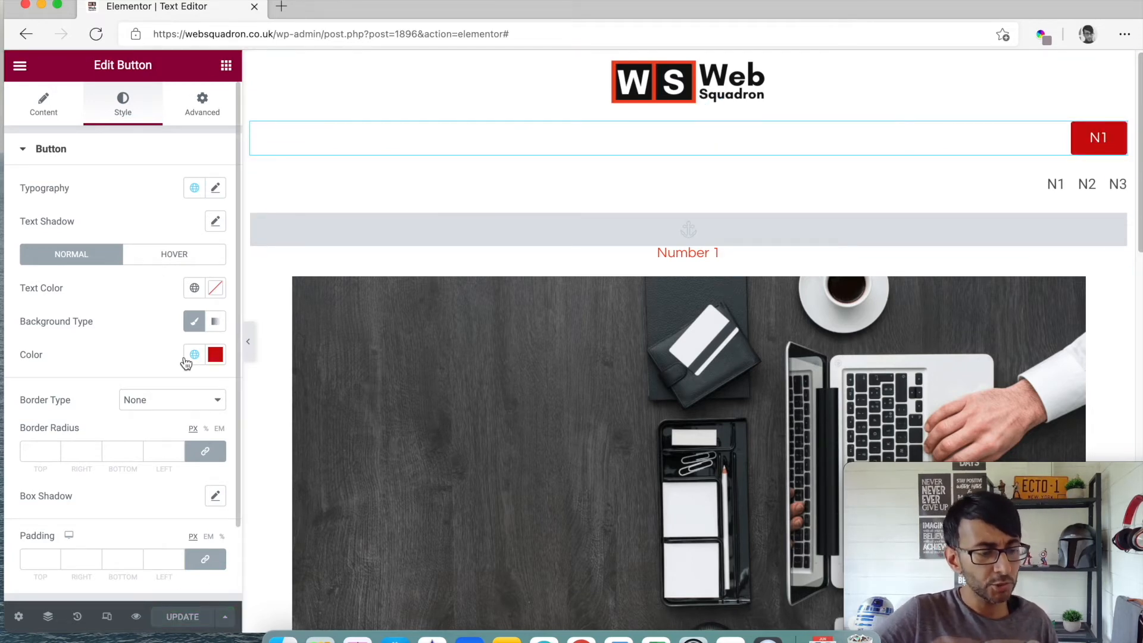
click(215, 355)
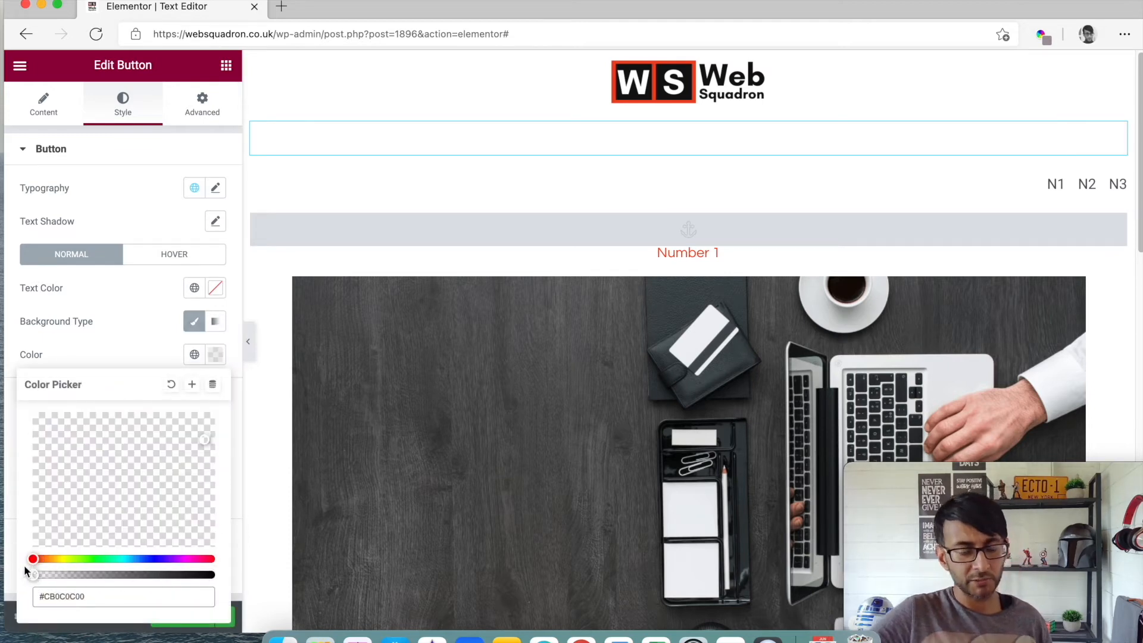
click(195, 288)
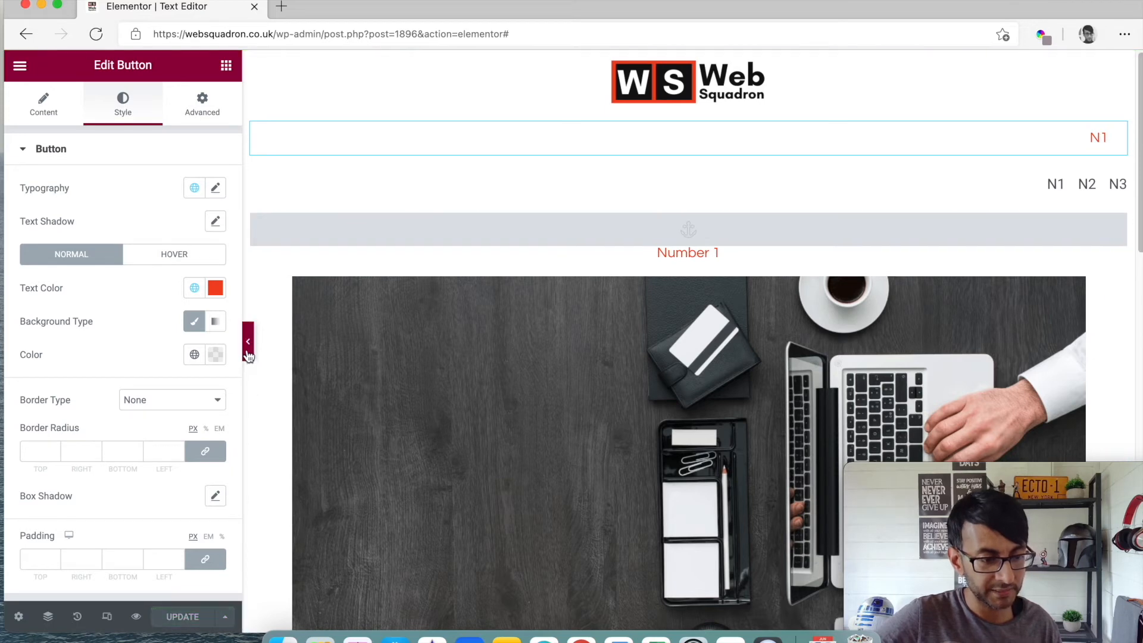
click(247, 341)
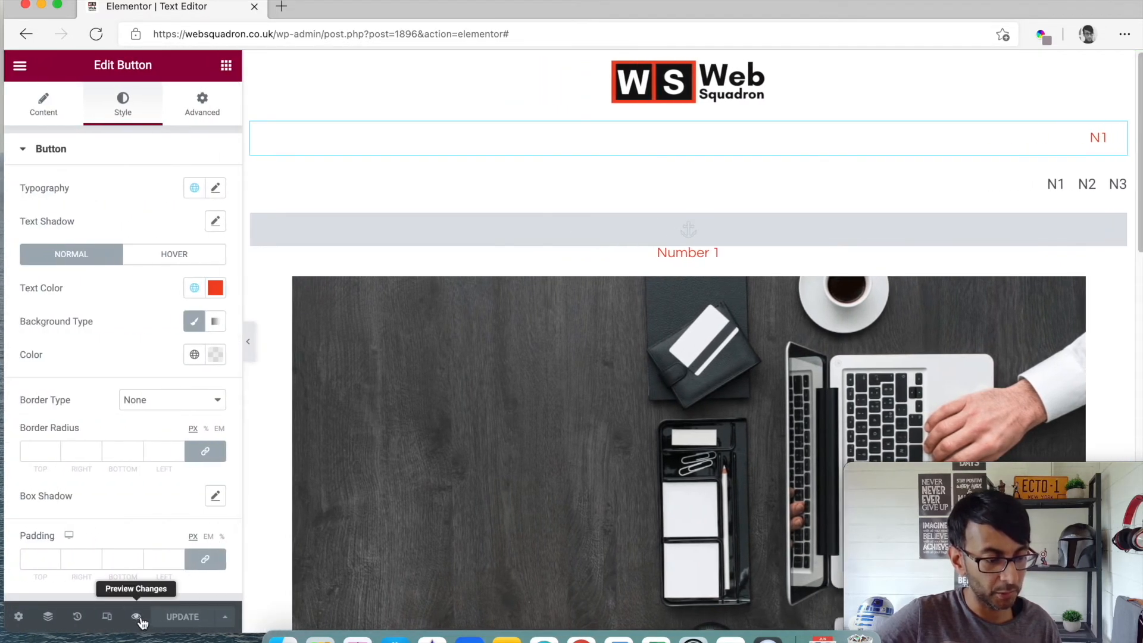
click(136, 617)
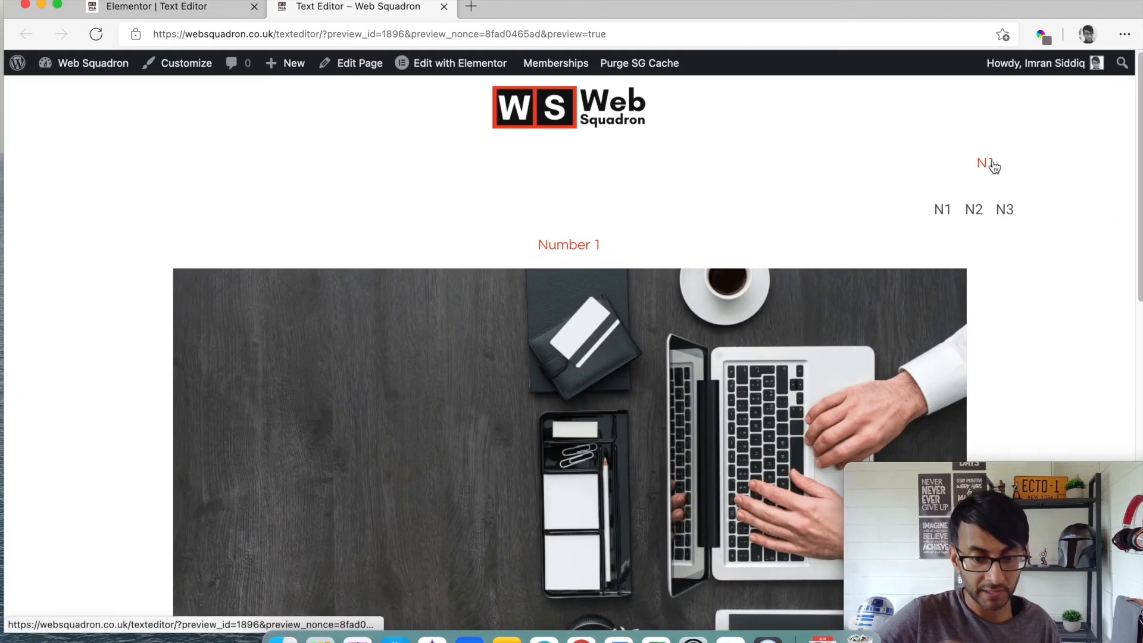
scroll(down, 3)
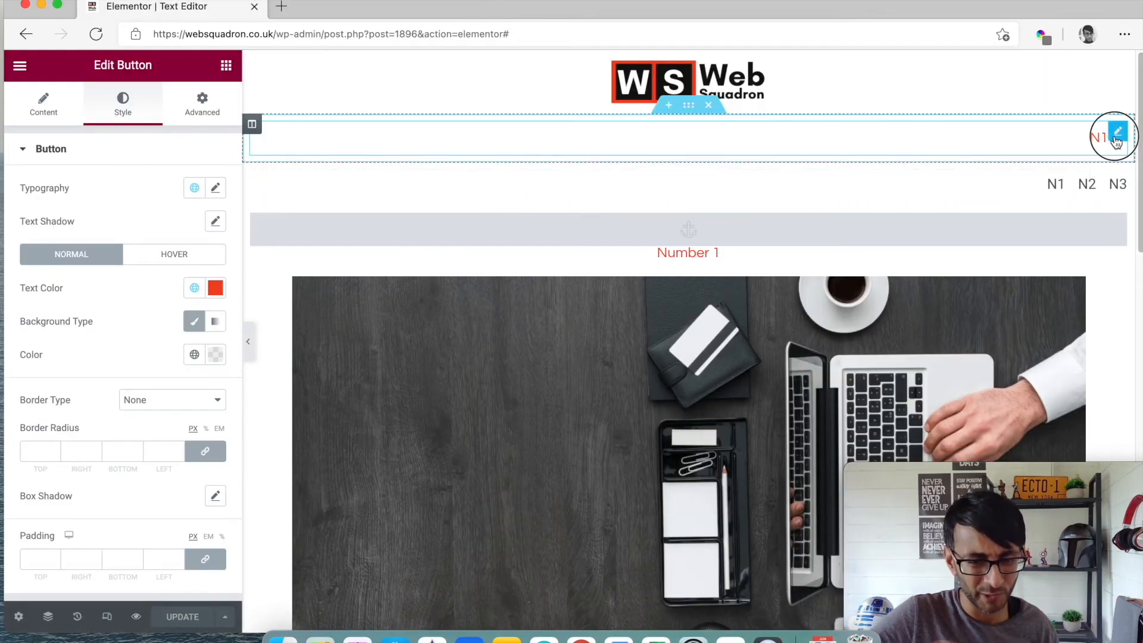
Set the Number 3 image Width and Max Width to 1000 and duplicate its paragraph
click(42, 103)
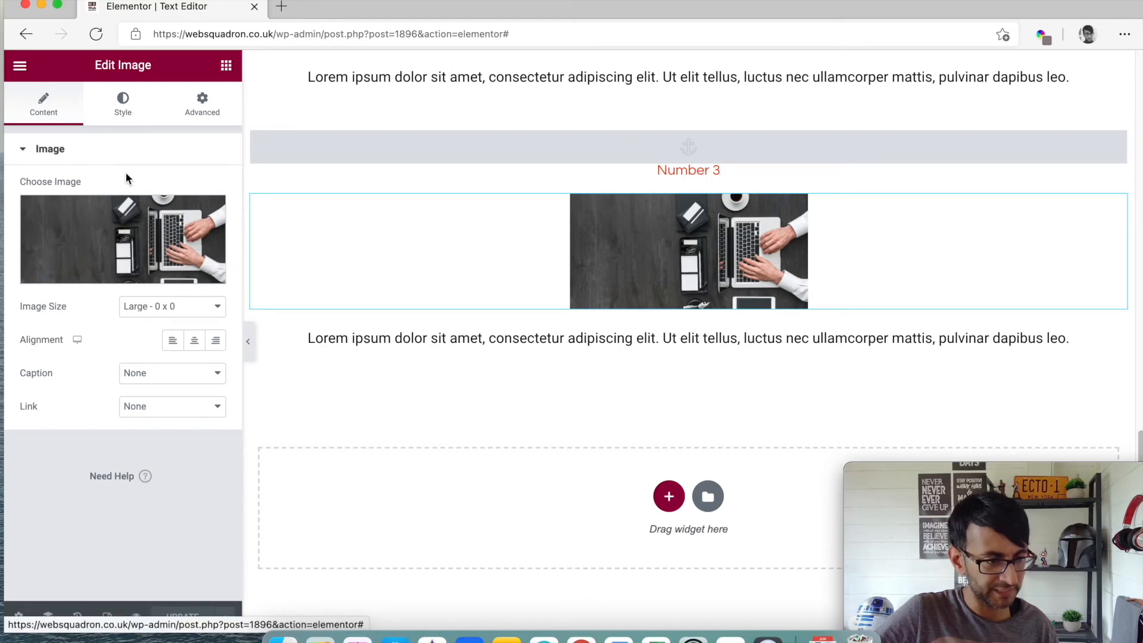
click(122, 103)
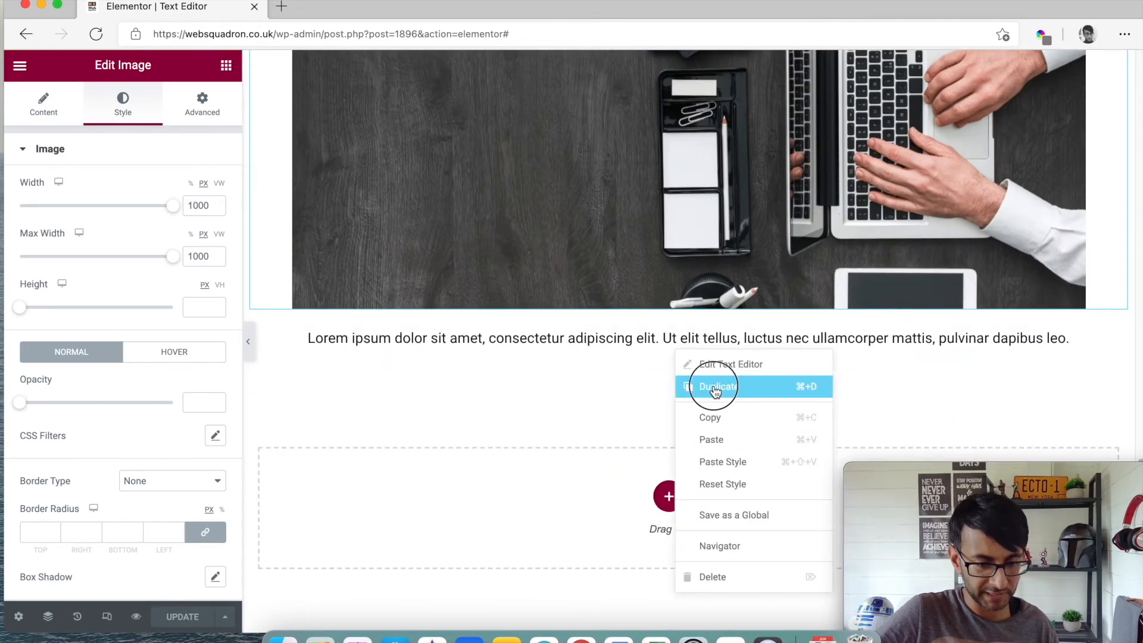
click(717, 385)
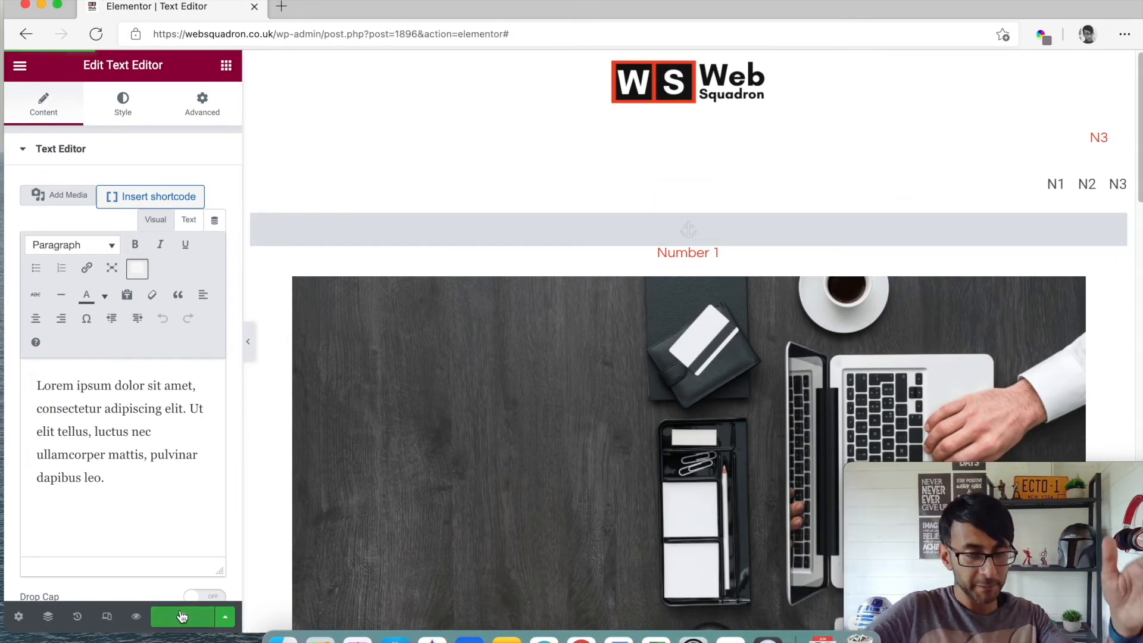
Update the page and check the Number 3 section in the preview
click(181, 617)
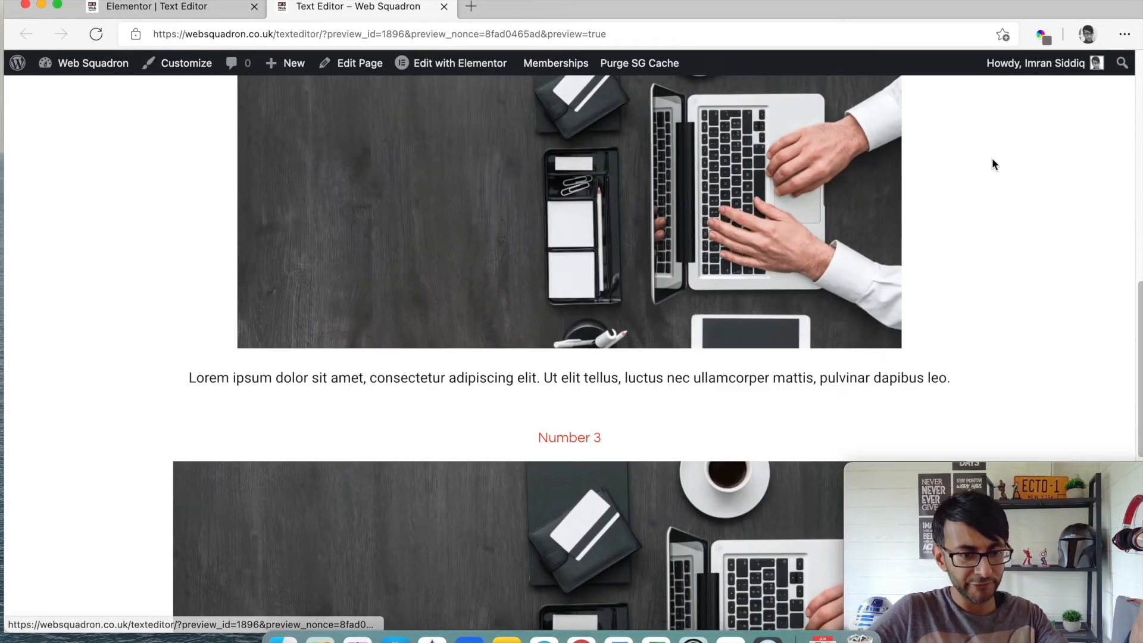
scroll(down, 3)
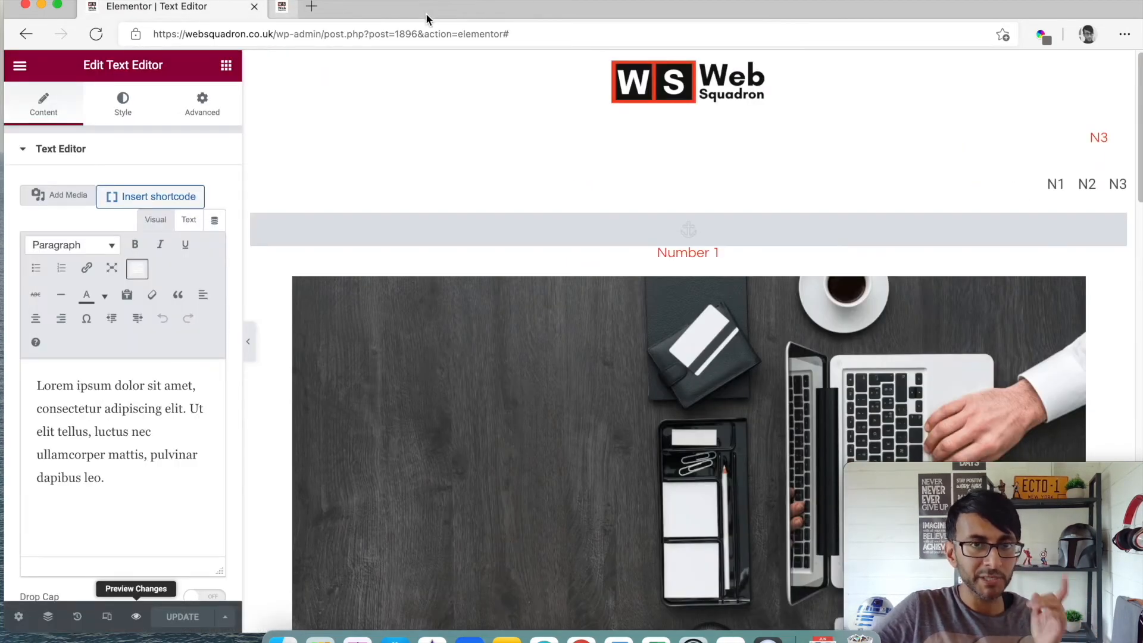
Close the preview and go to the WordPress dashboard via /wp-admin
click(1087, 183)
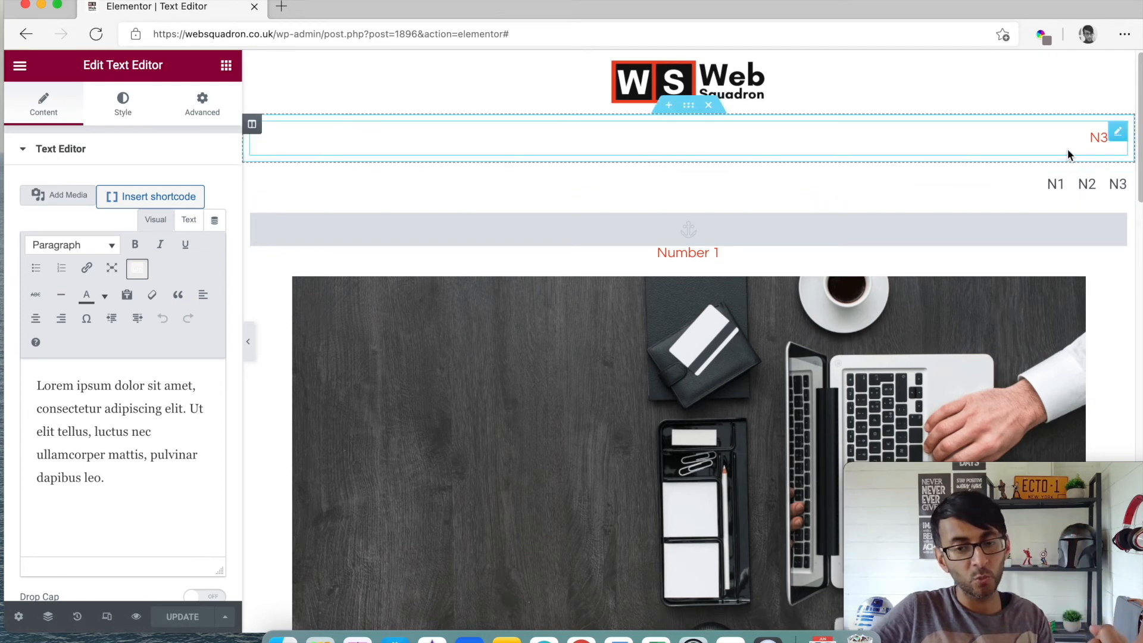
mouse_move(1097, 138)
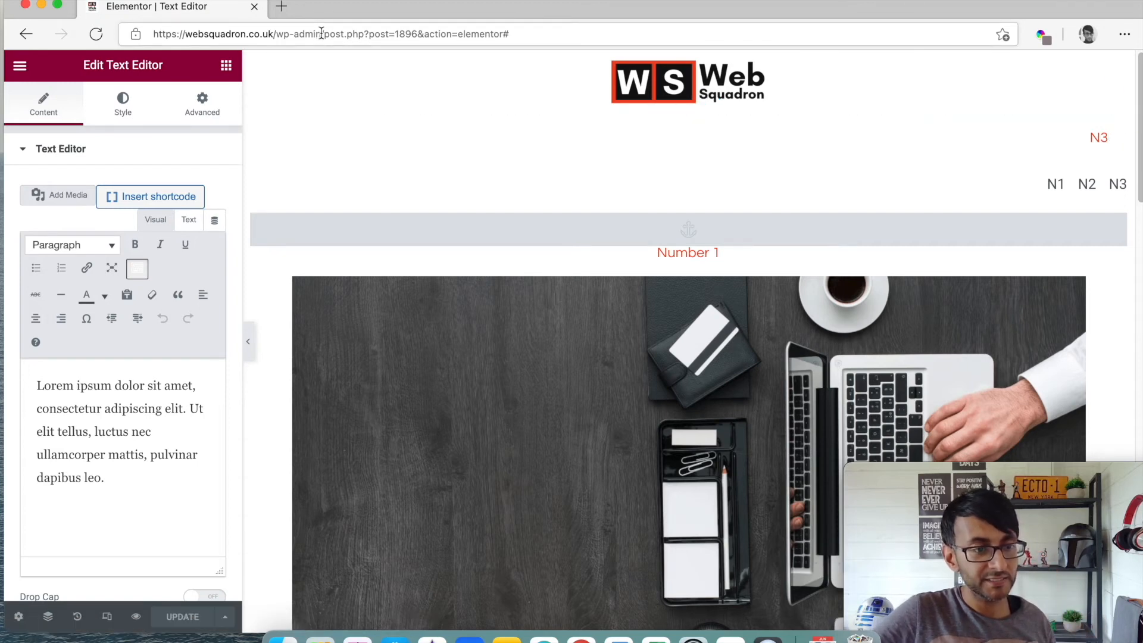
click(329, 33)
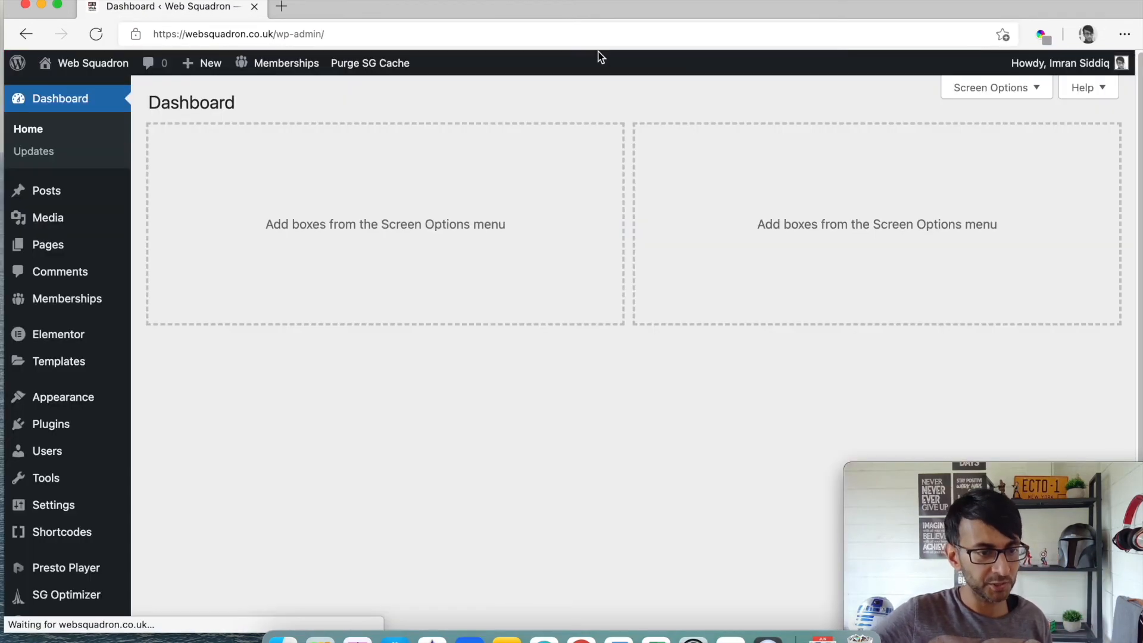
mouse_move(63, 396)
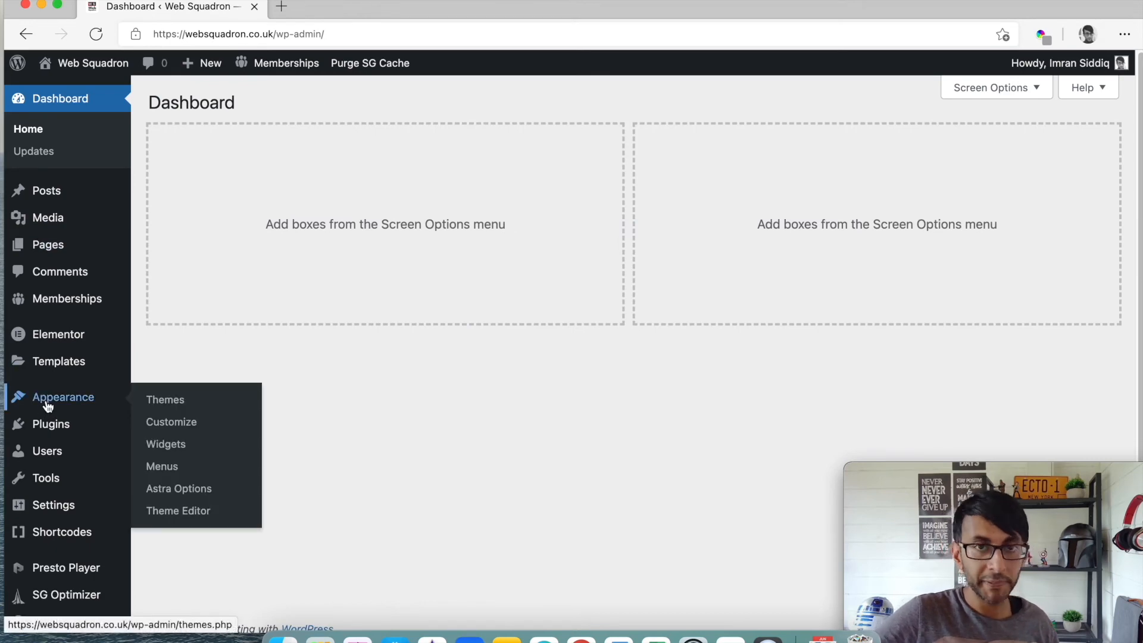
On Appearance > Menus, name the new menu OnePageScroll
click(160, 466)
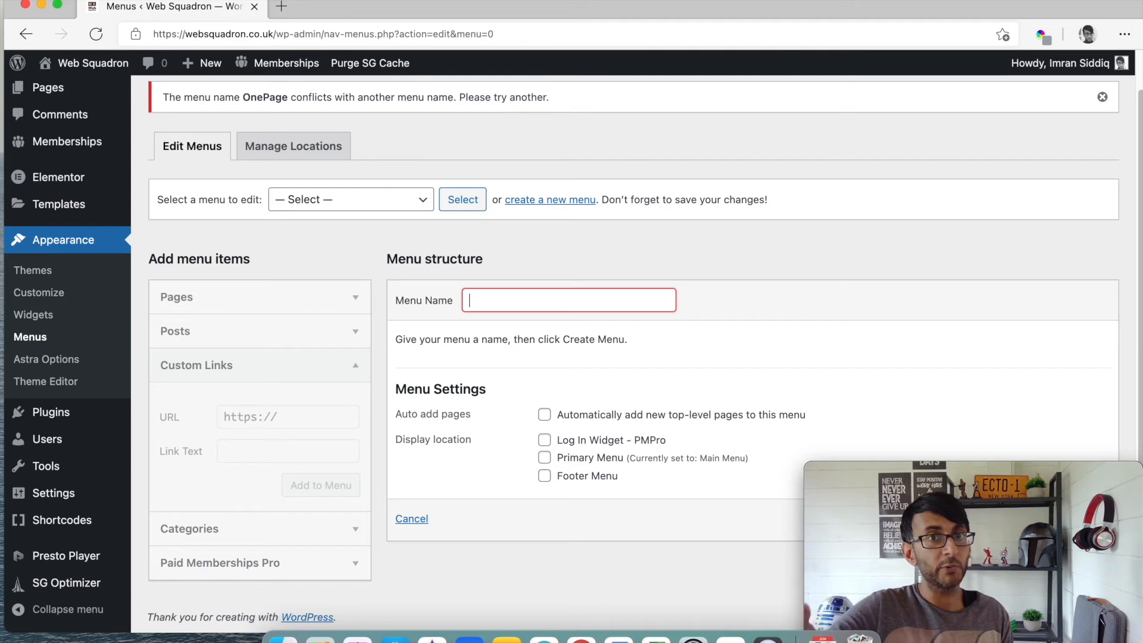
click(568, 300)
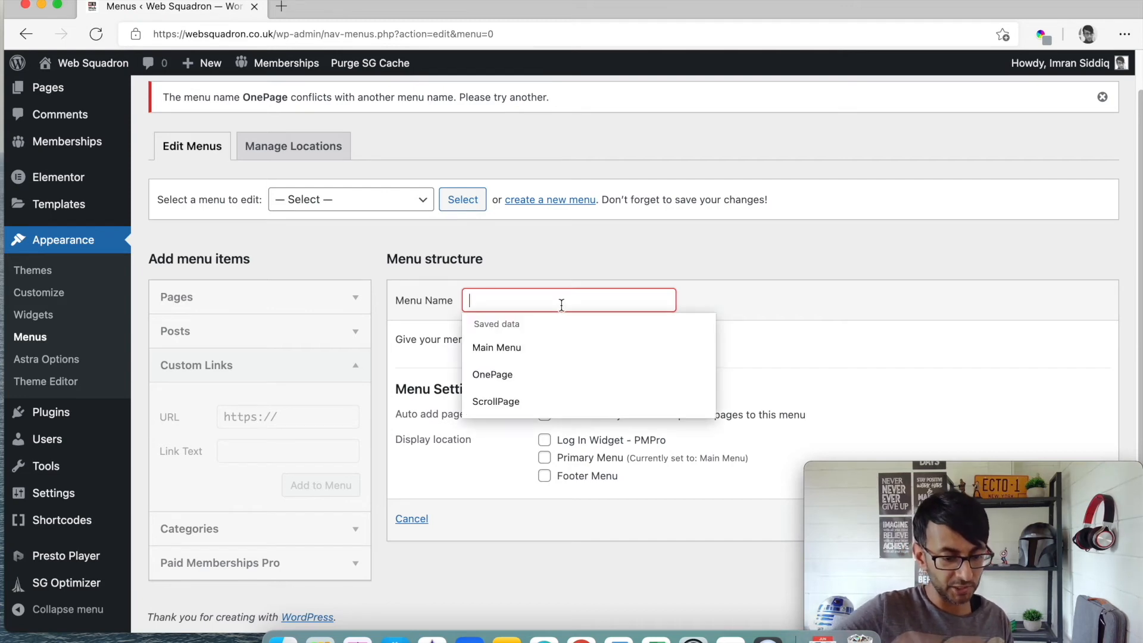
text(O)
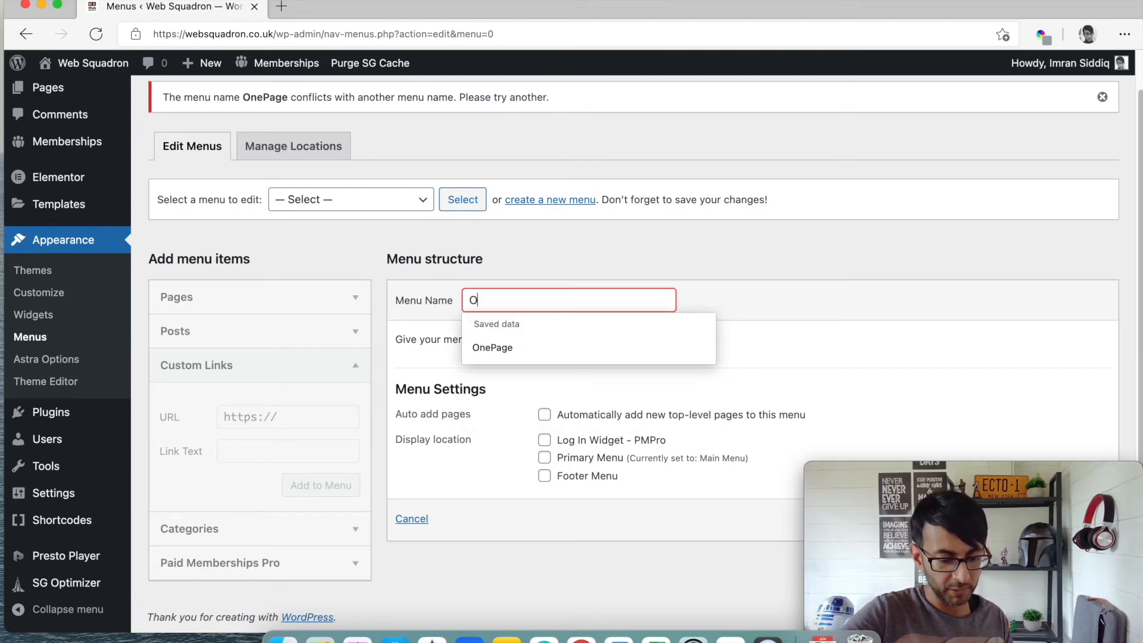
text(nePageScro)
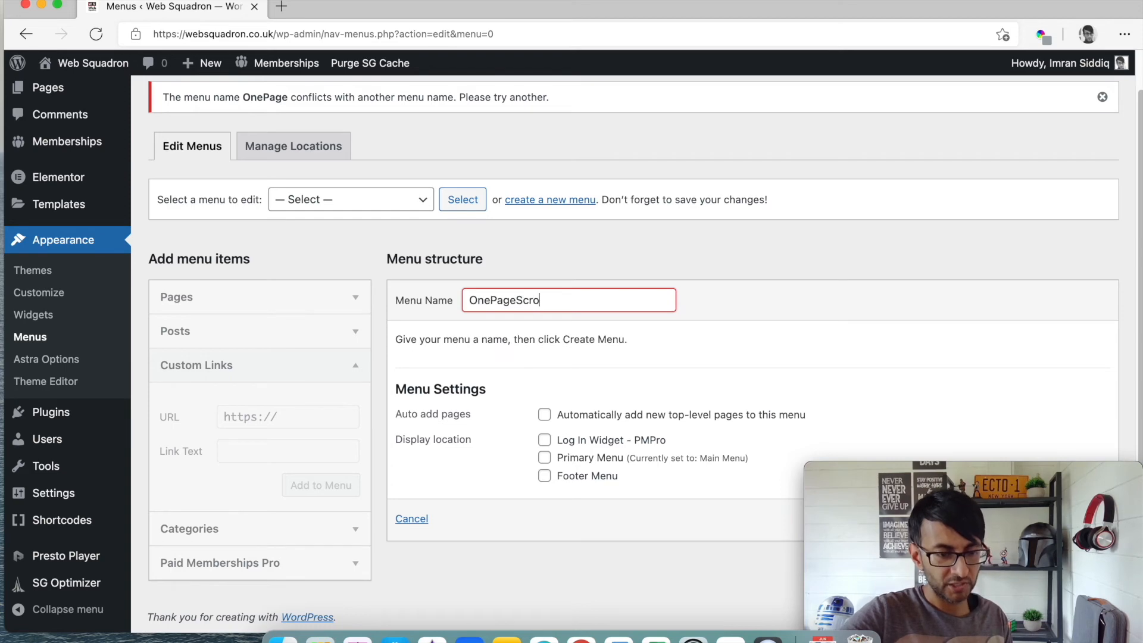
text(ll)
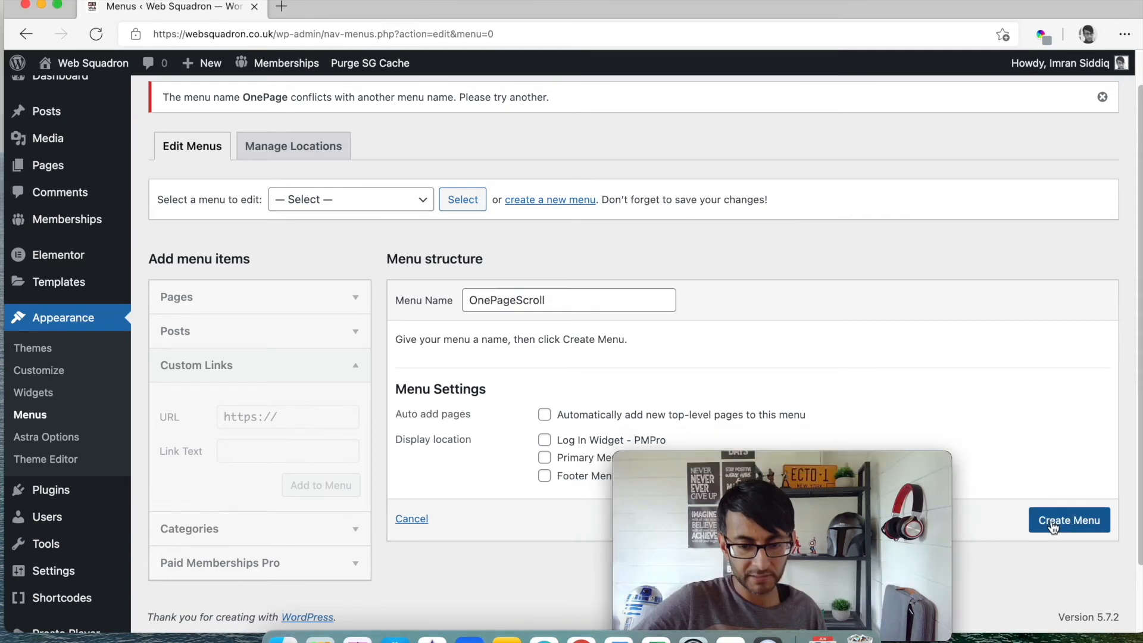
Create the OnePageScroll menu and bring up the Custom Links form
click(1070, 520)
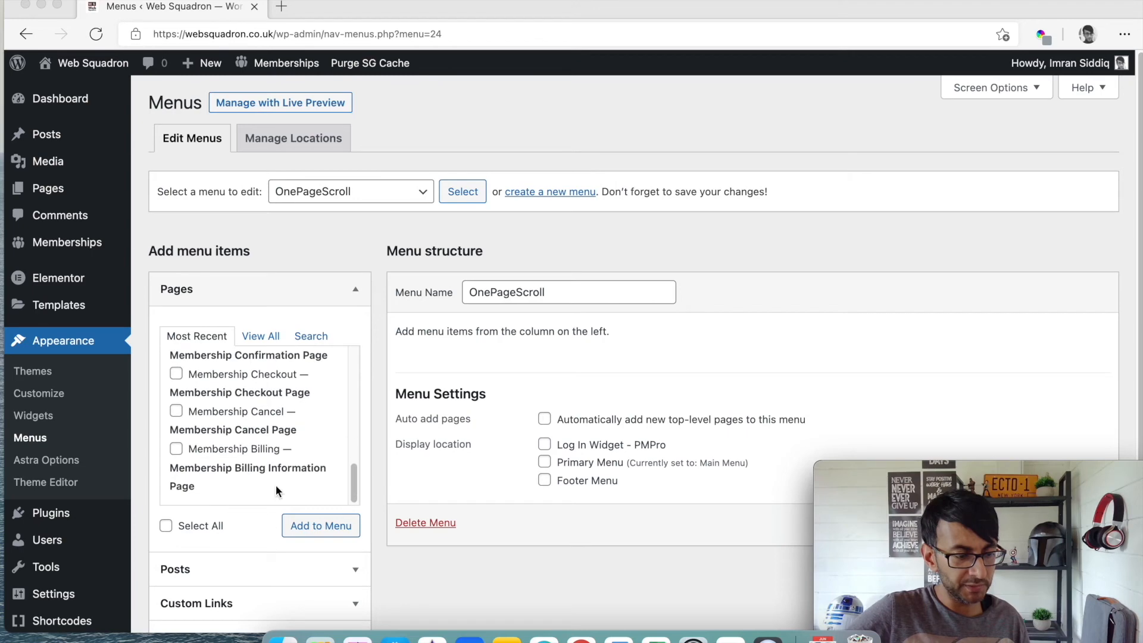
scroll(down, 3)
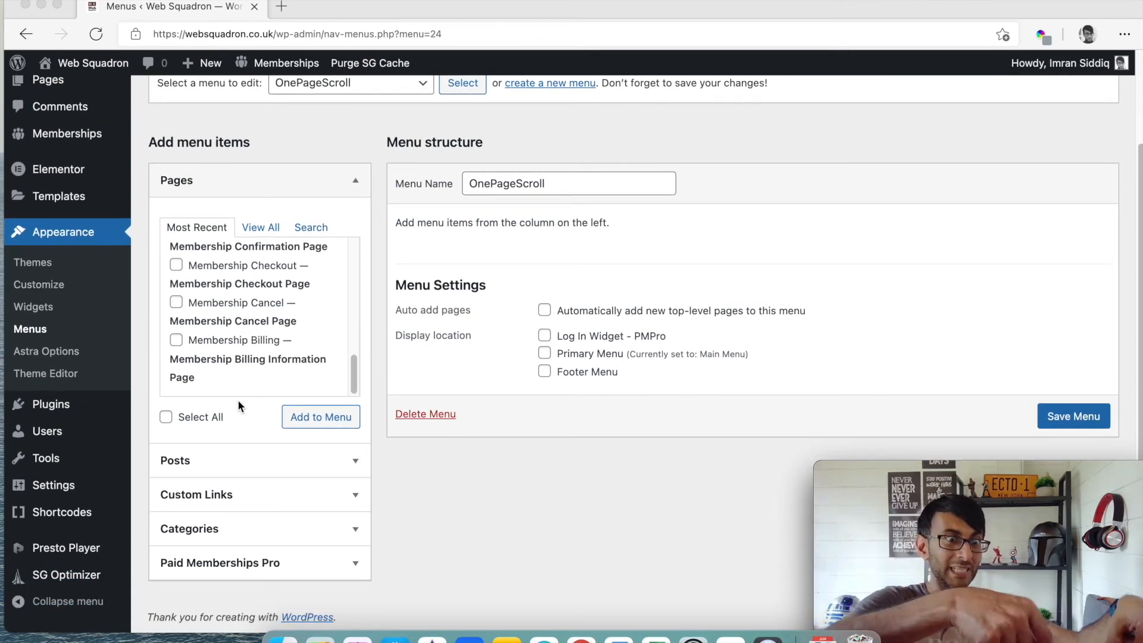
mouse_move(268, 501)
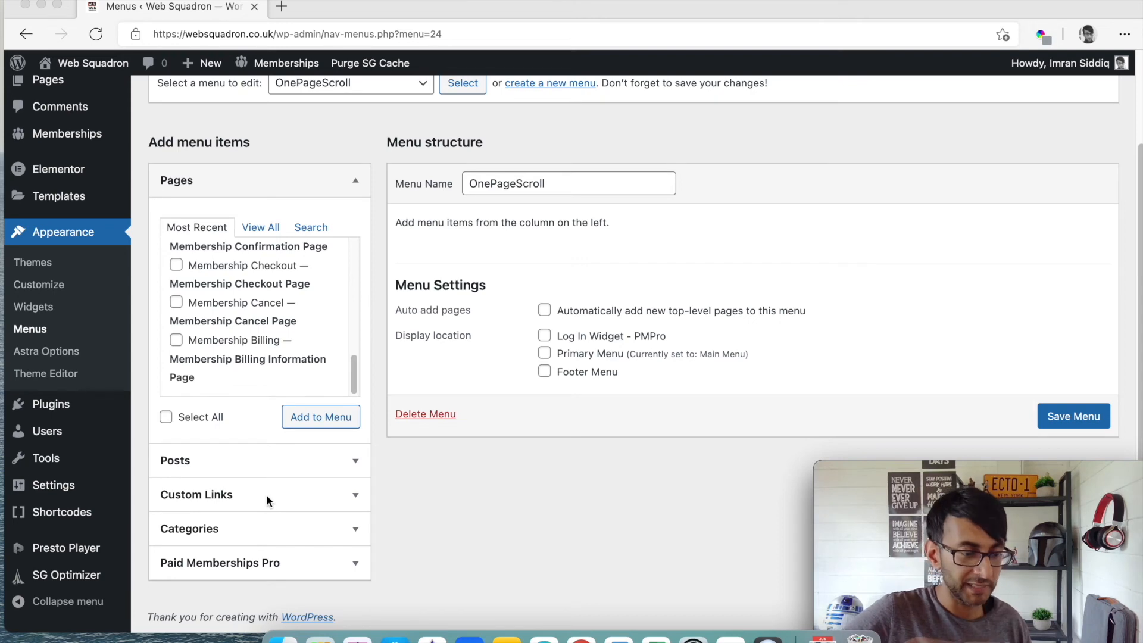
click(259, 494)
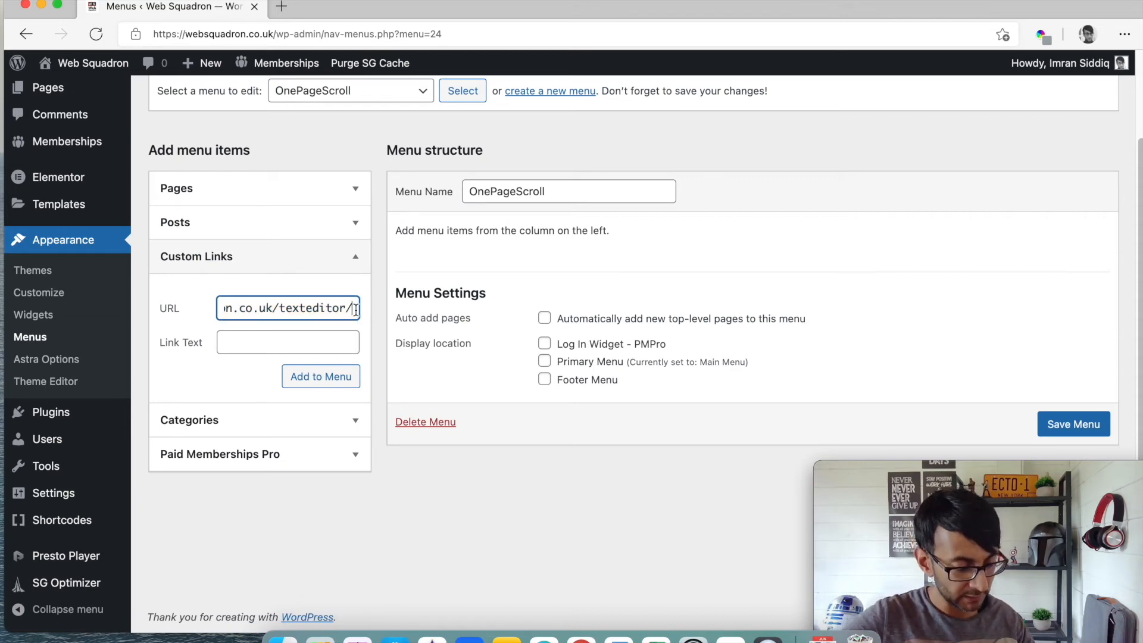
text(#number3)
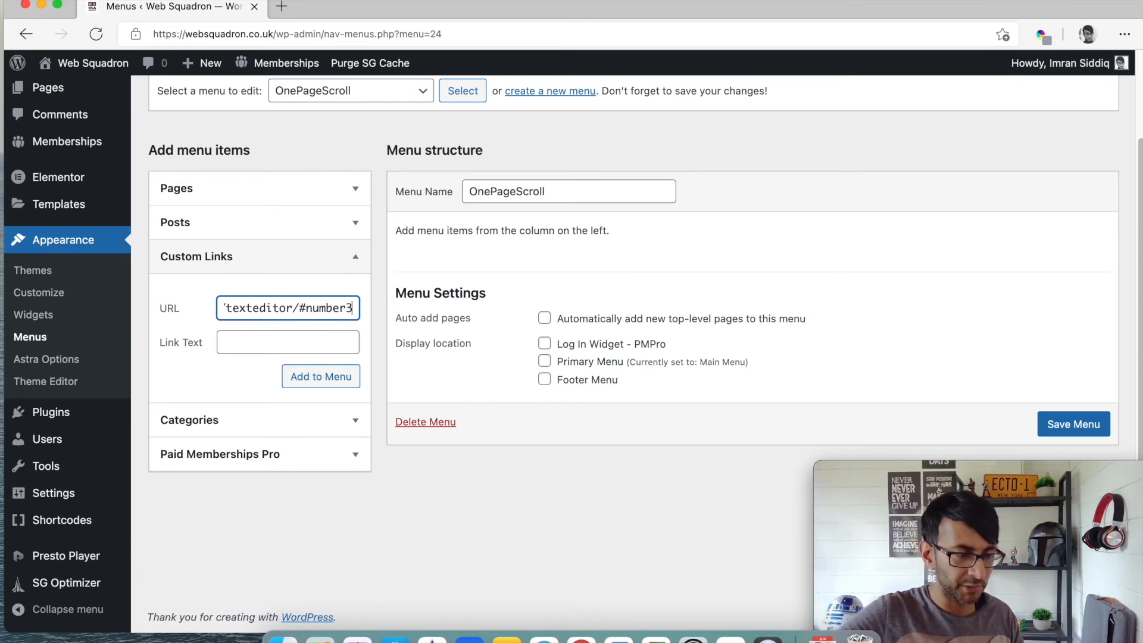
text(Number Three)
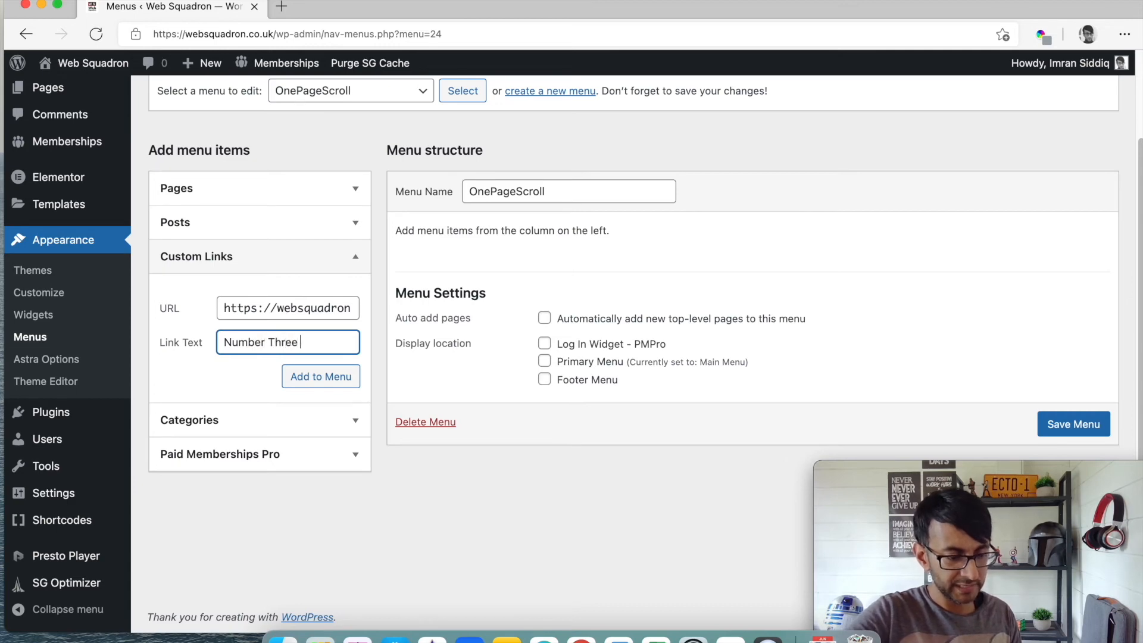
text(Example What What What)
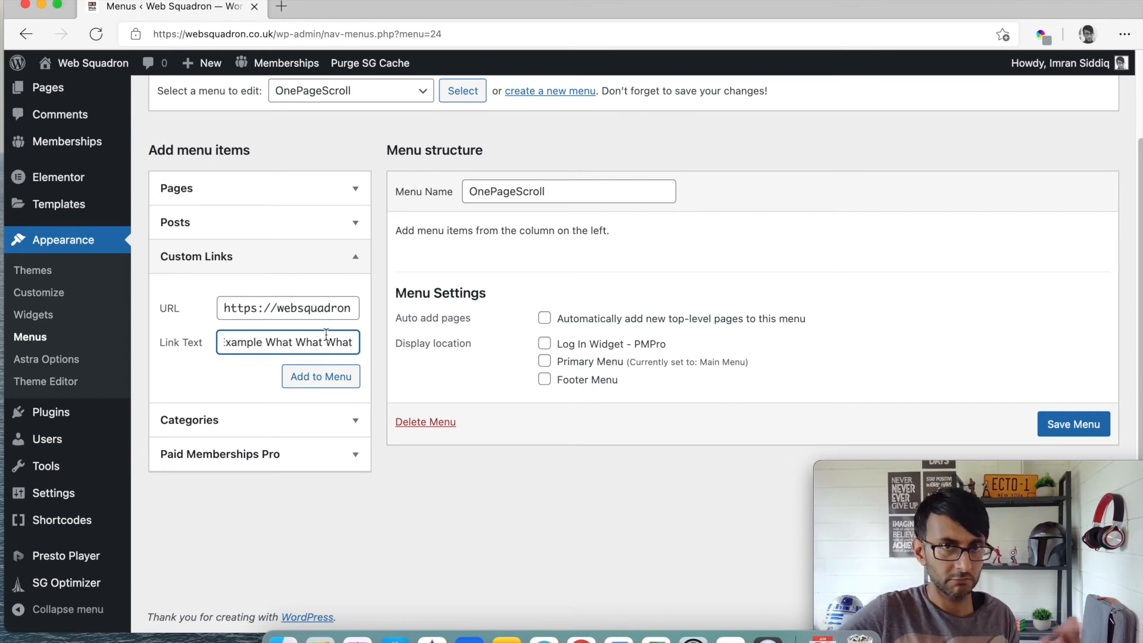
click(320, 377)
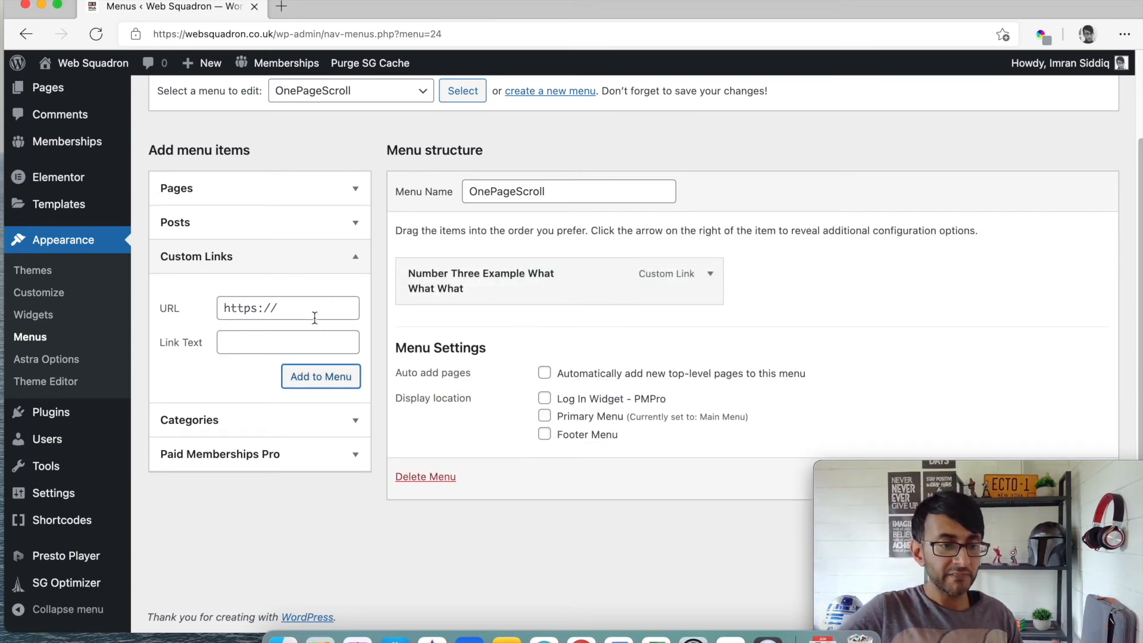
text(https://websquadron.co.uk/texteditor/)
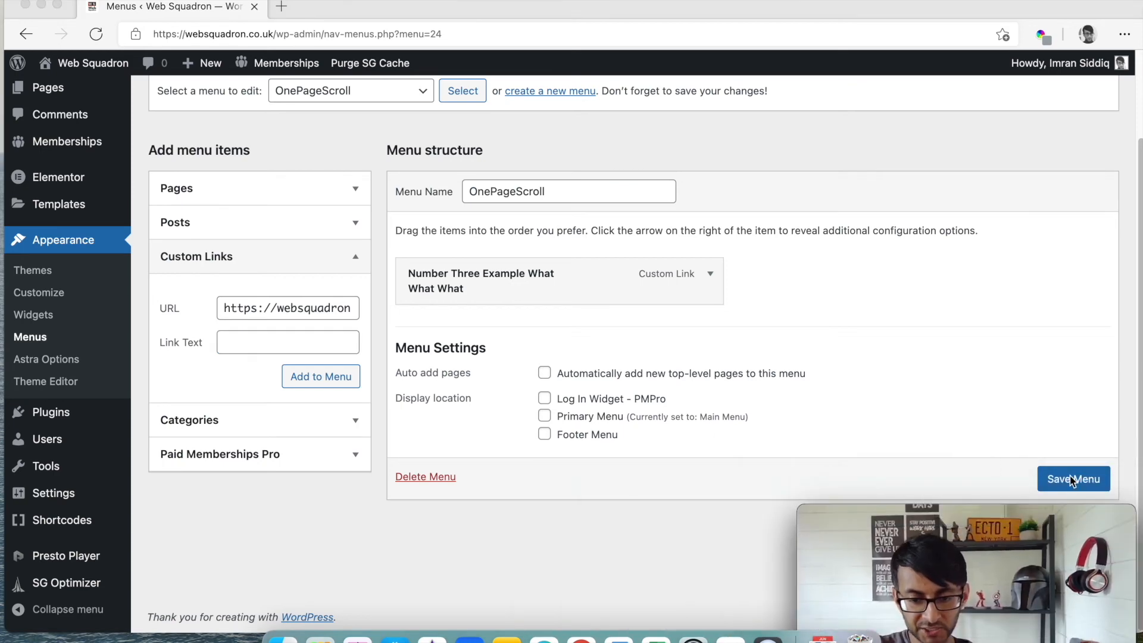
Save the OnePageScroll menu with its link
click(1073, 479)
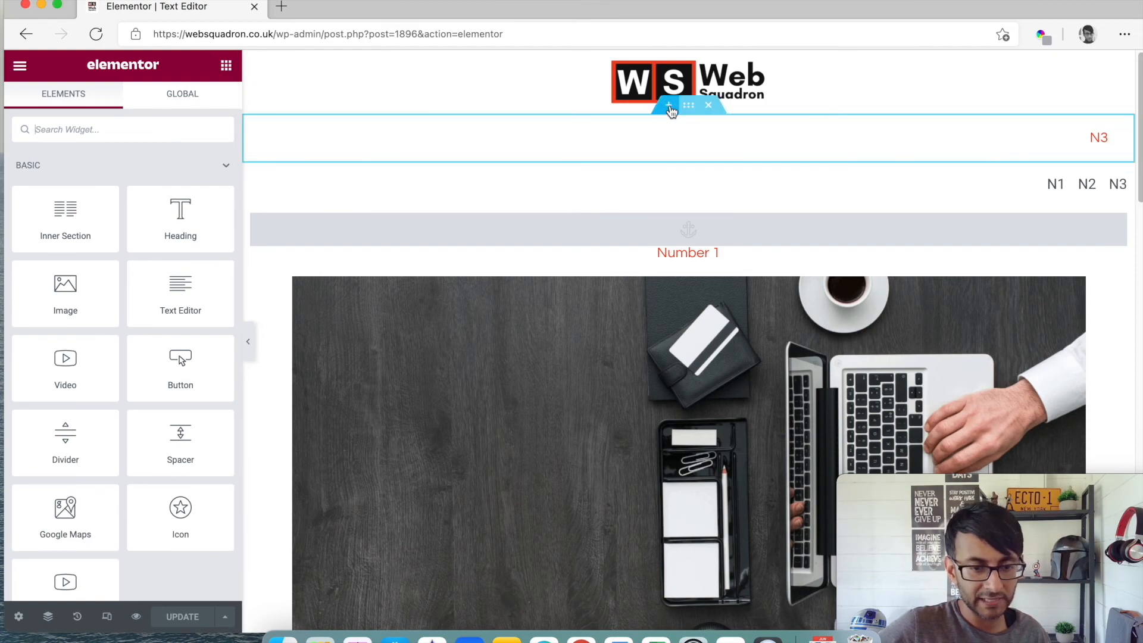
Add a Nav Menu widget to the top section, aligned right, using OnePageScroll
click(666, 105)
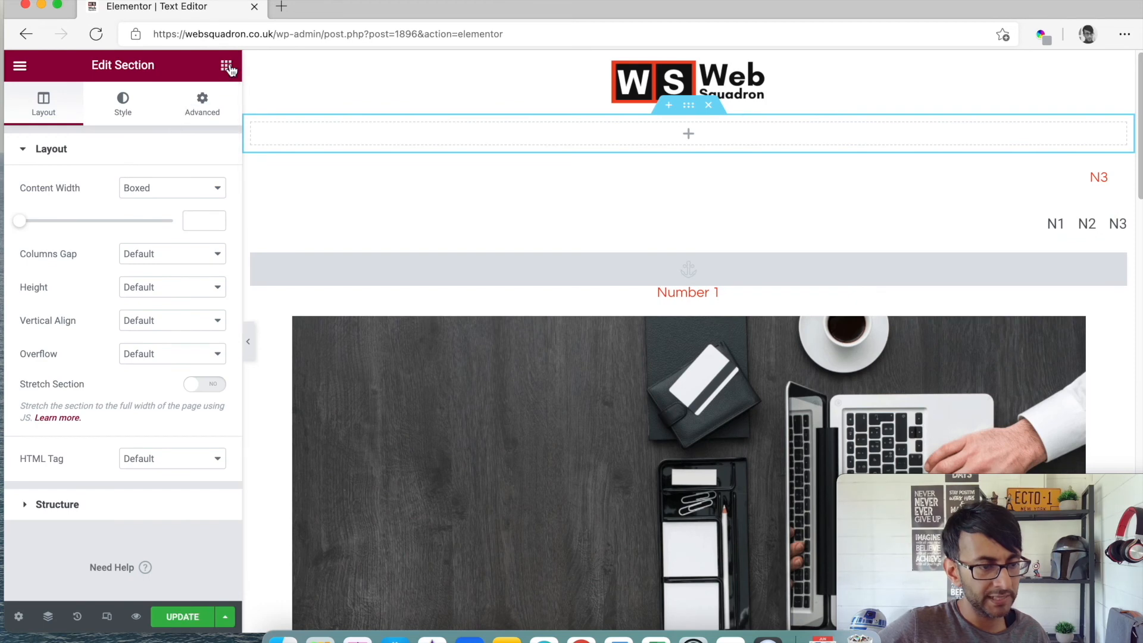
click(226, 66)
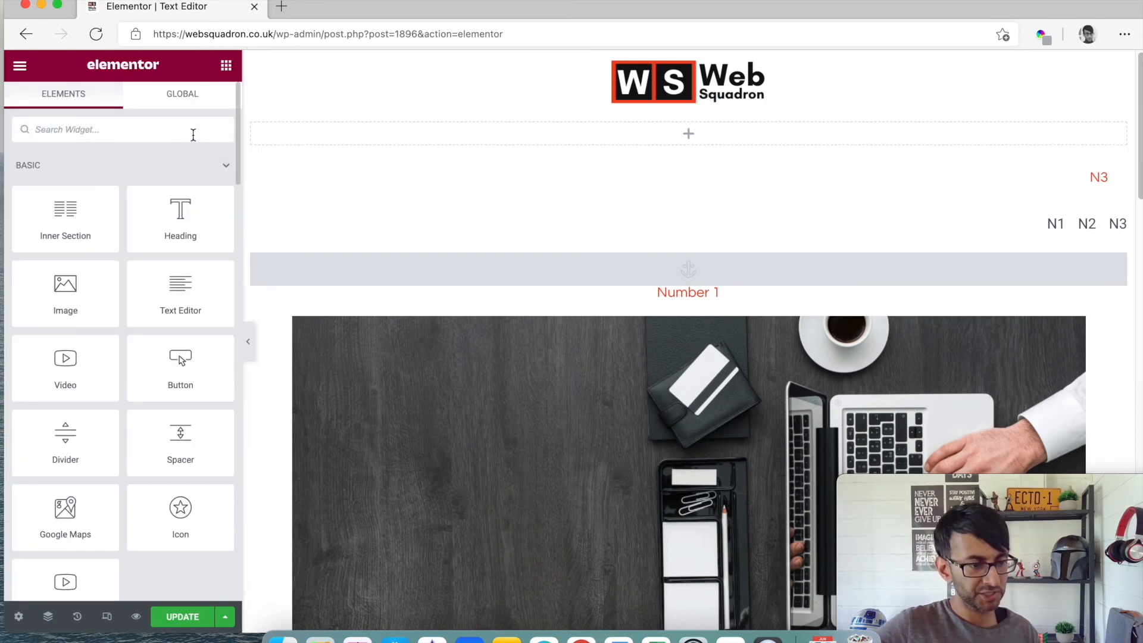
text(menu)
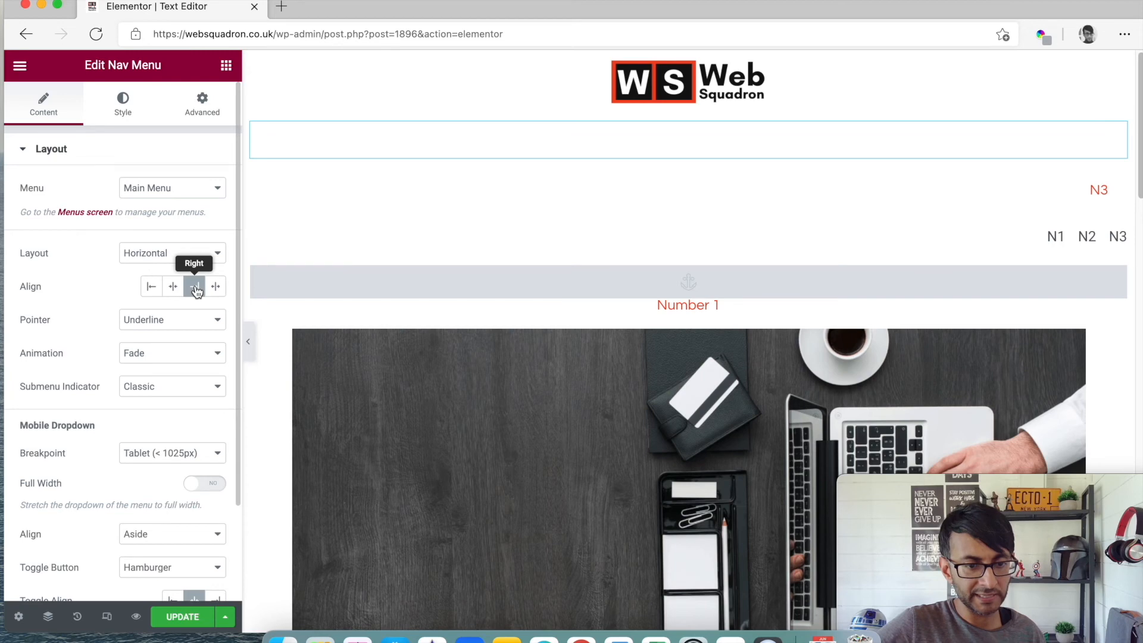
click(172, 187)
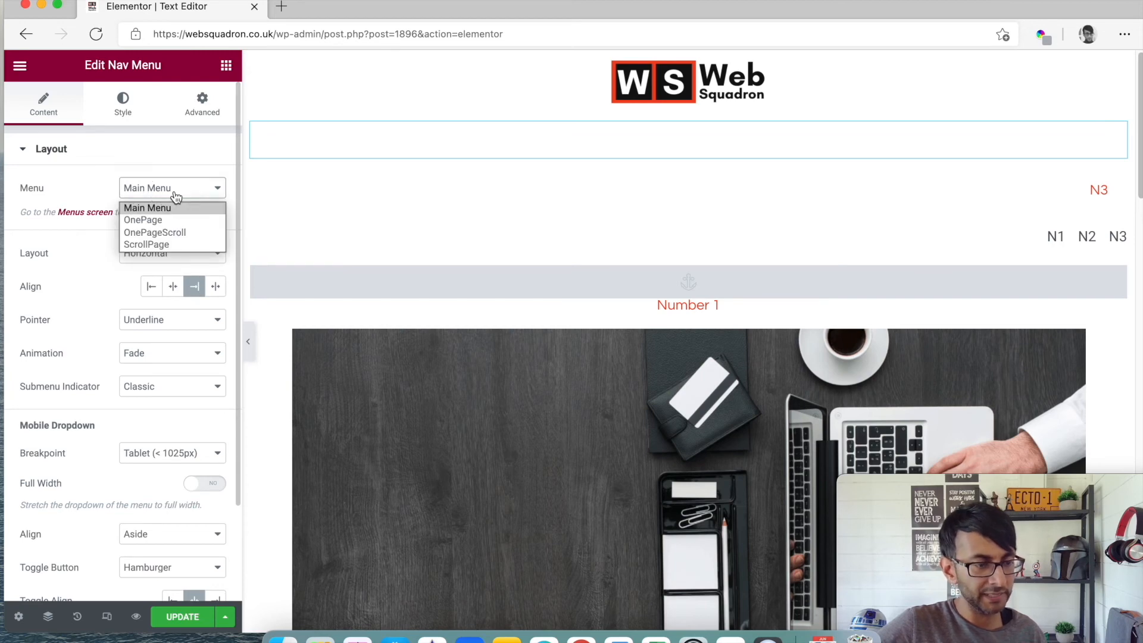
click(155, 232)
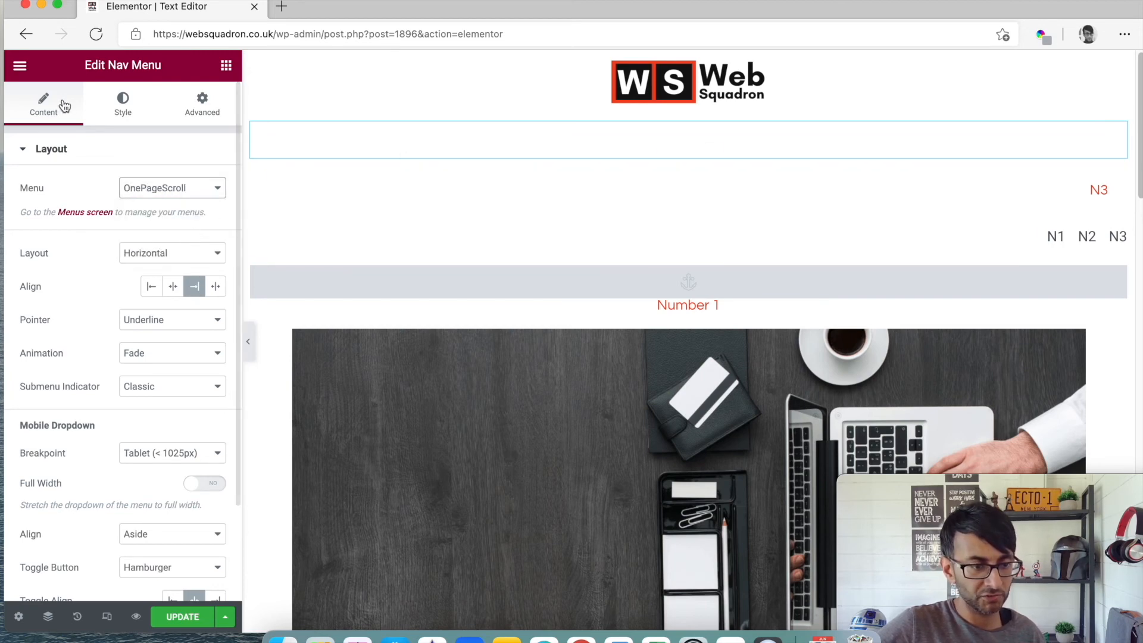
click(123, 102)
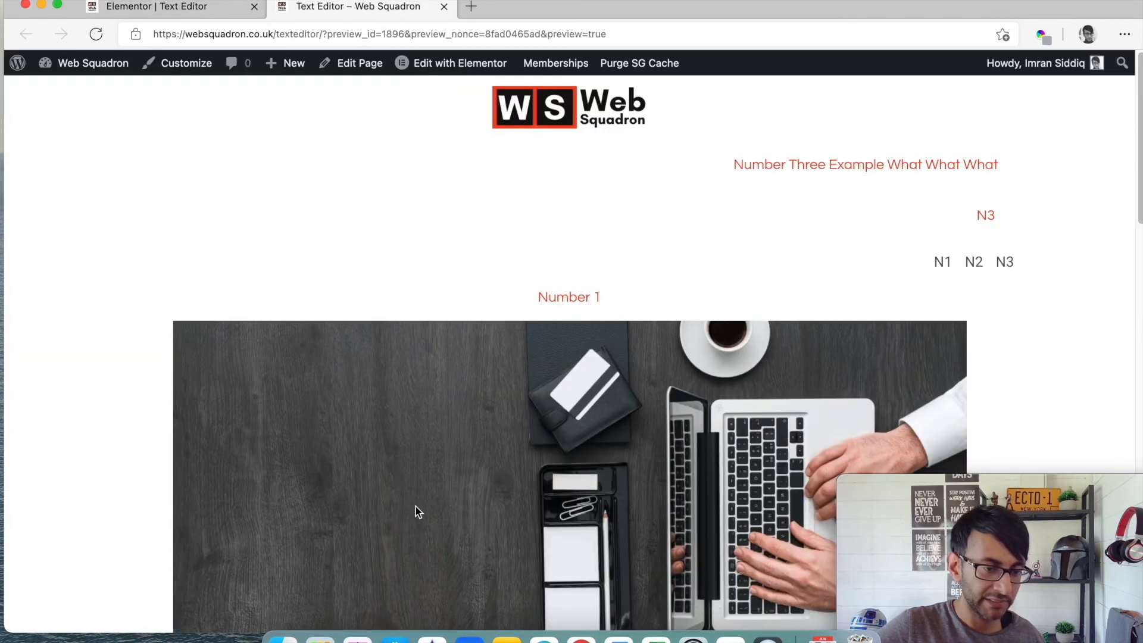
Scroll the preview to check the red Number Three menu link
scroll(down, 3)
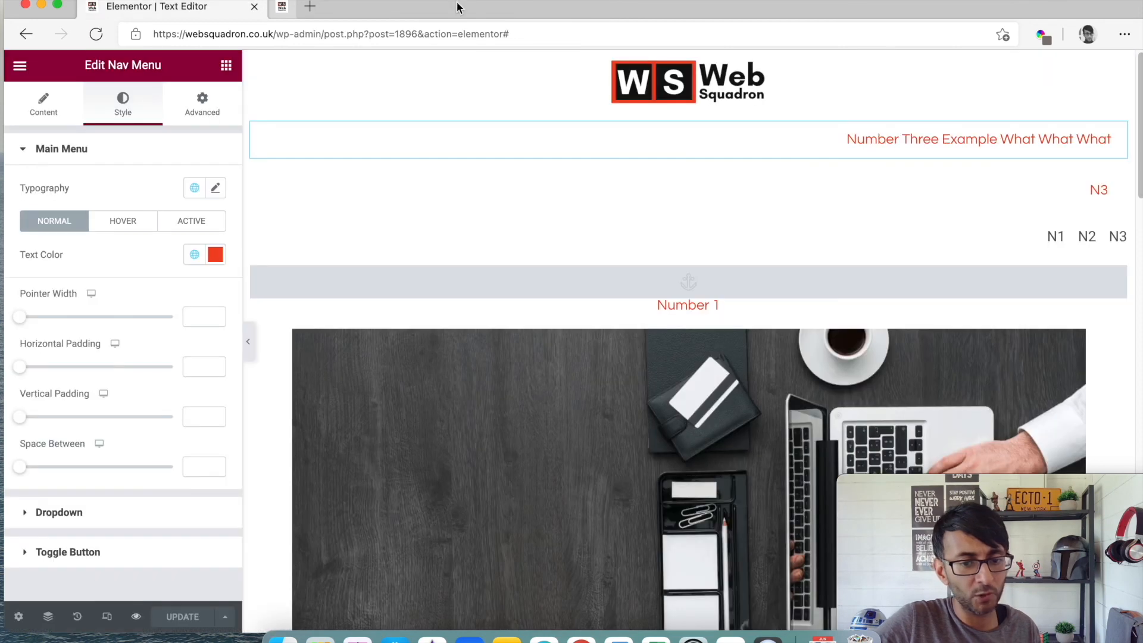
Make the N1 N2 N3 menu section sticky to the top under Motion Effects
click(1100, 189)
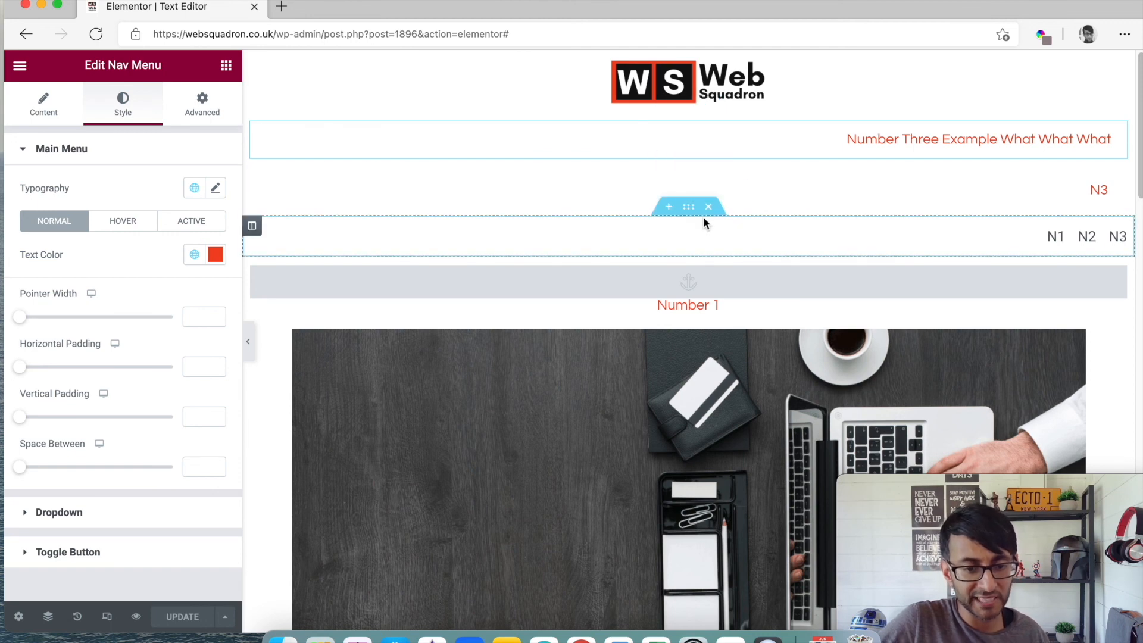
click(251, 225)
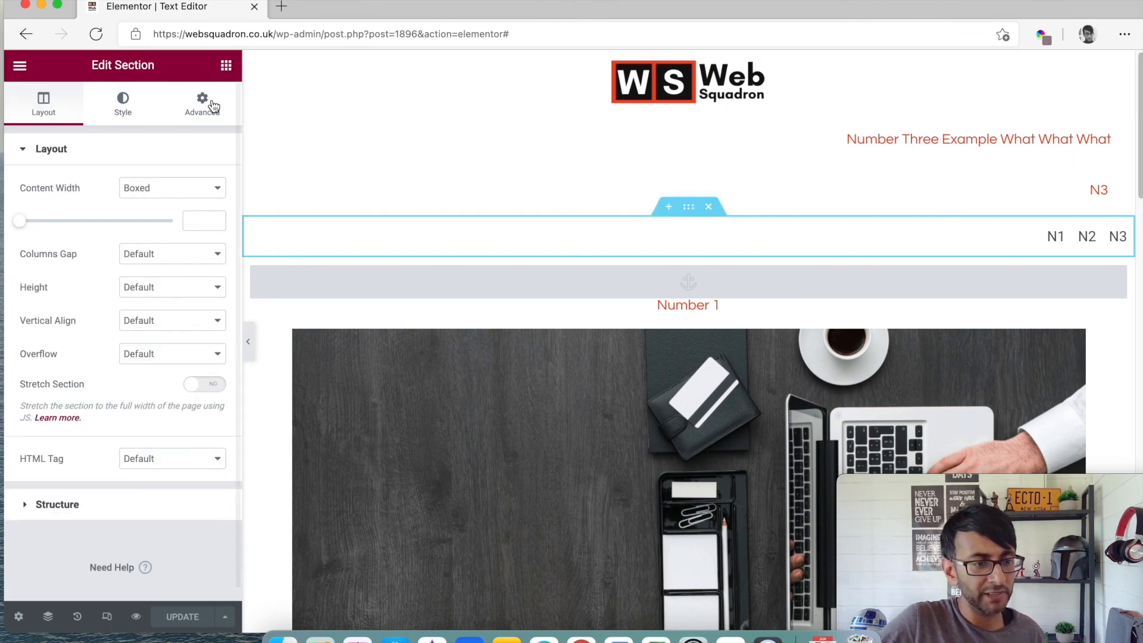
click(202, 102)
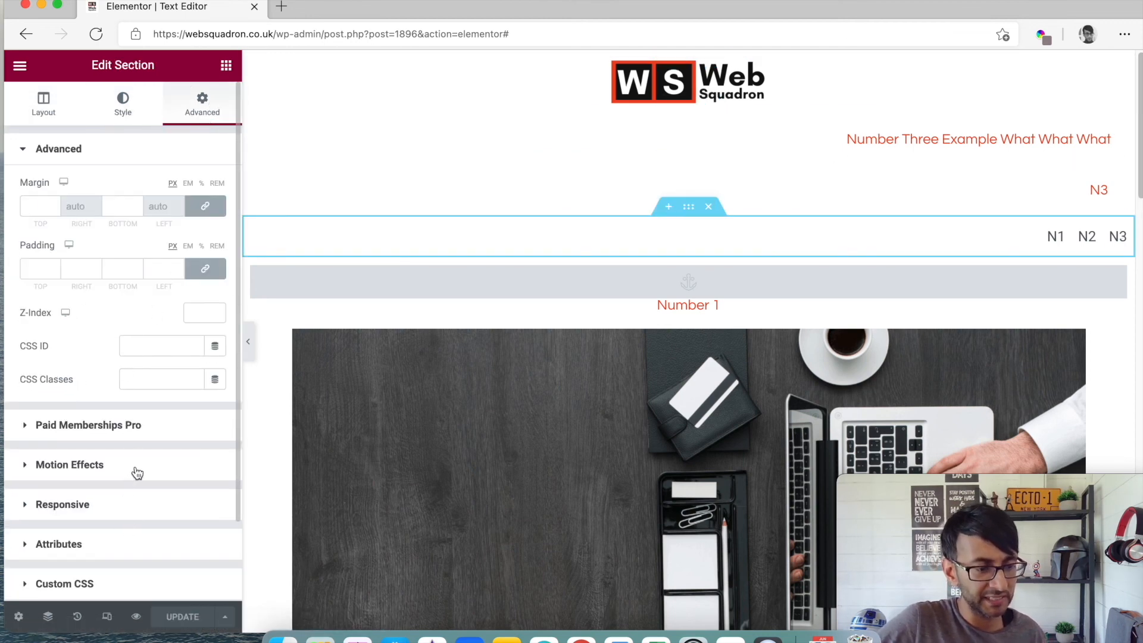
click(69, 464)
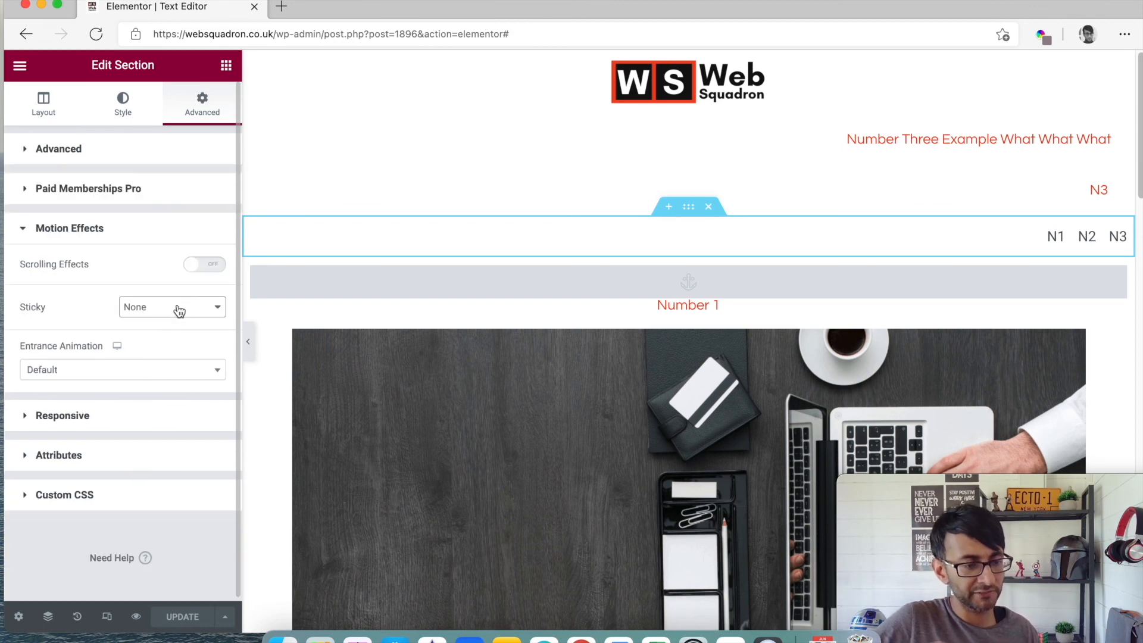
click(172, 306)
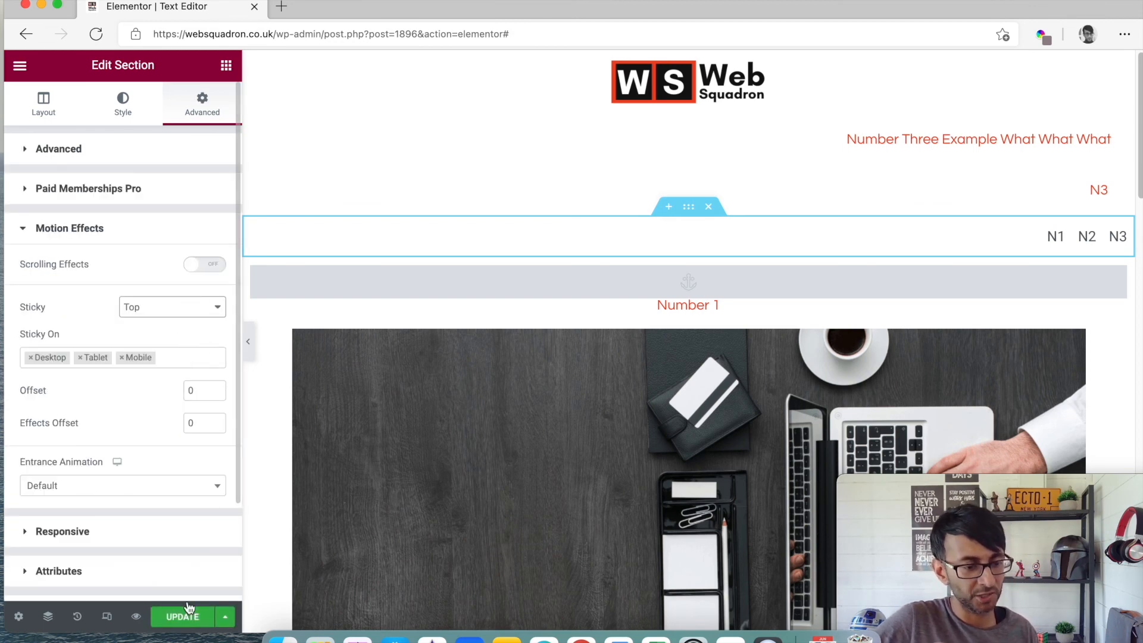